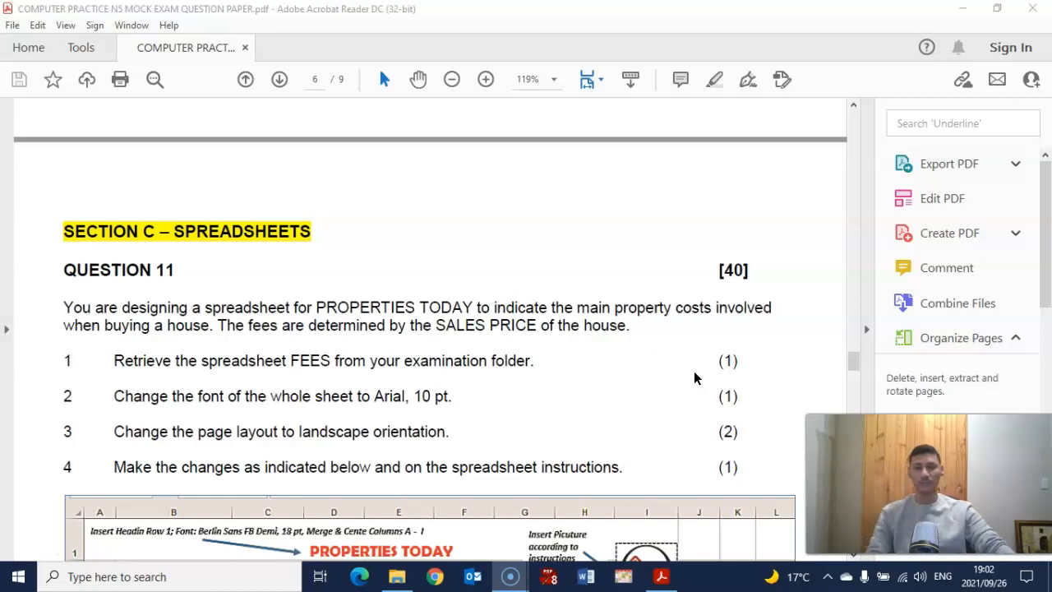
Read through Question 11 of the exam paper in Acrobat Reader.
{"action": "scroll", "scroll_direction": "down", "scroll_amount": 3}
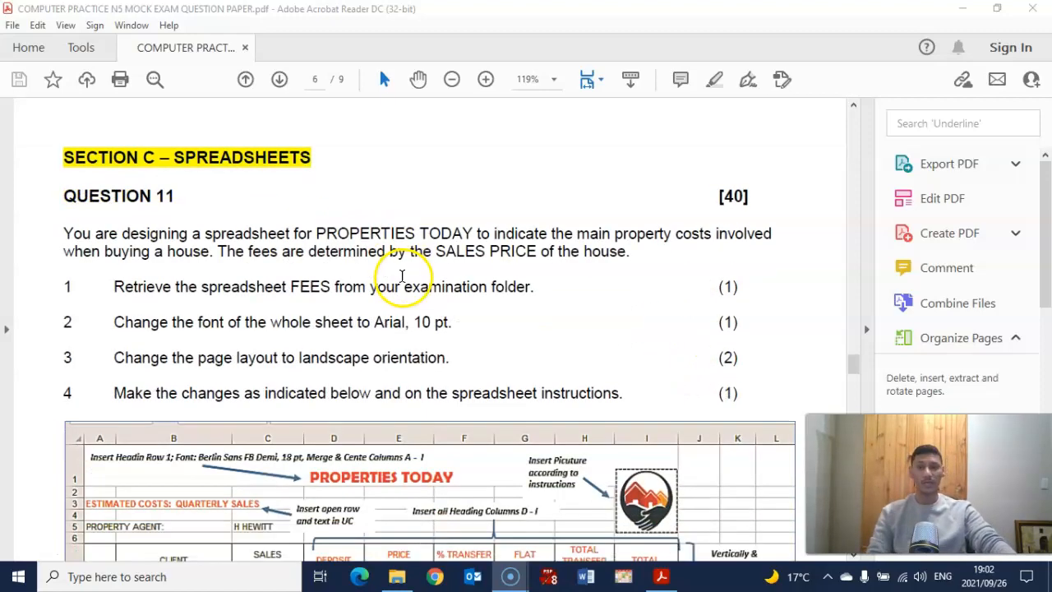
{"action": "scroll", "scroll_direction": "down", "scroll_amount": 3}
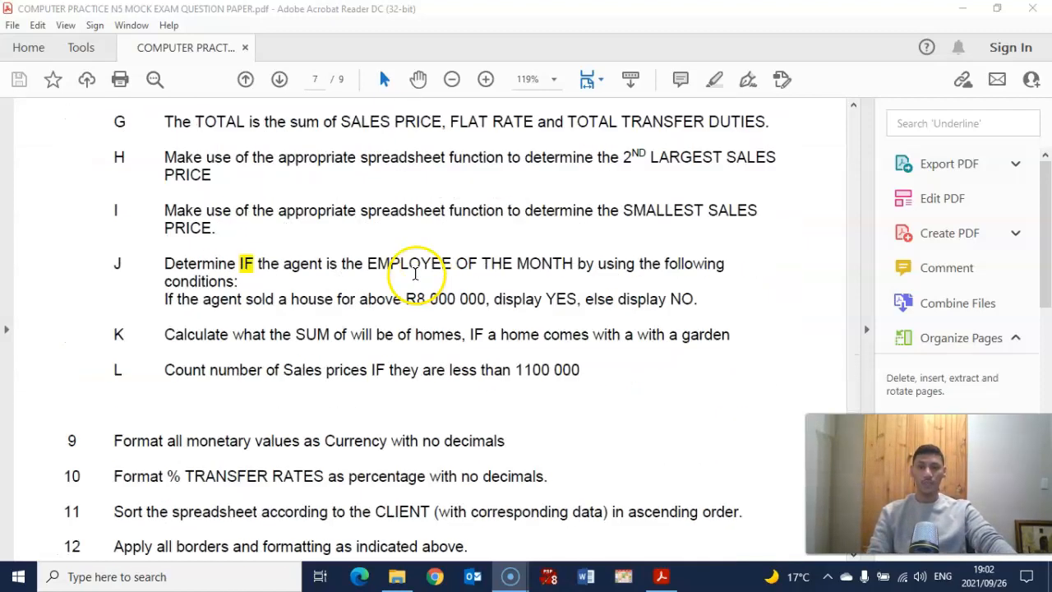
{"action": "left_click", "coordinate": [245, 79]}
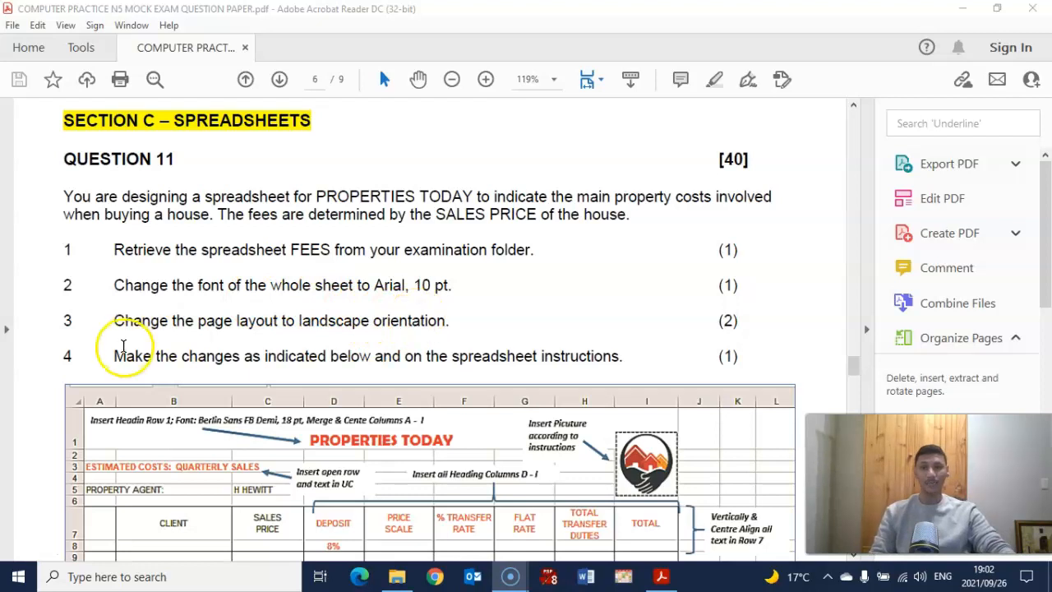
{"action": "scroll", "scroll_direction": "down", "scroll_amount": 3}
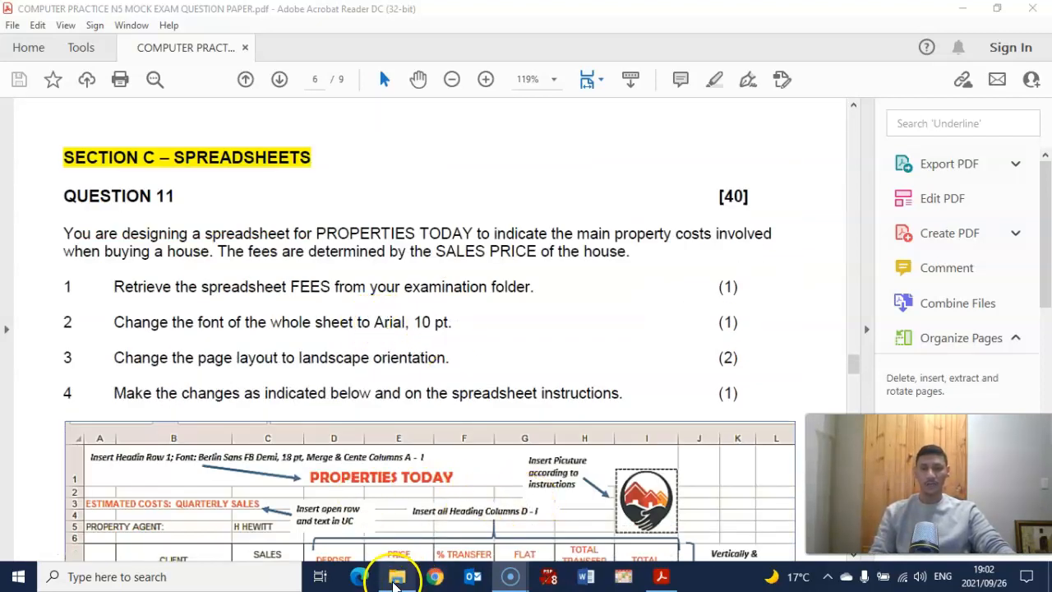
Open the FEES workbook from the student files folder into Excel.
{"action": "left_click", "coordinate": [396, 575]}
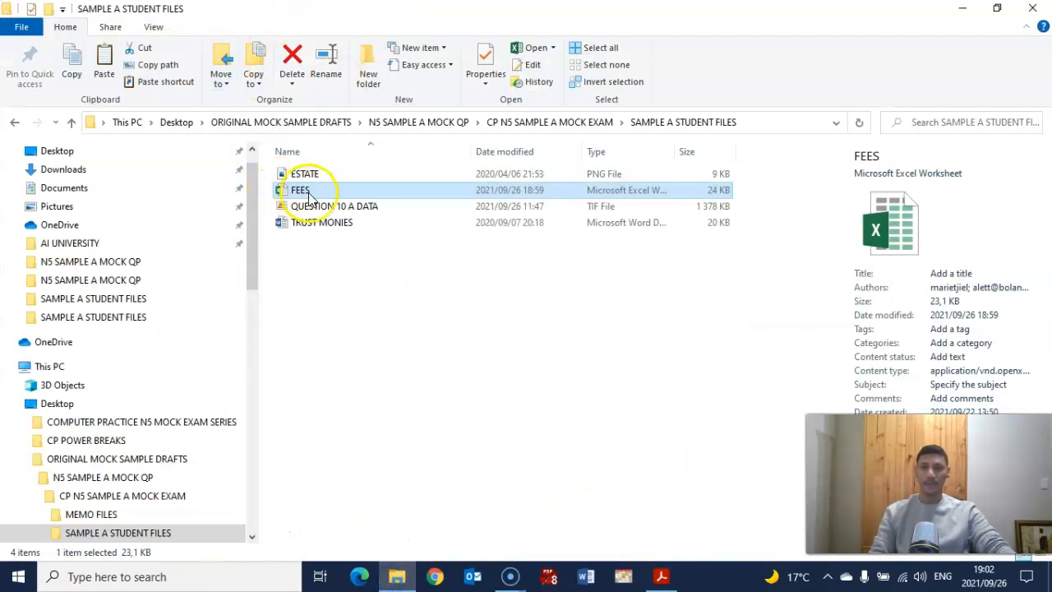
{"action": "double_click", "coordinate": [299, 191]}
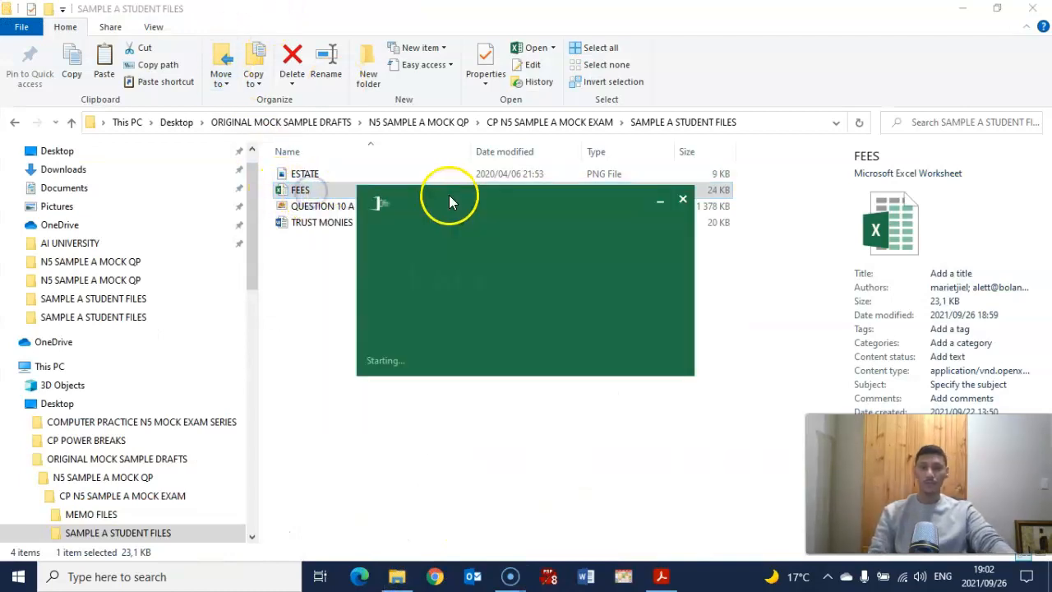
{"action": "double_click", "coordinate": [300, 191]}
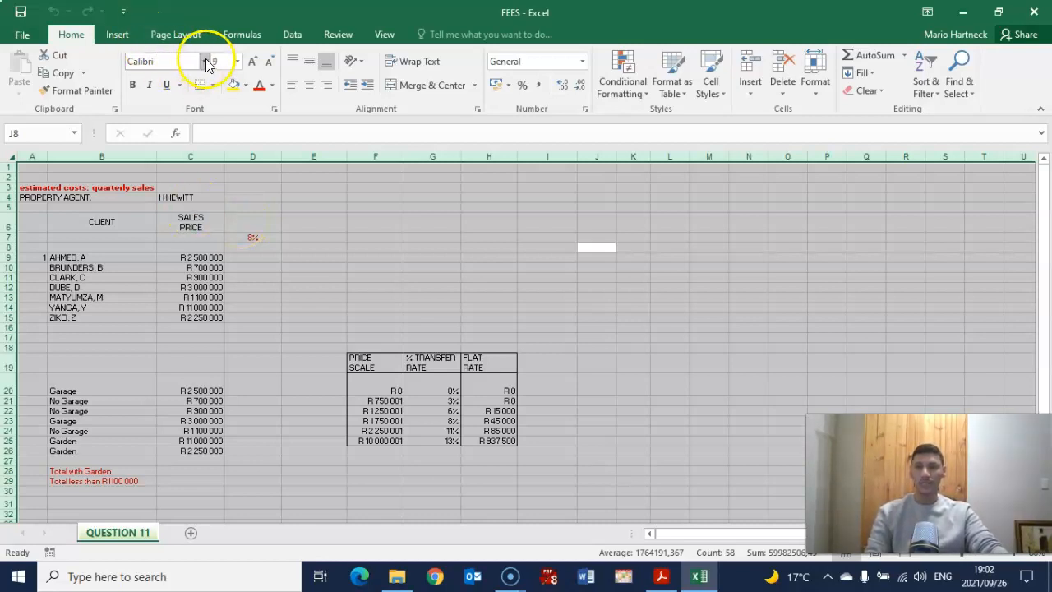
Set the whole sheet to Arial 10 pt and the page to landscape orientation.
{"action": "left_click", "coordinate": [212, 60]}
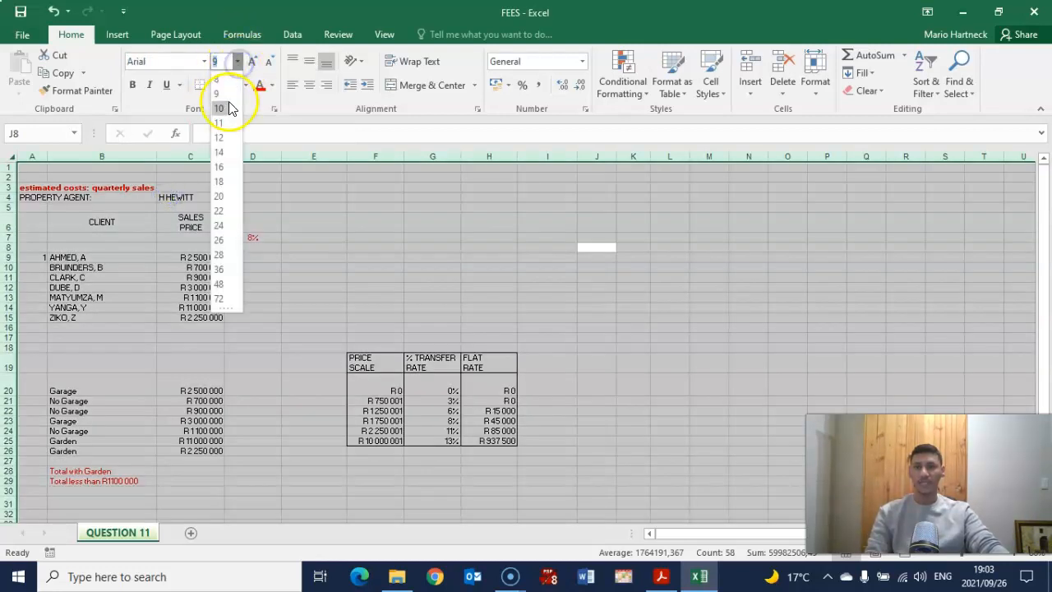
{"action": "left_click", "coordinate": [218, 108]}
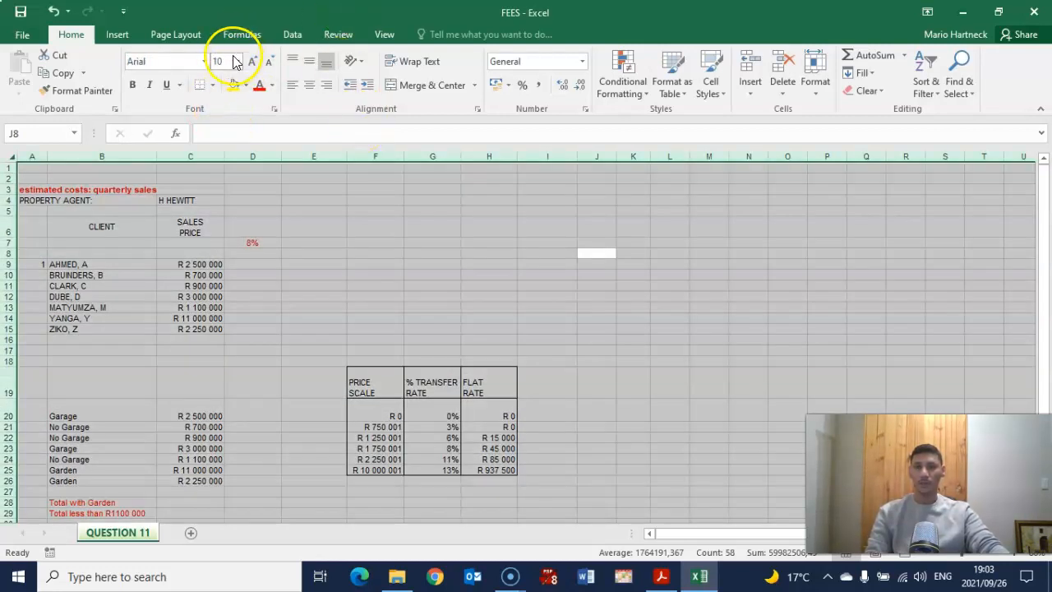
{"action": "left_click", "coordinate": [162, 74]}
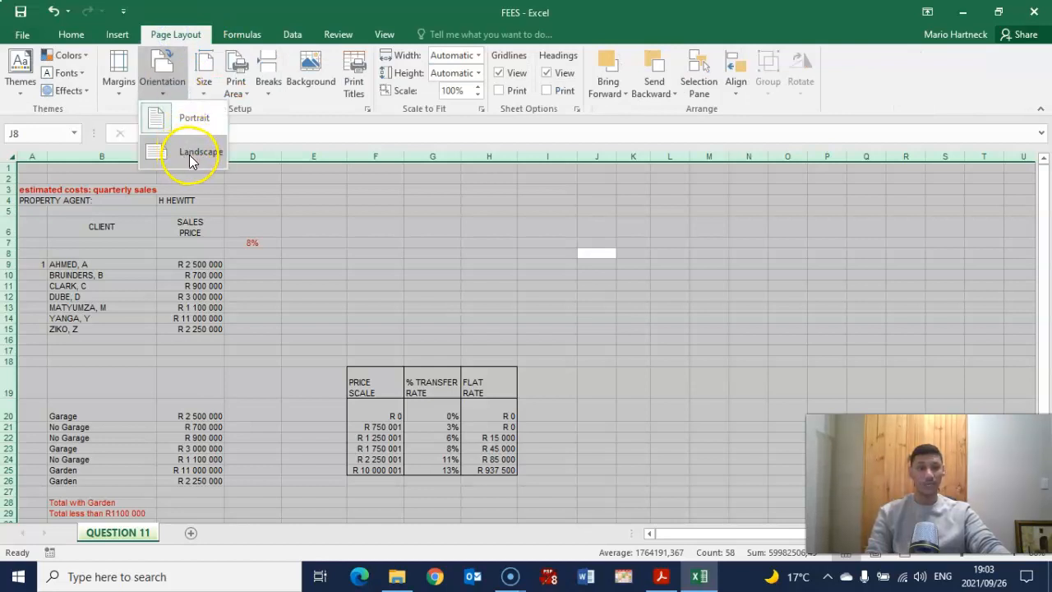
{"action": "left_click", "coordinate": [201, 151]}
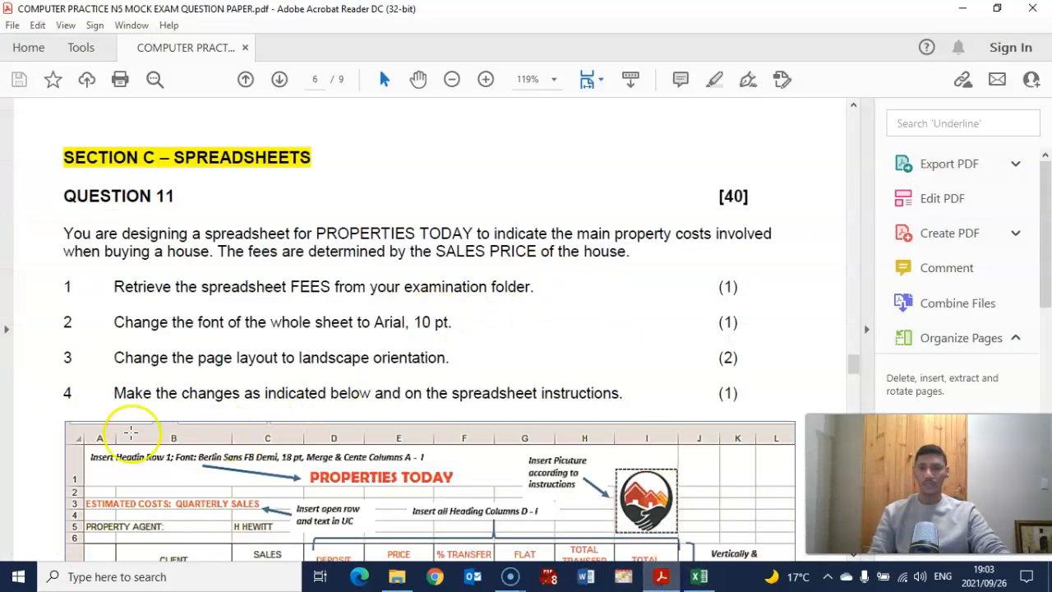
{"action": "mouse_move", "coordinate": [434, 420]}
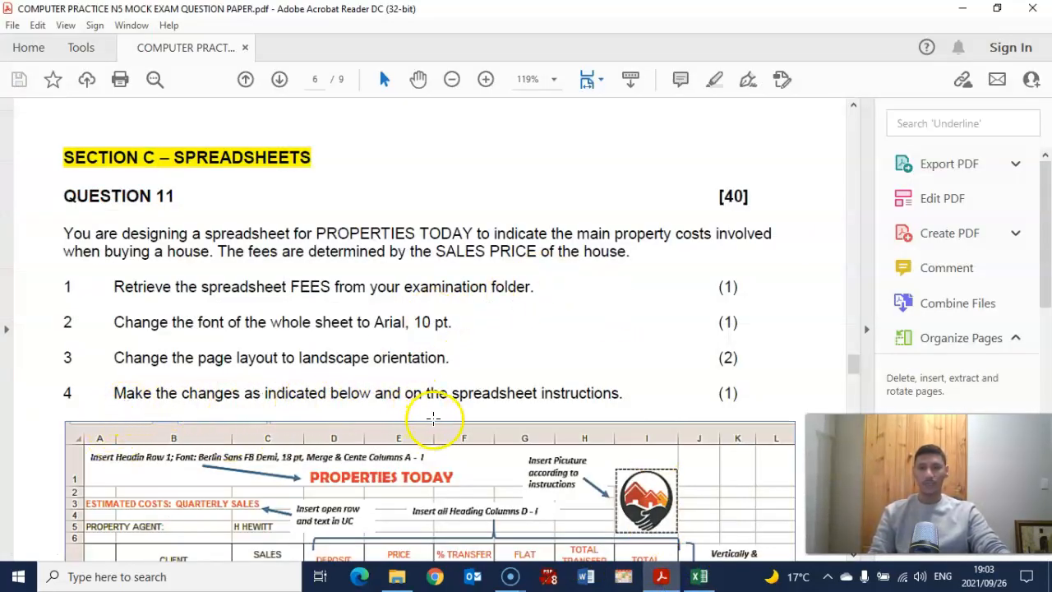
{"action": "scroll", "scroll_direction": "down", "scroll_amount": 3}
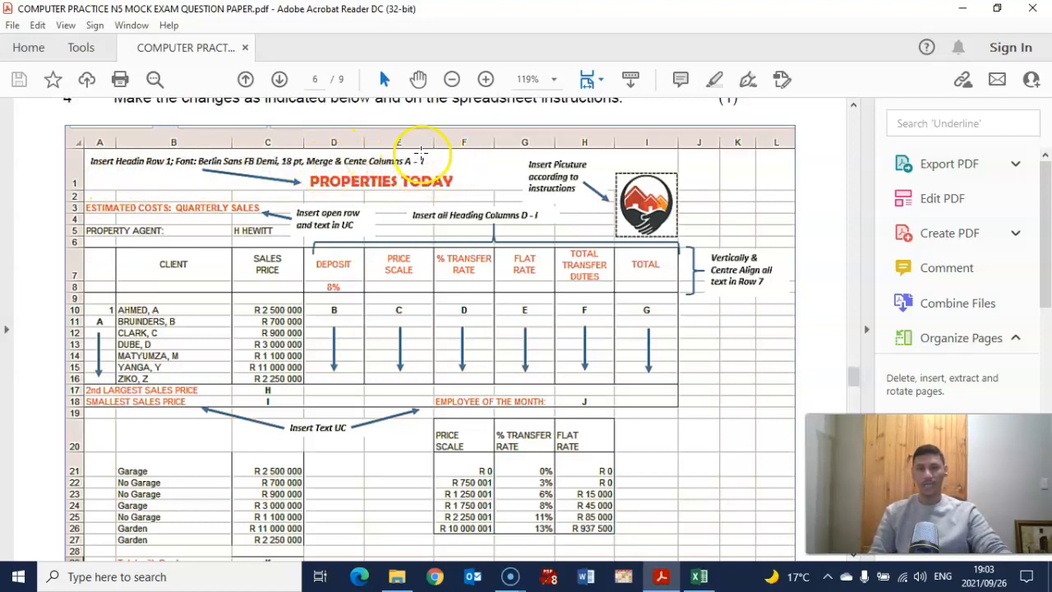
{"action": "mouse_move", "coordinate": [638, 194]}
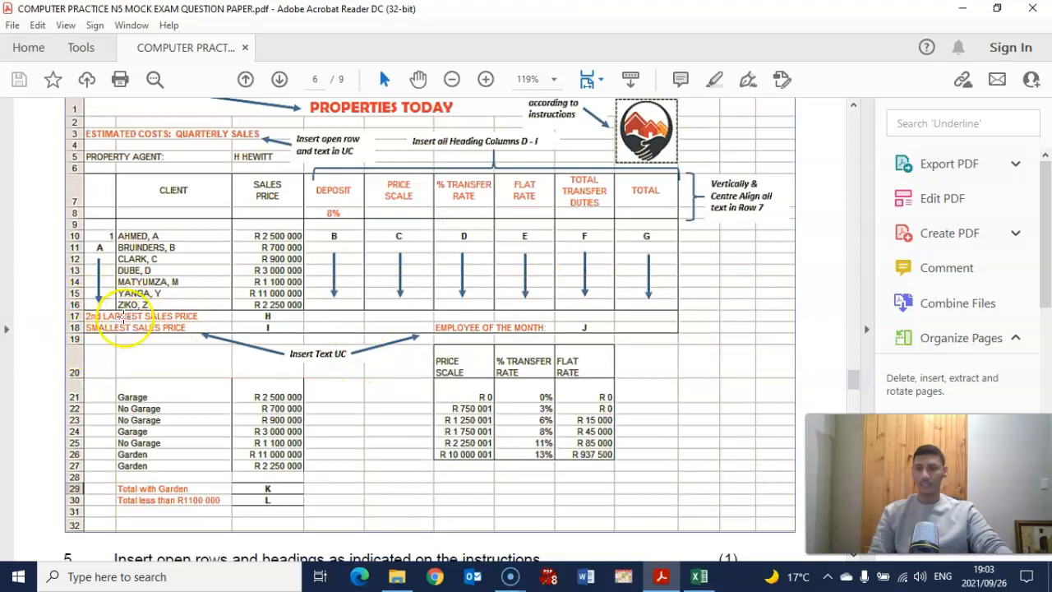
{"action": "mouse_move", "coordinate": [381, 368]}
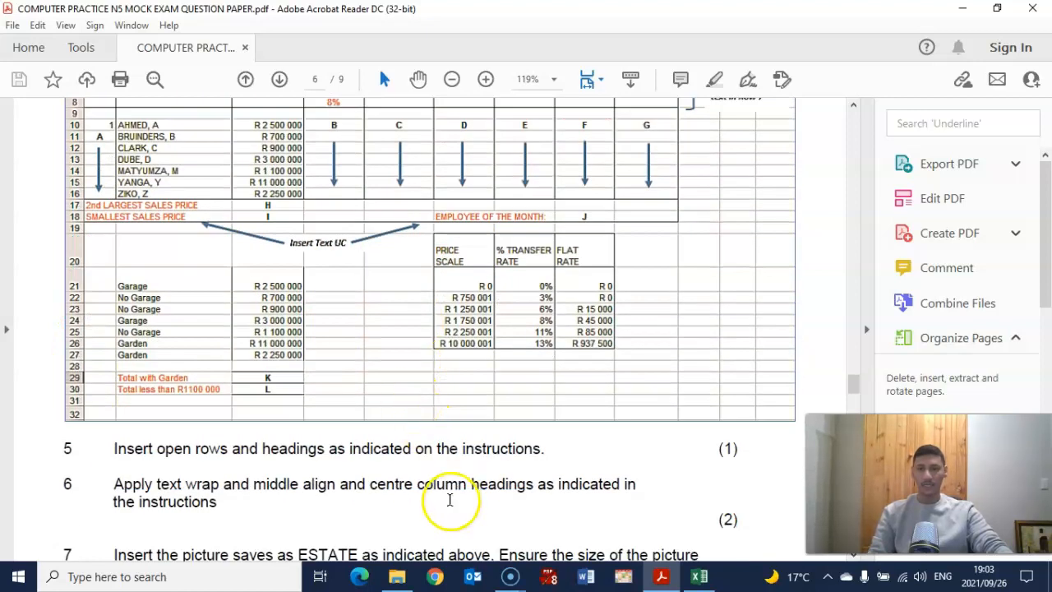
{"action": "scroll", "scroll_direction": "up", "scroll_amount": 3}
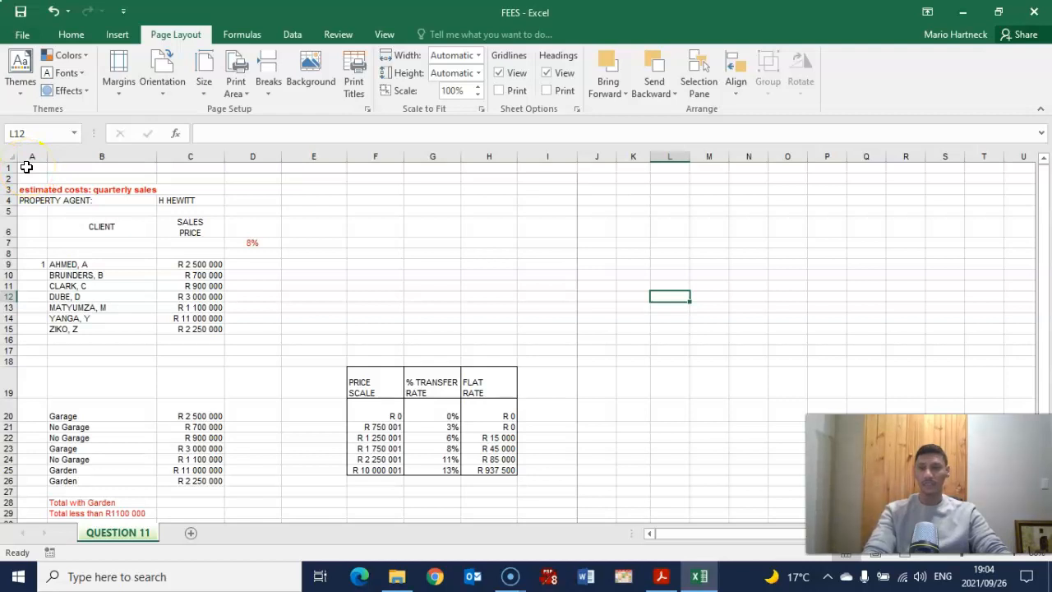
Merge and centre A1:I1 and enter the heading PROPERTIES TODAY.
{"action": "left_click_drag", "start_coordinate": [32, 167], "coordinate": [190, 167]}
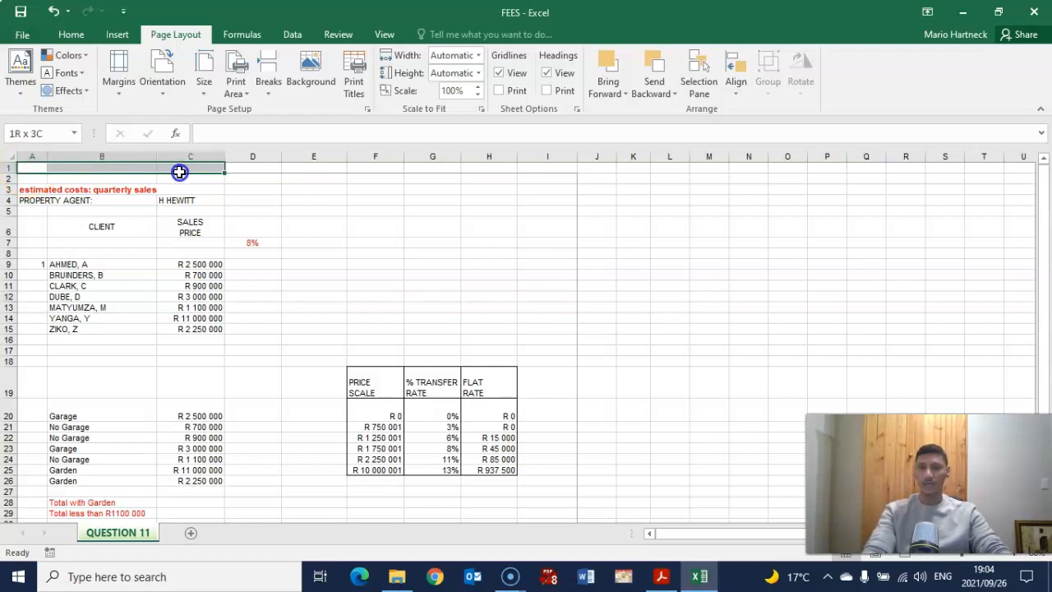
{"action": "left_click_drag", "start_coordinate": [179, 168], "coordinate": [184, 174]}
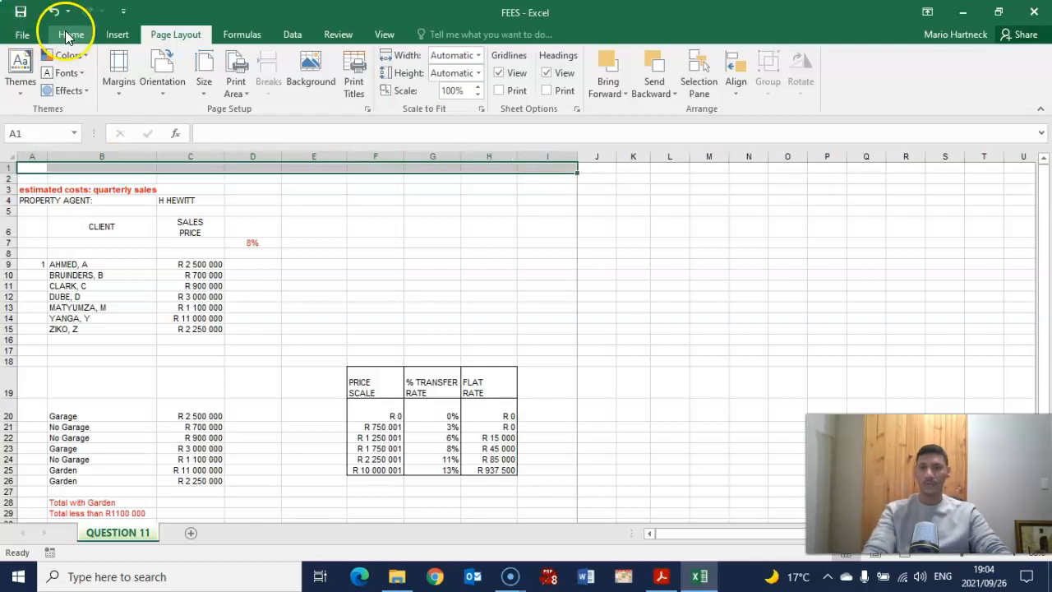
{"action": "left_click", "coordinate": [71, 34]}
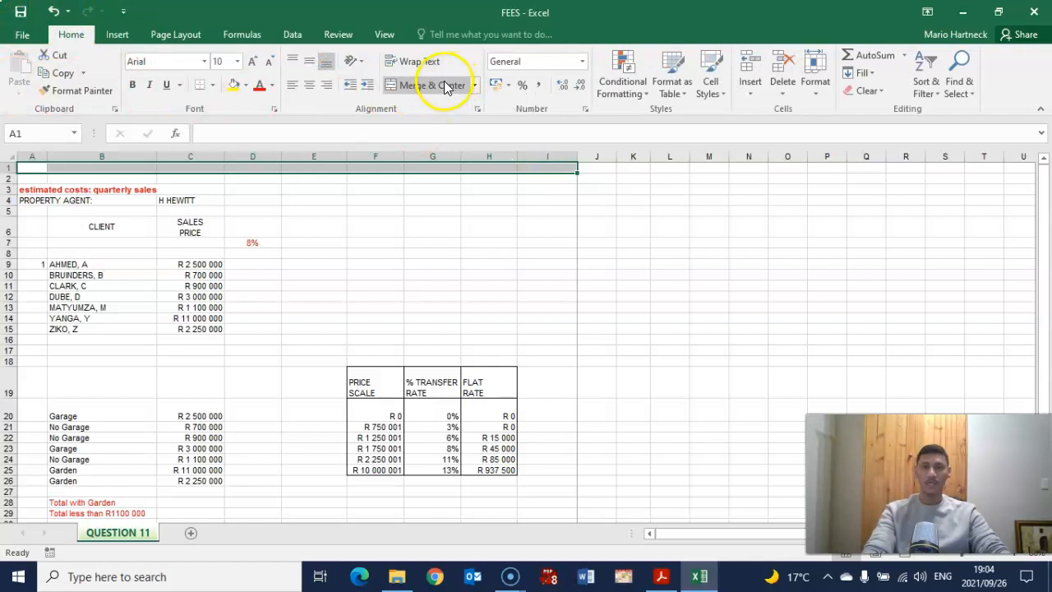
{"action": "left_click", "coordinate": [375, 242]}
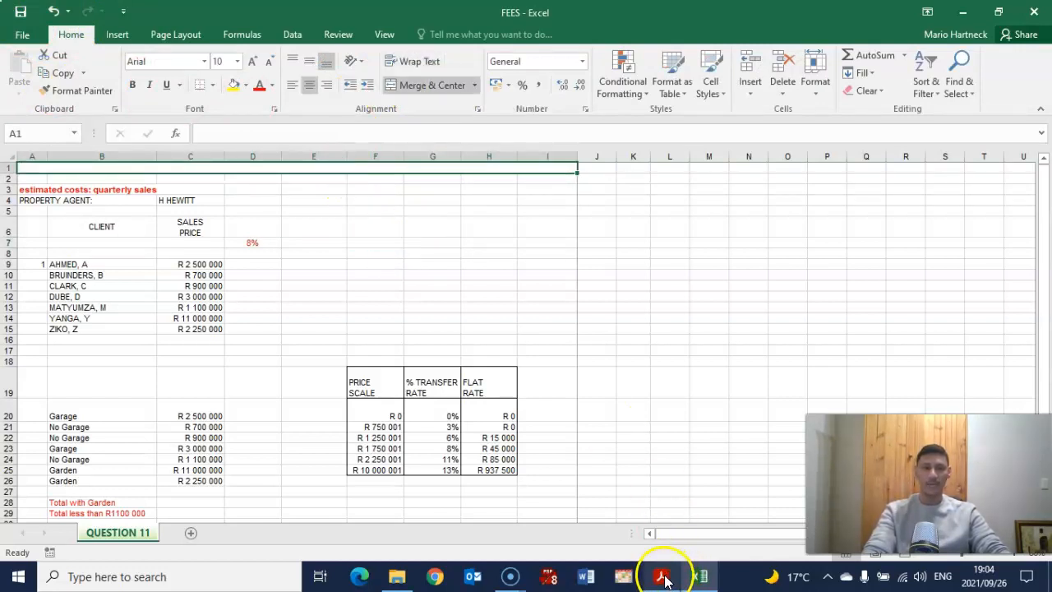
{"action": "left_click", "coordinate": [661, 575]}
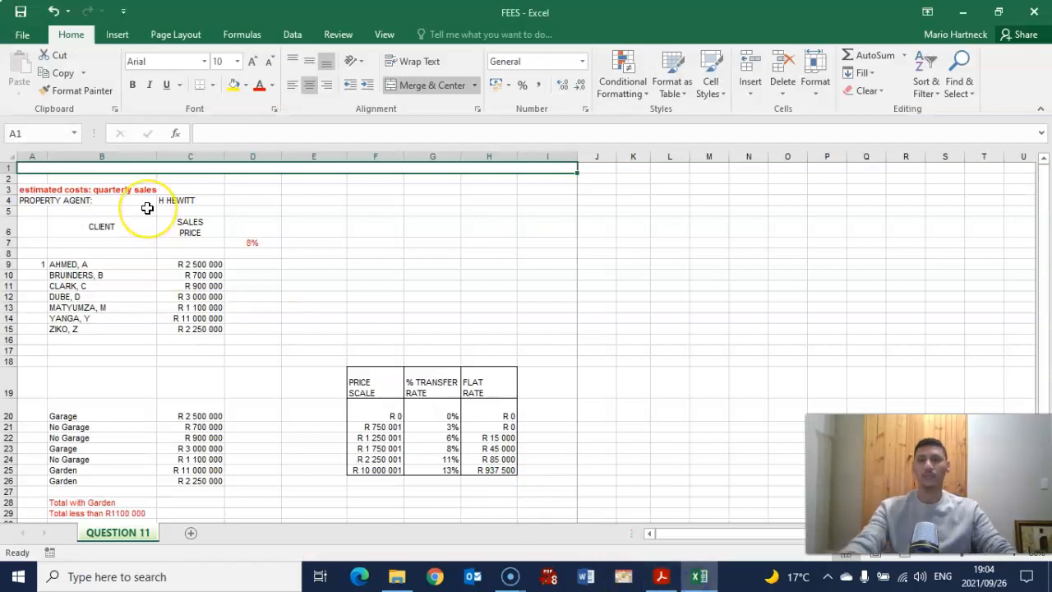
{"action": "type", "text": "BE"}
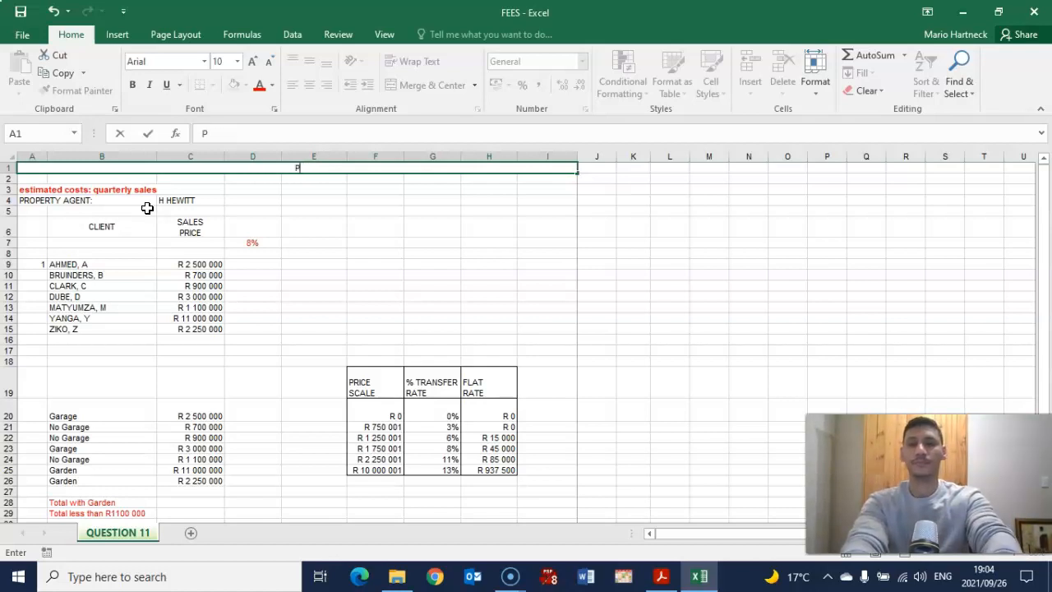
{"action": "type", "text": "ROPERTIES TODAY"}
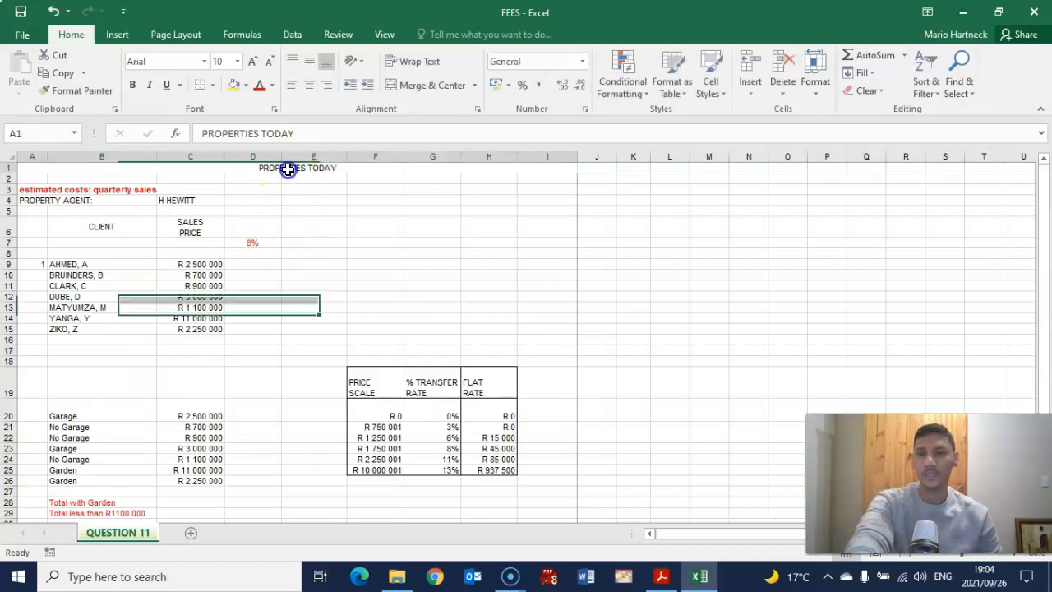
Format the merged heading as Berlin Sans FB Demi, 18 pt.
{"action": "left_click", "coordinate": [198, 61]}
{"action": "type", "text": "Berlin Sans FB"}
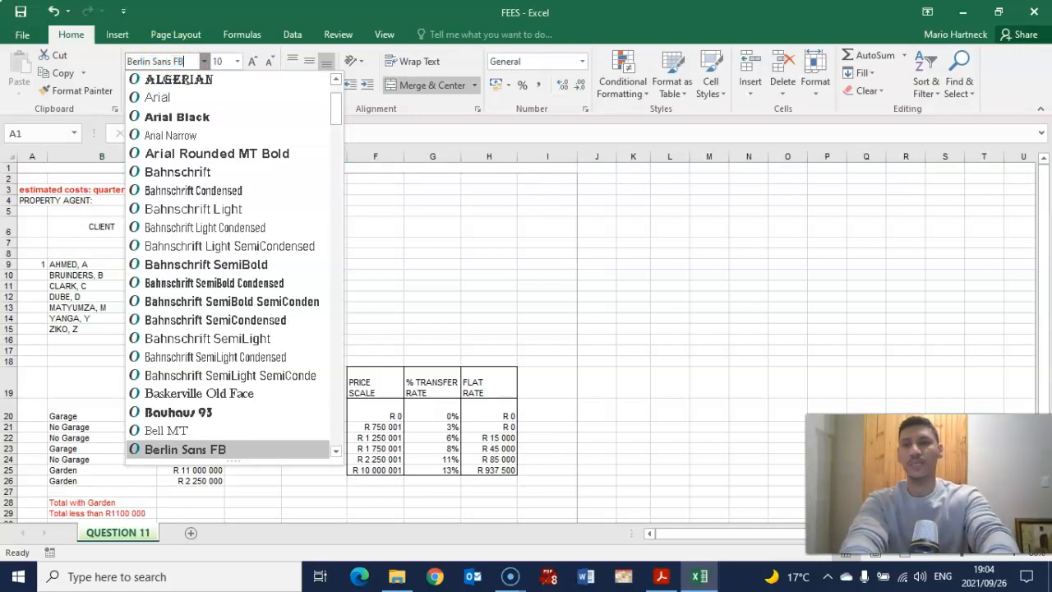
{"action": "left_click", "coordinate": [184, 449]}
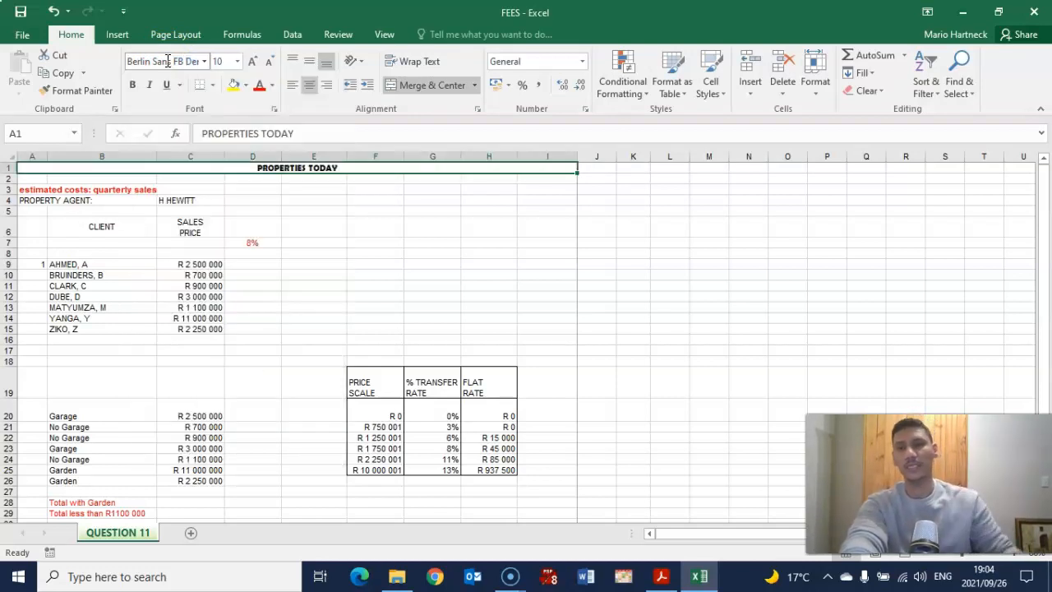
{"action": "left_click", "coordinate": [237, 63]}
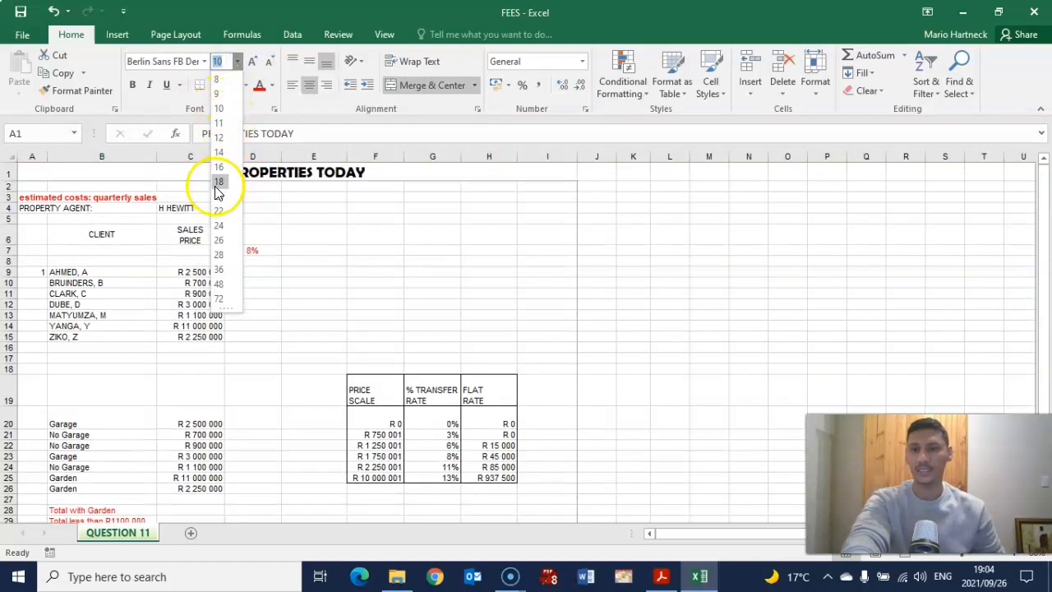
{"action": "left_click", "coordinate": [219, 181]}
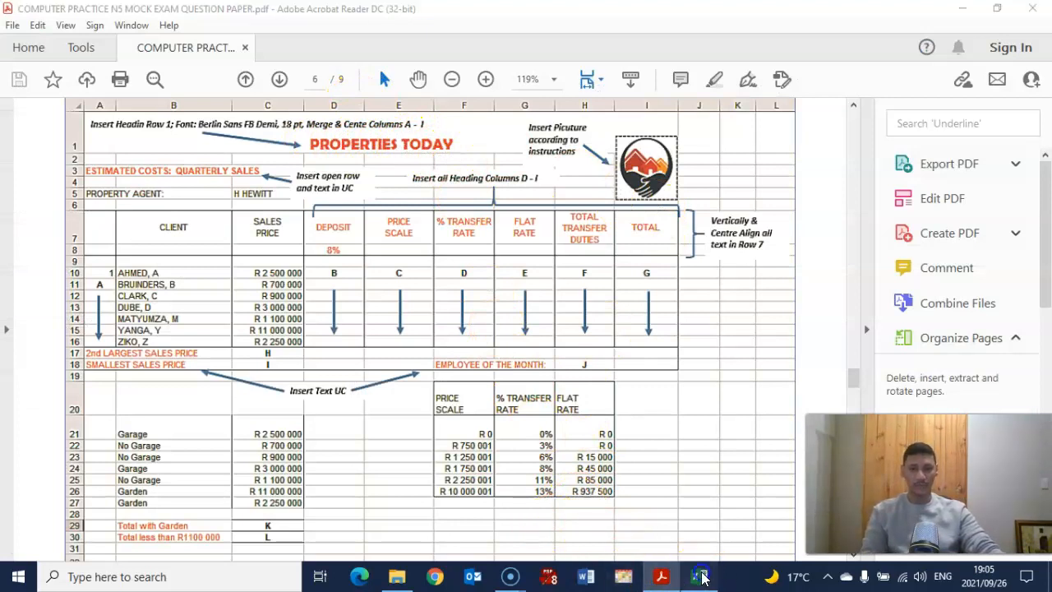
Colour the PROPERTIES TODAY heading red and check it against the question paper.
{"action": "left_click", "coordinate": [700, 575]}
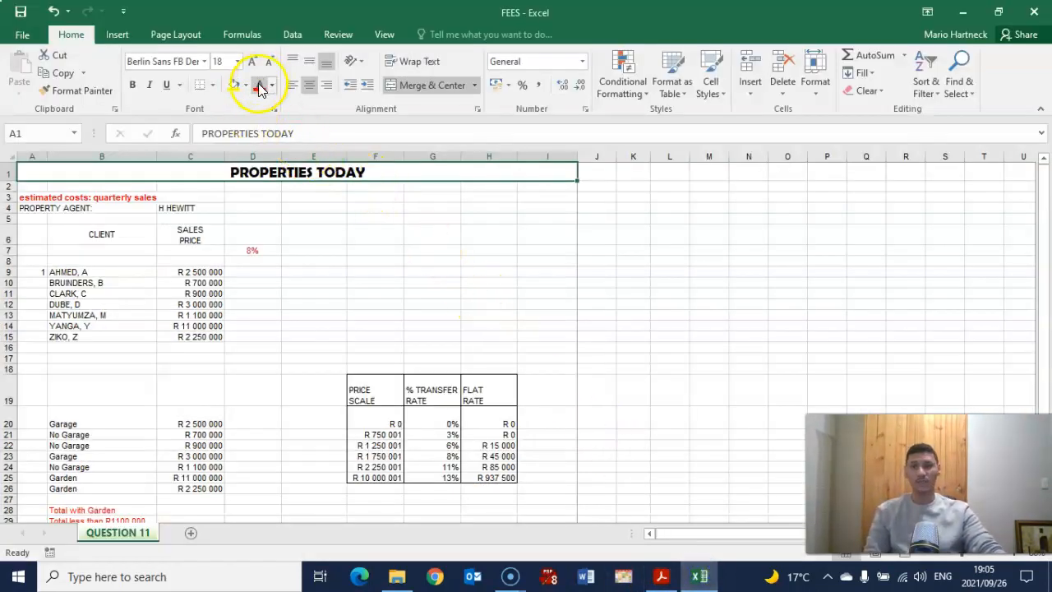
{"action": "left_click", "coordinate": [260, 85]}
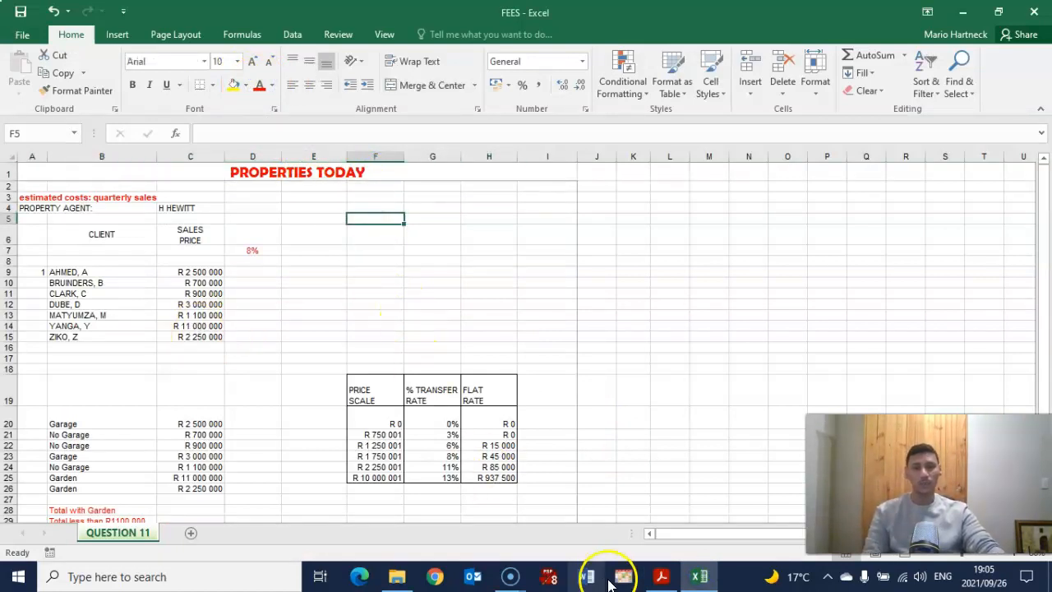
{"action": "left_click", "coordinate": [621, 576]}
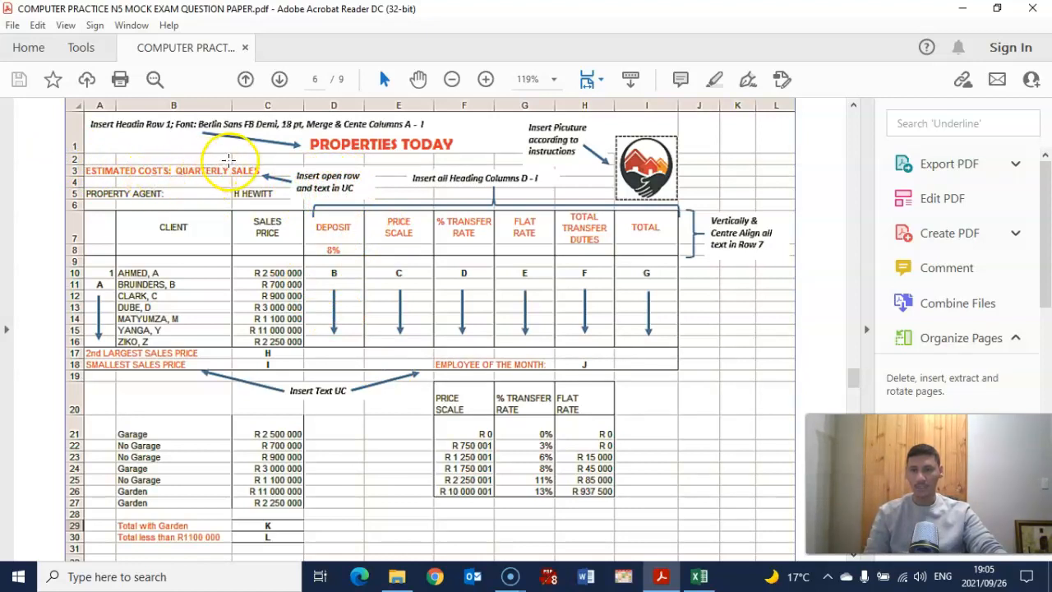
Select the estimated costs cell and consult the exam instructions for it.
{"action": "left_click", "coordinate": [697, 575]}
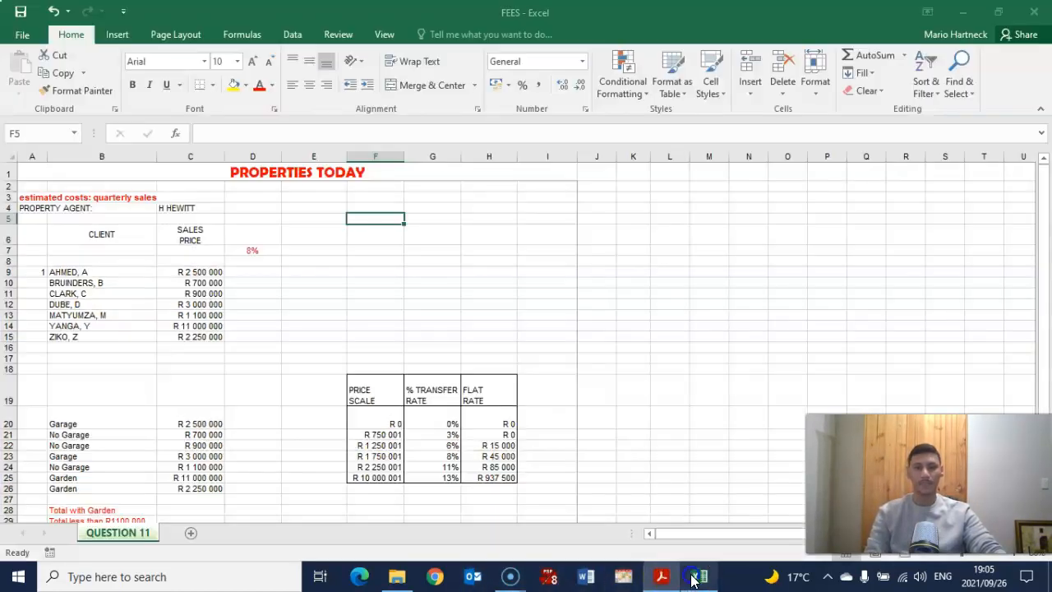
{"action": "left_click", "coordinate": [53, 197]}
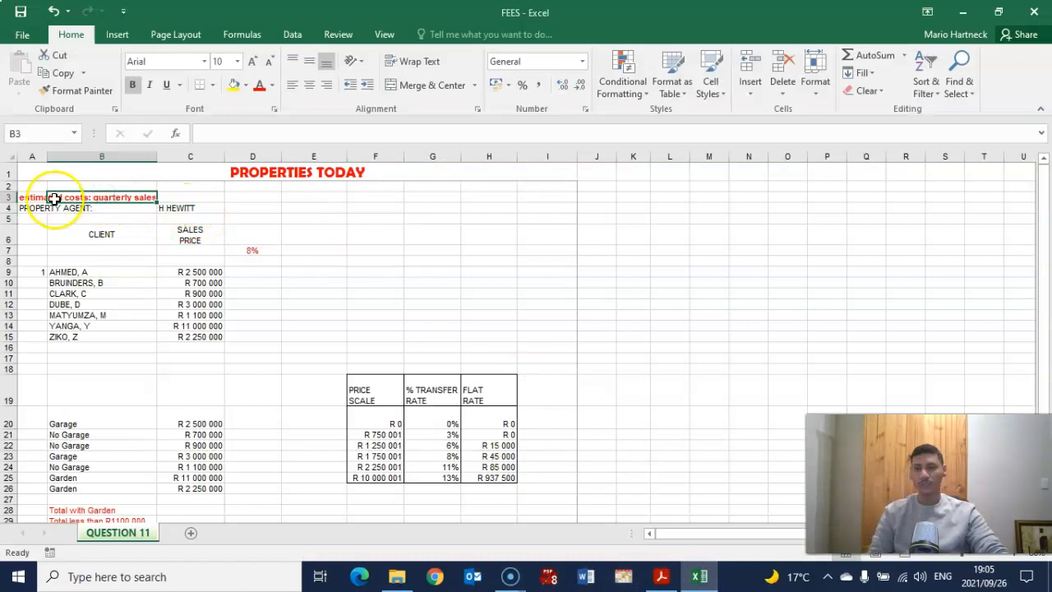
{"action": "left_click", "coordinate": [52, 197]}
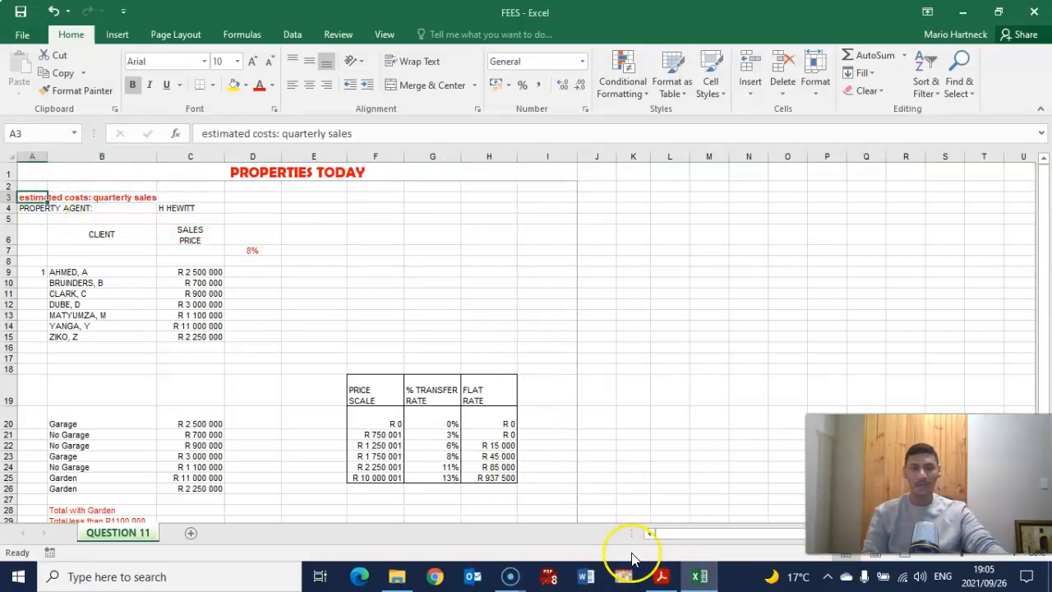
{"action": "left_click", "coordinate": [661, 575]}
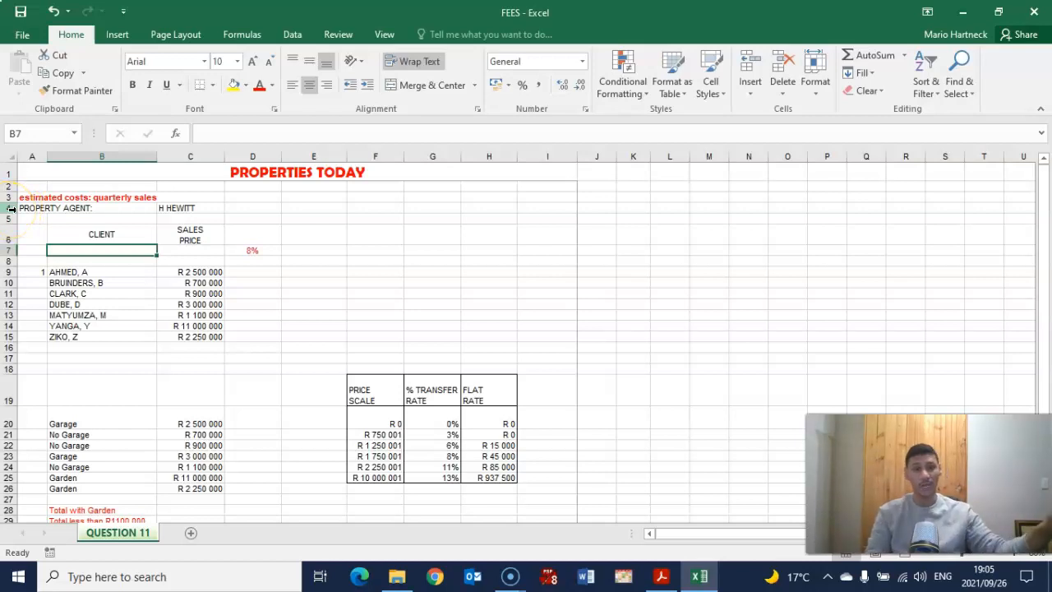
Insert a blank row above the PROPERTY AGENT line so it moves to row 5.
{"action": "left_click", "coordinate": [8, 207]}
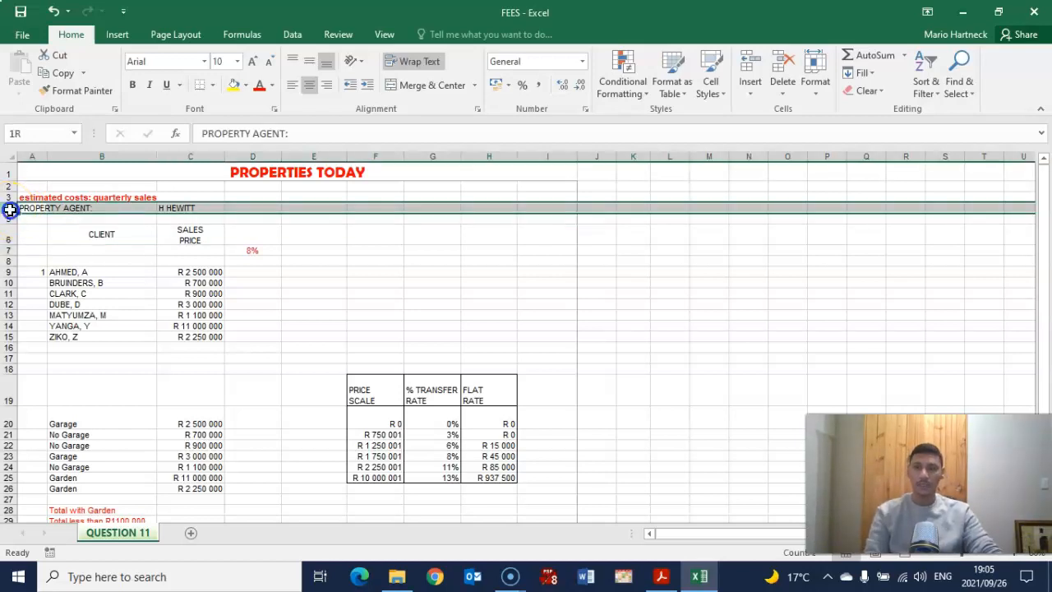
{"action": "left_click", "coordinate": [31, 208]}
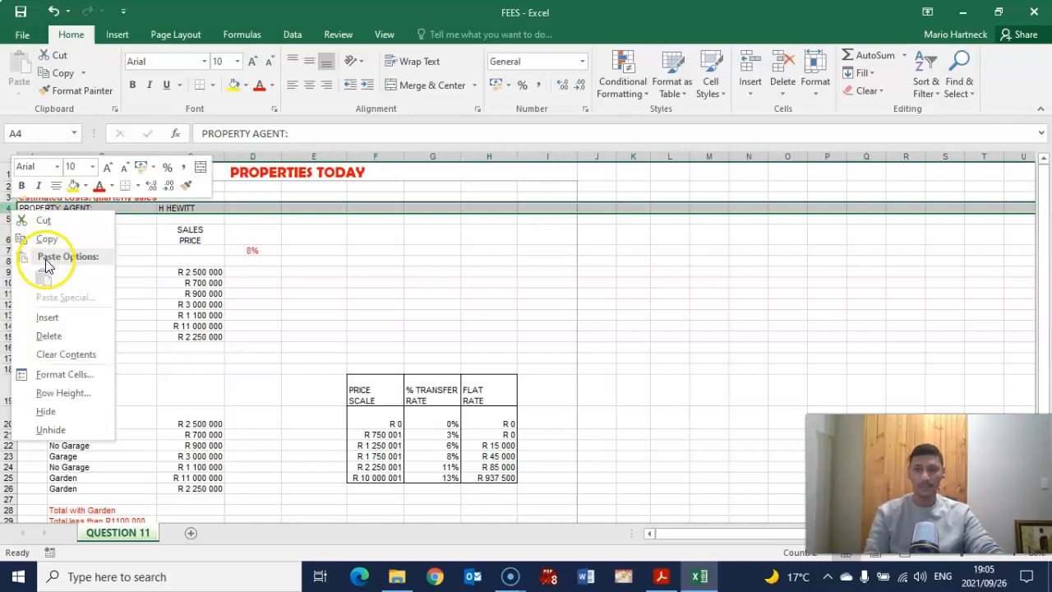
{"action": "mouse_move", "coordinate": [46, 317]}
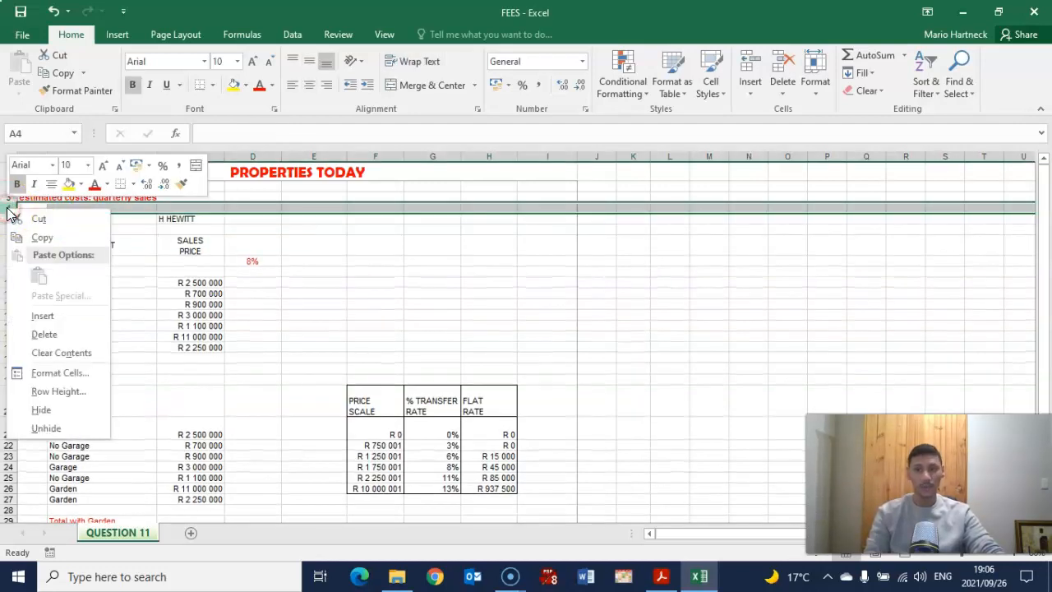
{"action": "mouse_move", "coordinate": [45, 337]}
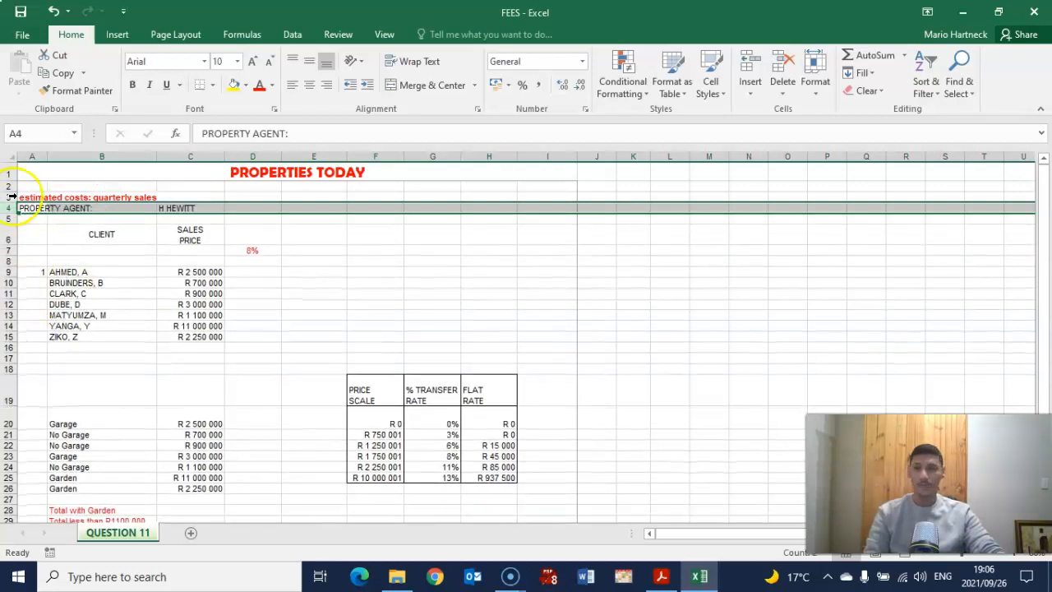
{"action": "right_click", "coordinate": [13, 205]}
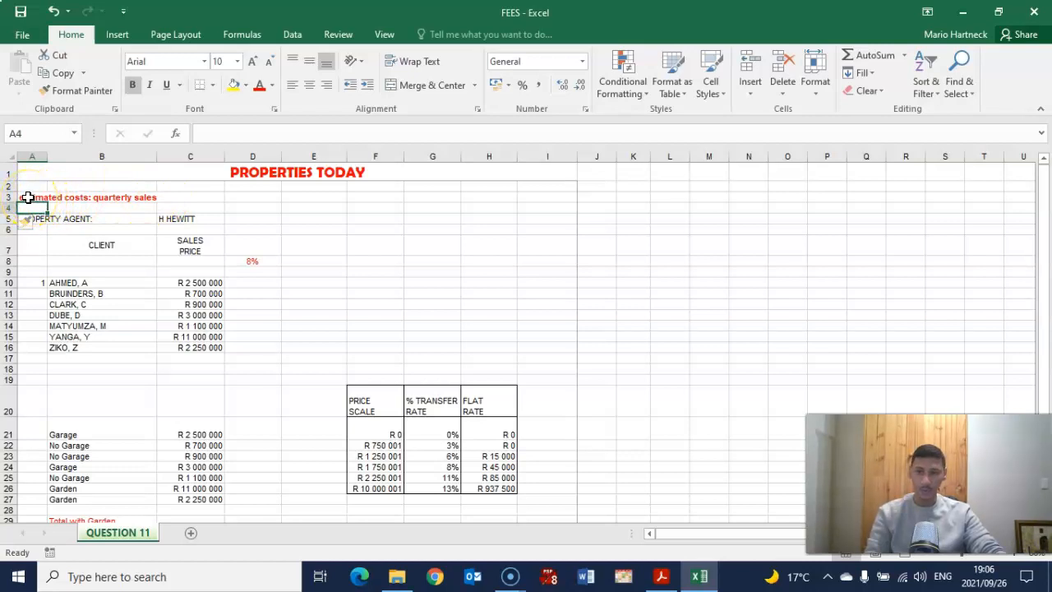
Convert the estimated costs: quarterly sales cell to capitals with an UPPER formula.
{"action": "left_click", "coordinate": [31, 197]}
{"action": "type", "text": "="}
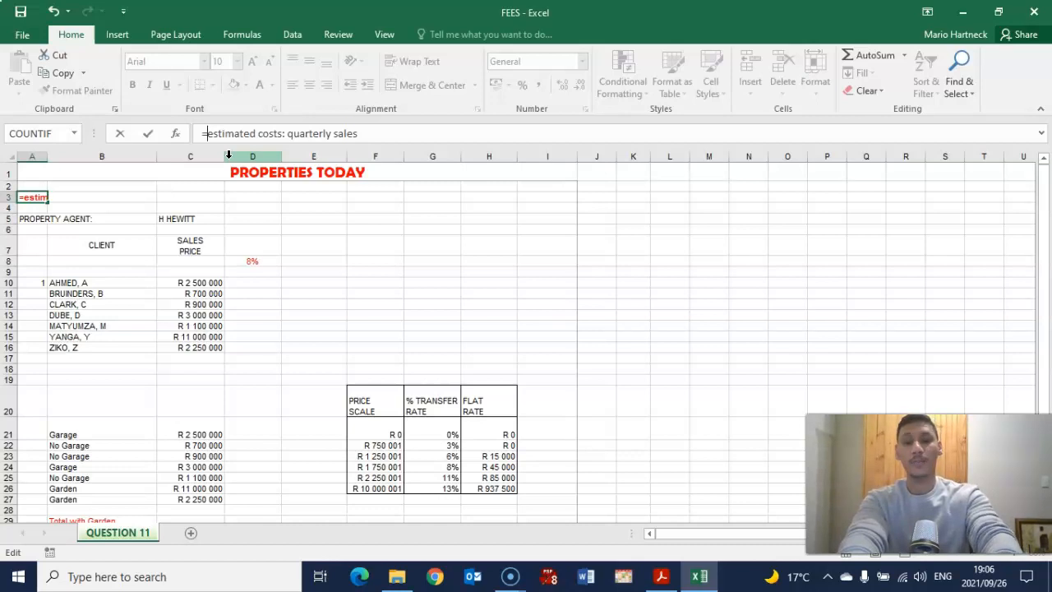
{"action": "type", "text": "UPPER"}
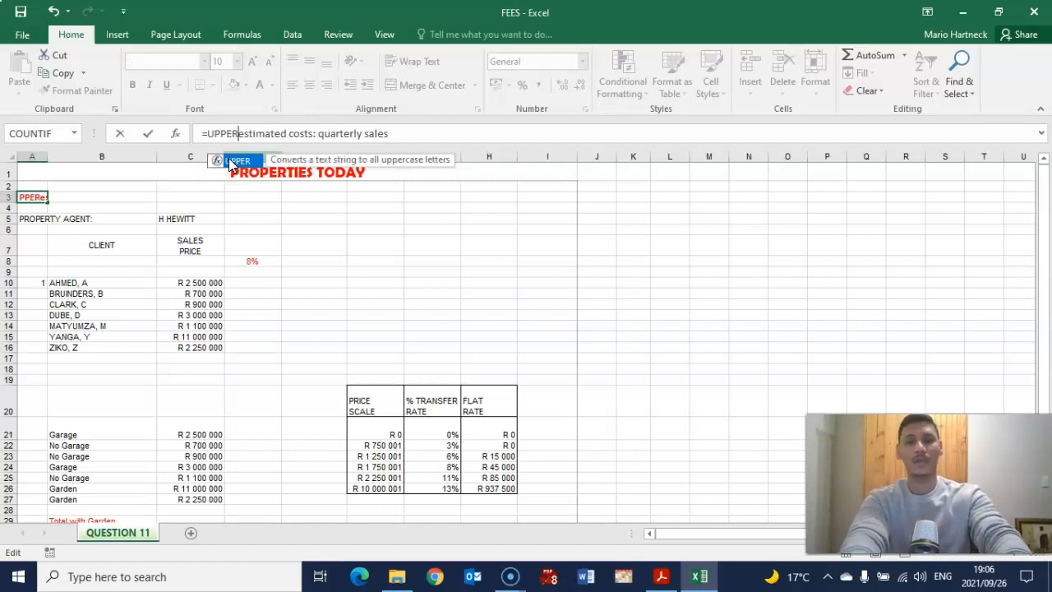
{"action": "type", "text": "("}
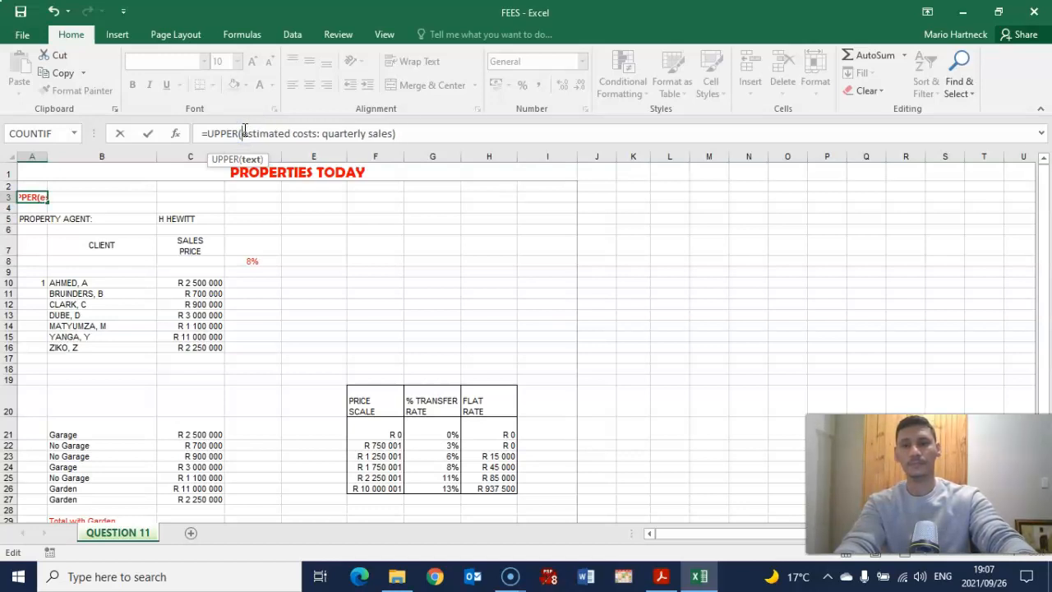
{"action": "type", "text": "\""}
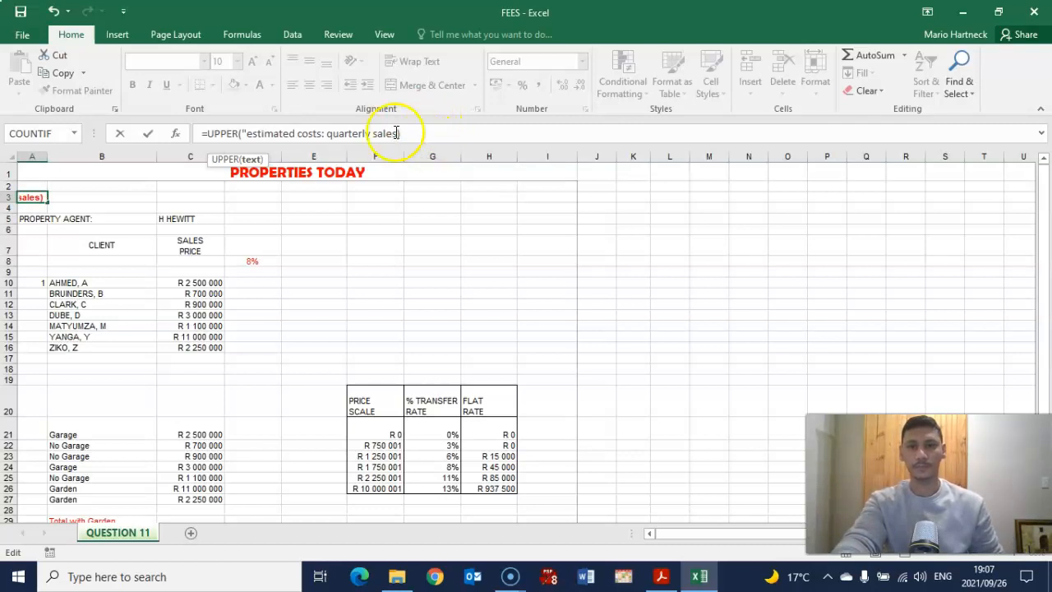
{"action": "type", "text": "\"\")"}
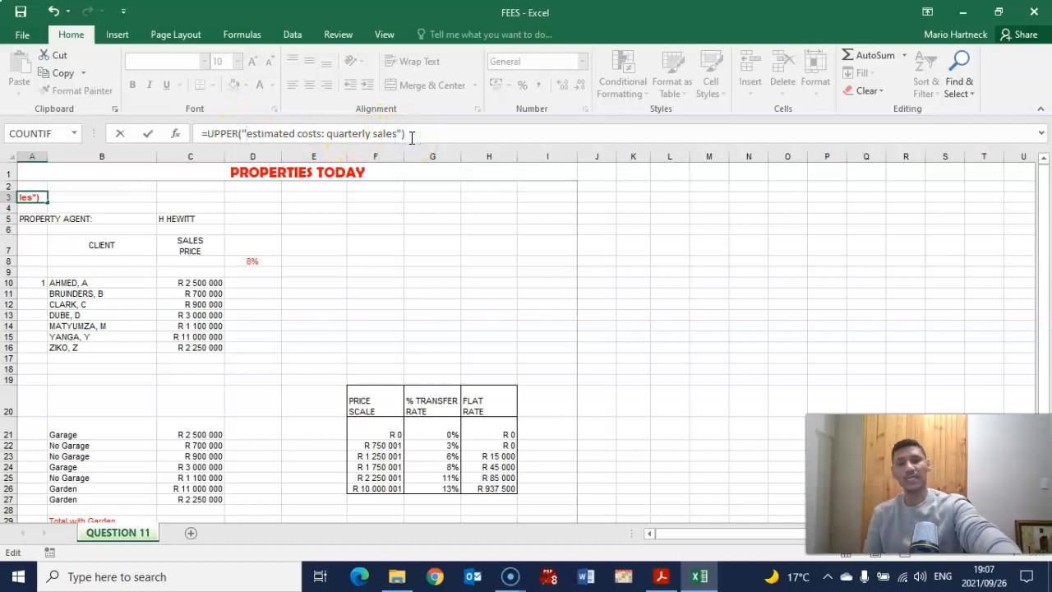
{"action": "key", "text": "enter"}
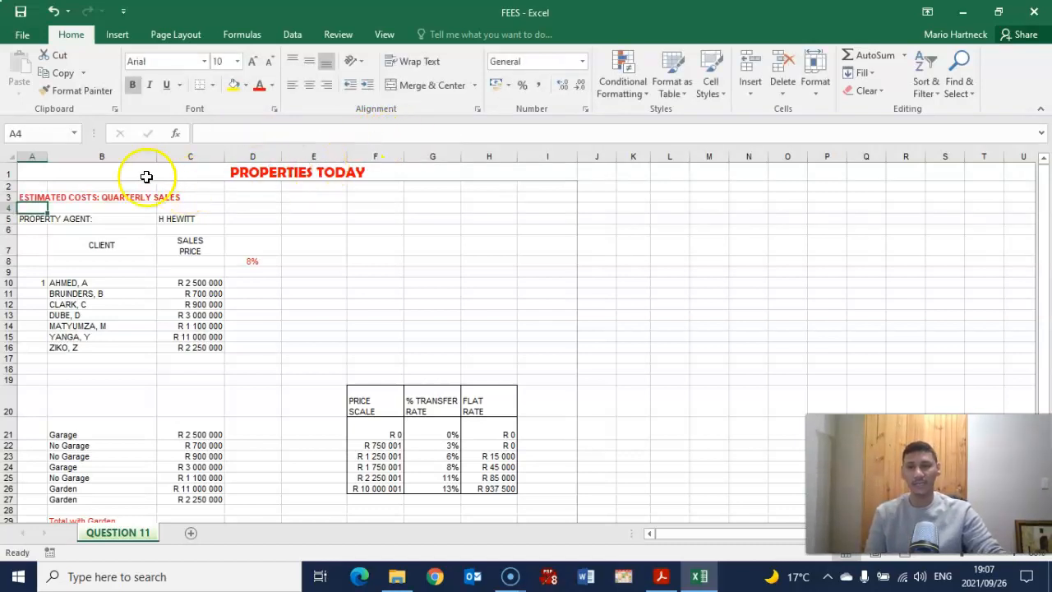
{"action": "mouse_move", "coordinate": [116, 195]}
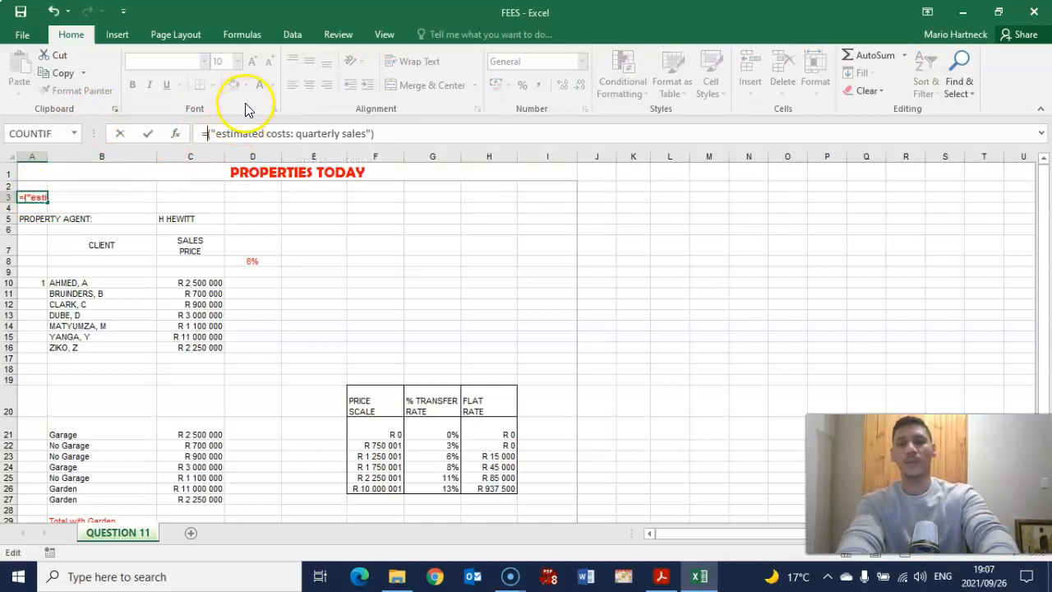
{"action": "type", "text": "LW("}
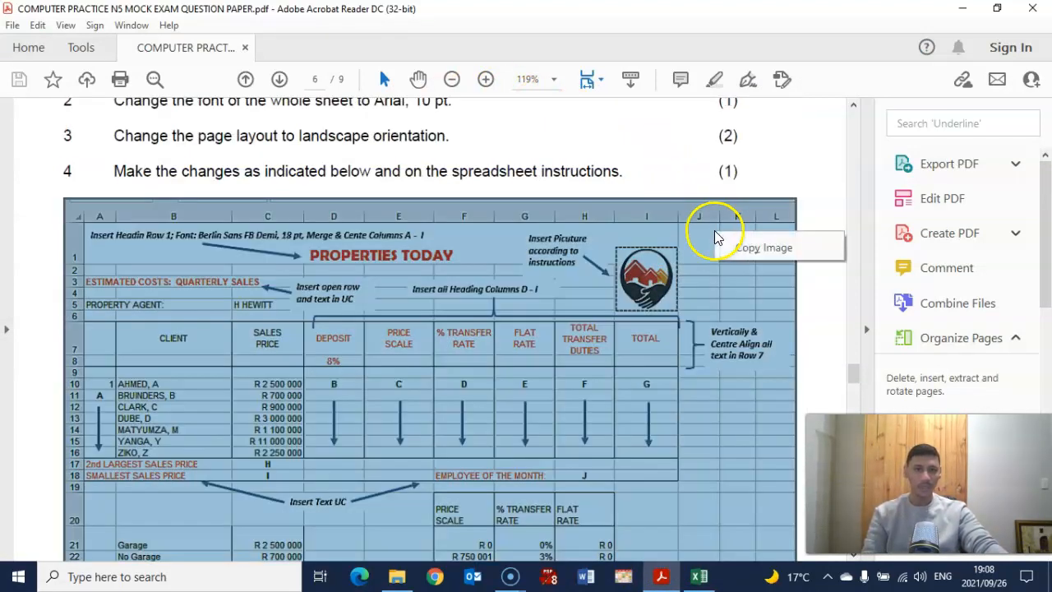
{"action": "mouse_move", "coordinate": [709, 576]}
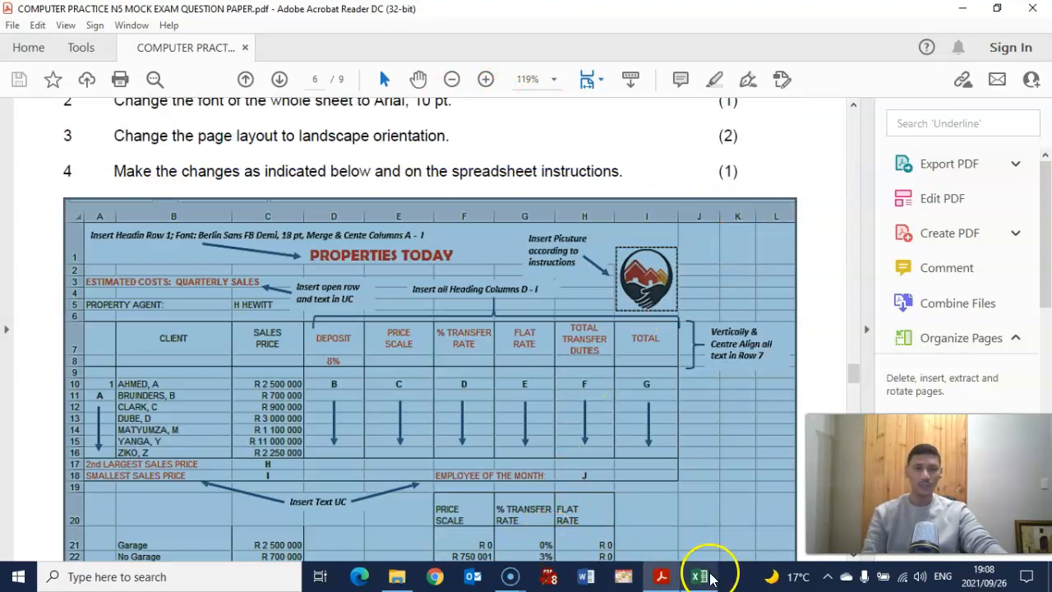
Return to the FEES spreadsheet after copying the instruction picture from the PDF.
{"action": "left_click", "coordinate": [697, 576]}
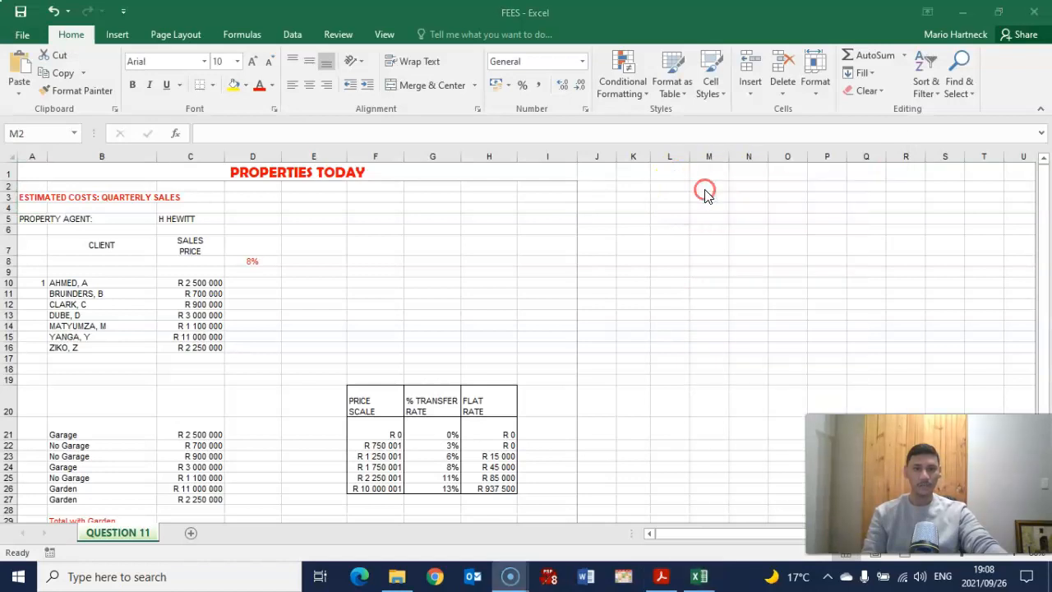
Paste the copied instructions picture onto the sheet and drag it below the data.
{"action": "left_click", "coordinate": [708, 185]}
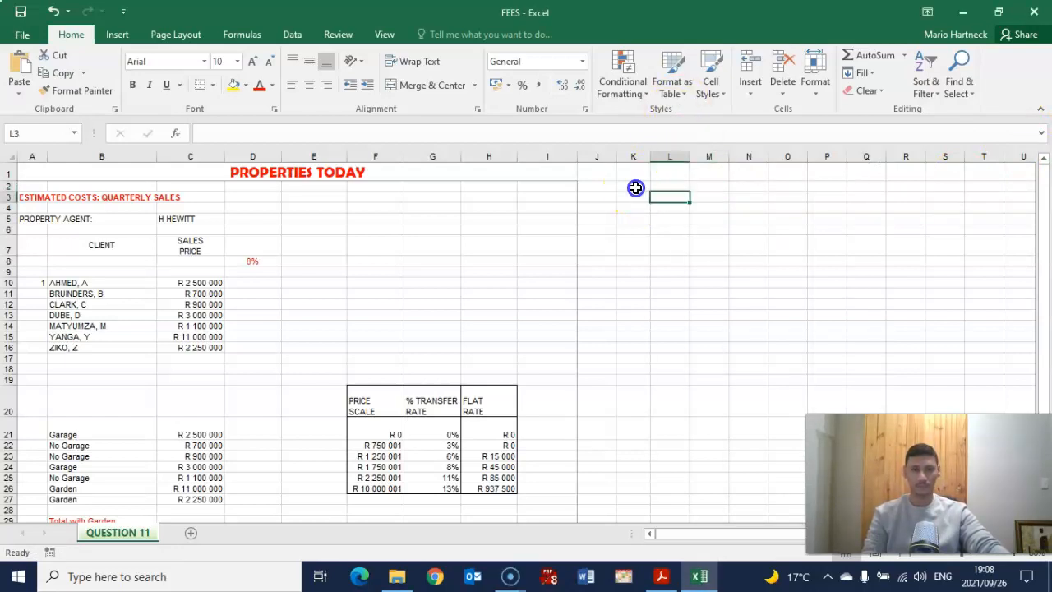
{"action": "left_click", "coordinate": [633, 186]}
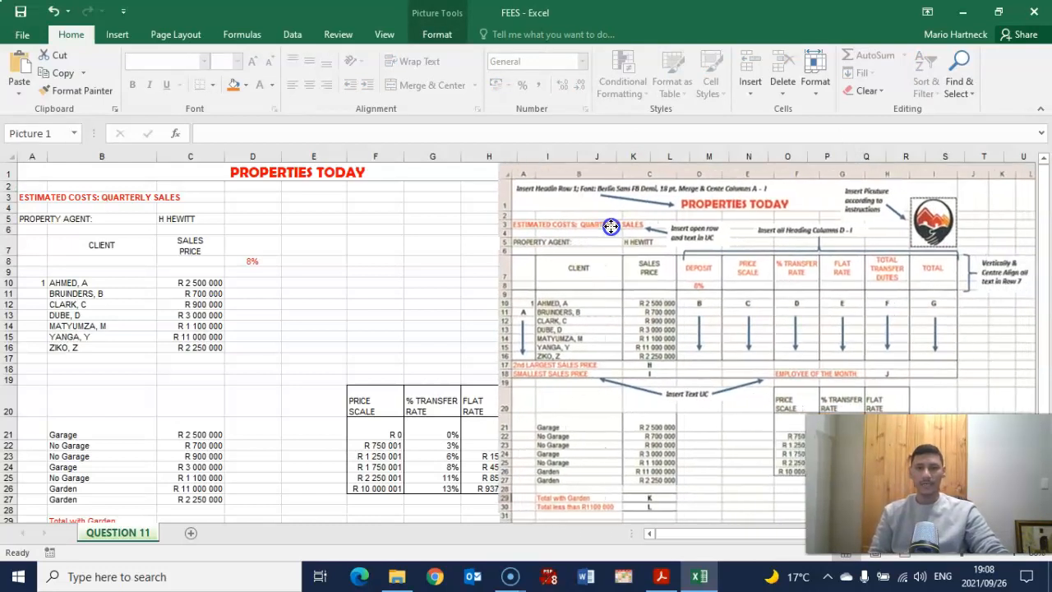
{"action": "left_click_drag", "start_coordinate": [612, 227], "coordinate": [336, 386]}
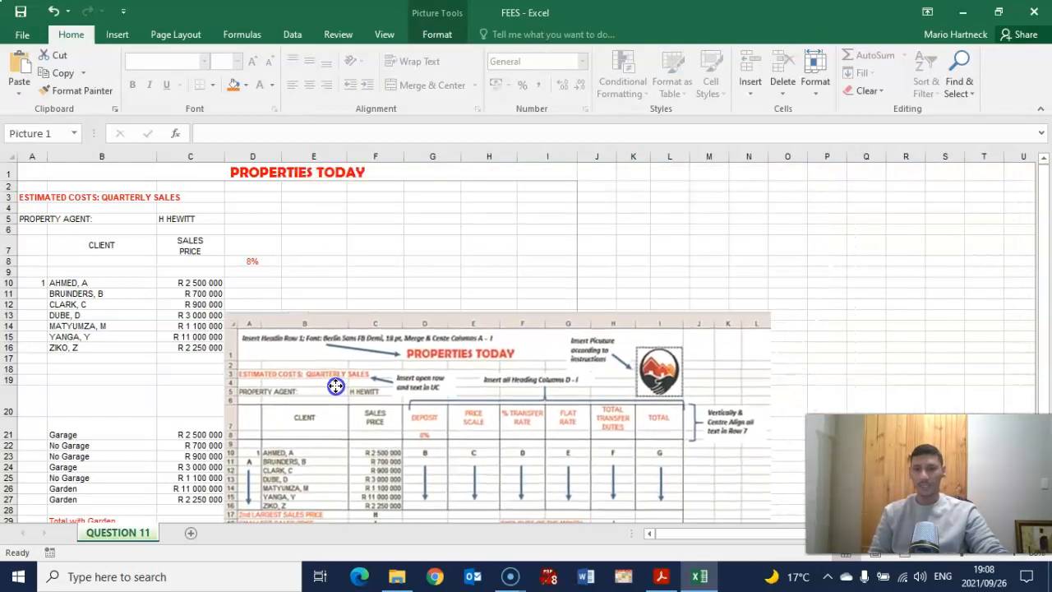
{"action": "left_click_drag", "start_coordinate": [335, 386], "coordinate": [322, 349]}
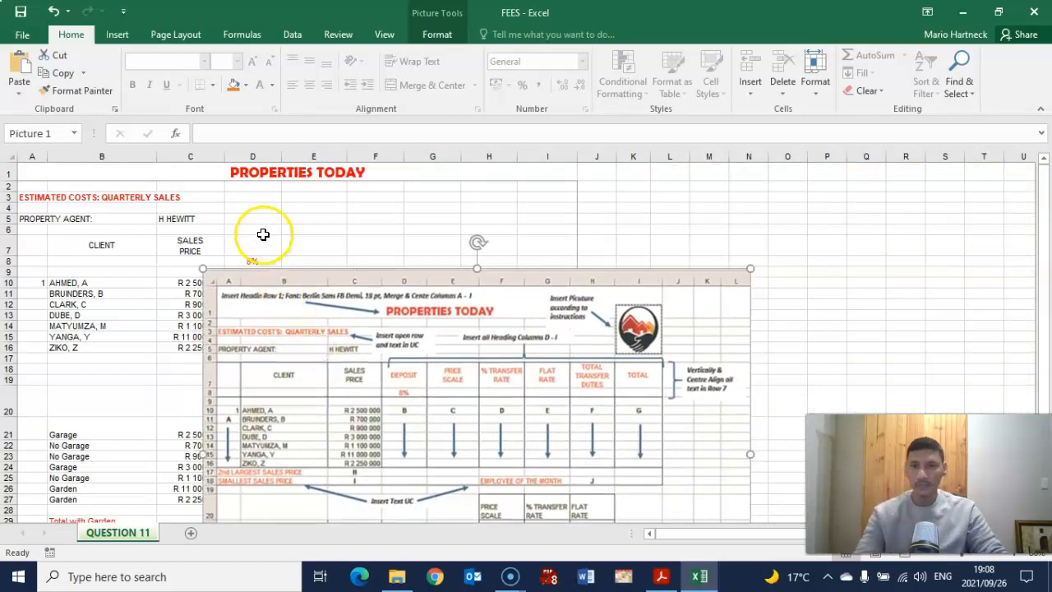
{"action": "mouse_move", "coordinate": [240, 245]}
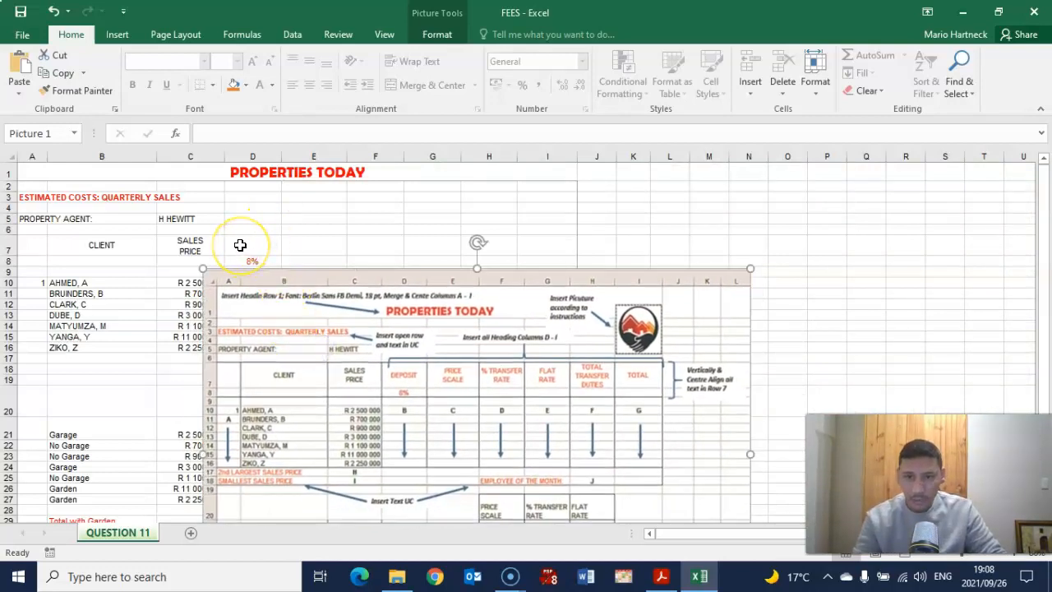
Enter the headings DEPOSIT, PRICE SCALE and % TRANSFER RATE across row 7.
{"action": "type", "text": "d"}
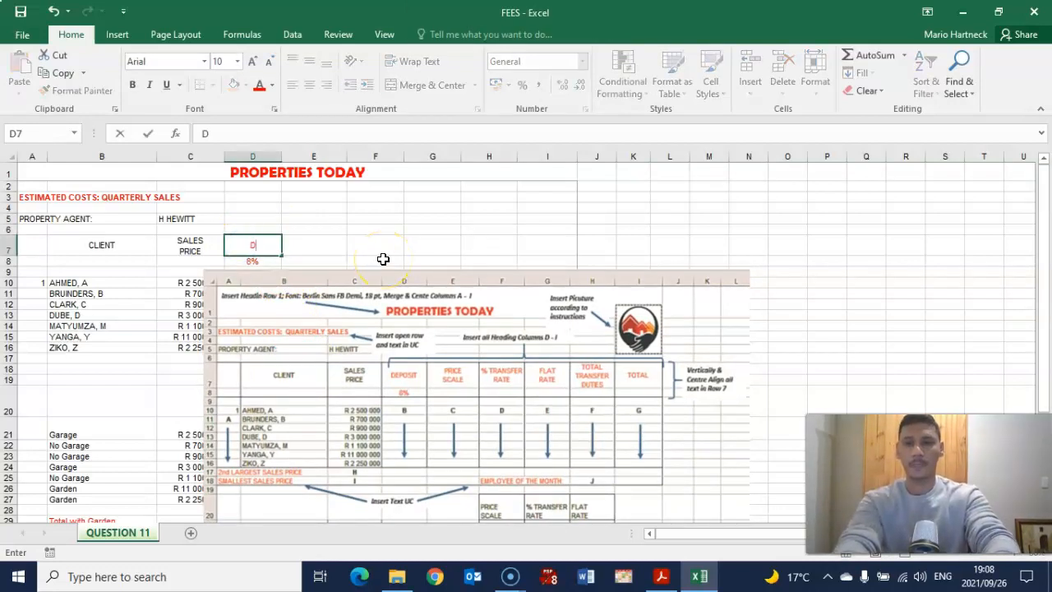
{"action": "type", "text": "EPOSIT"}
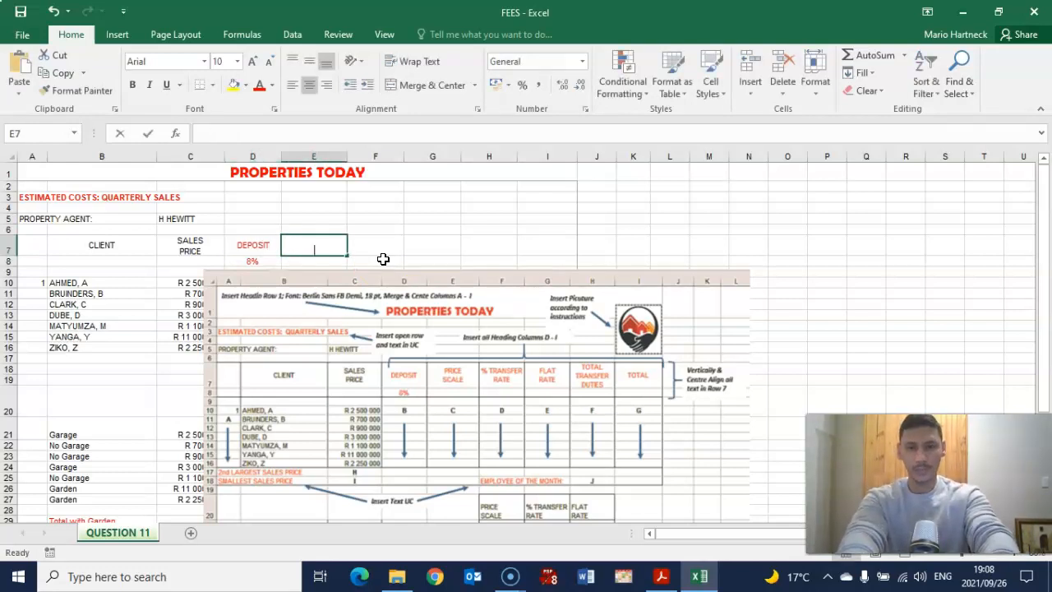
{"action": "type", "text": "PRICE SCALE"}
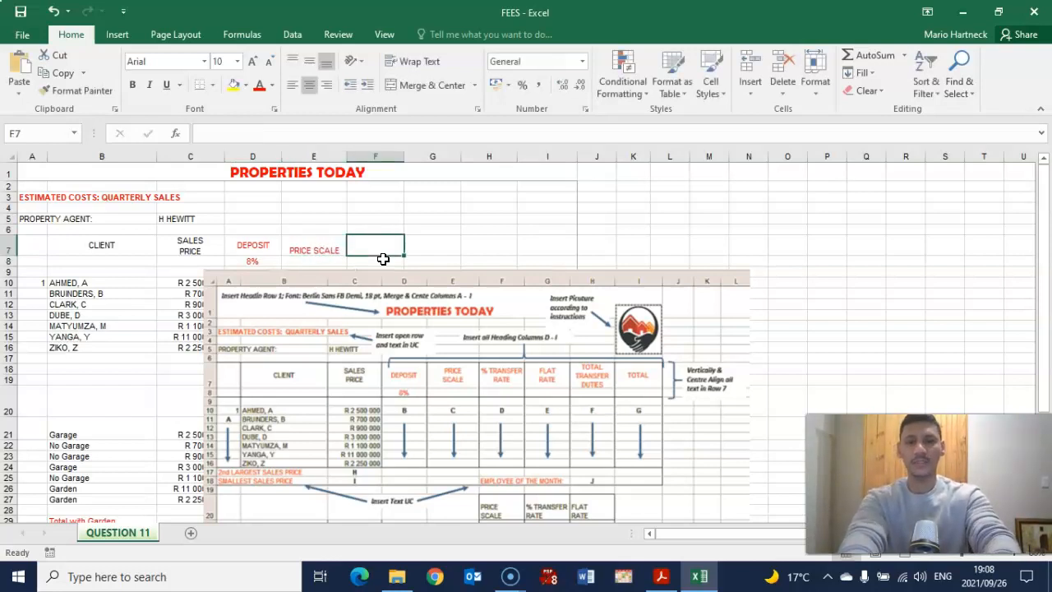
{"action": "type", "text": "%"}
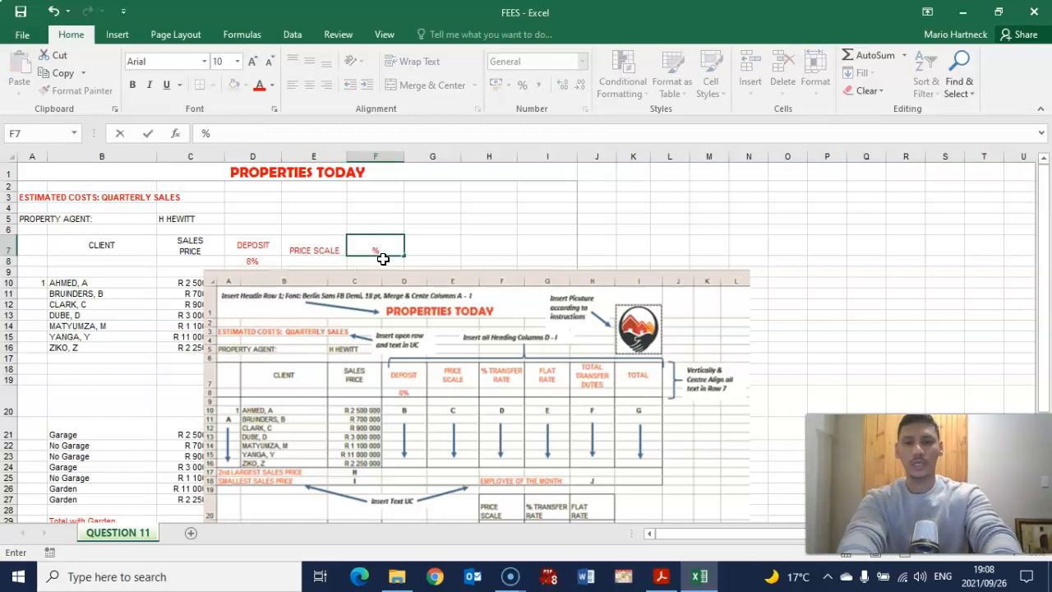
{"action": "type", "text": "% TRANS"}
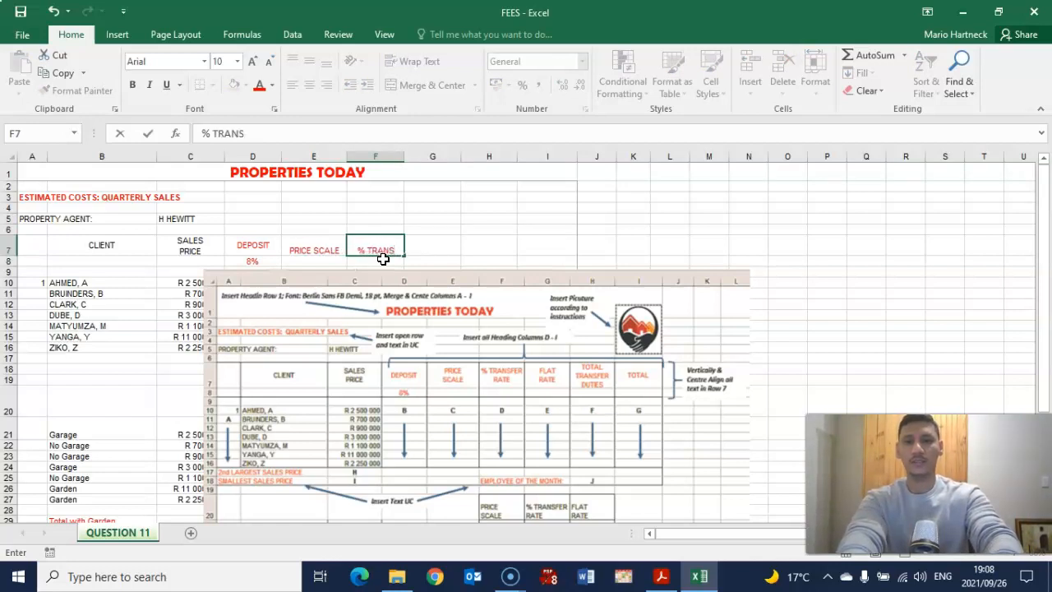
{"action": "type", "text": "% TRANSFER RATE"}
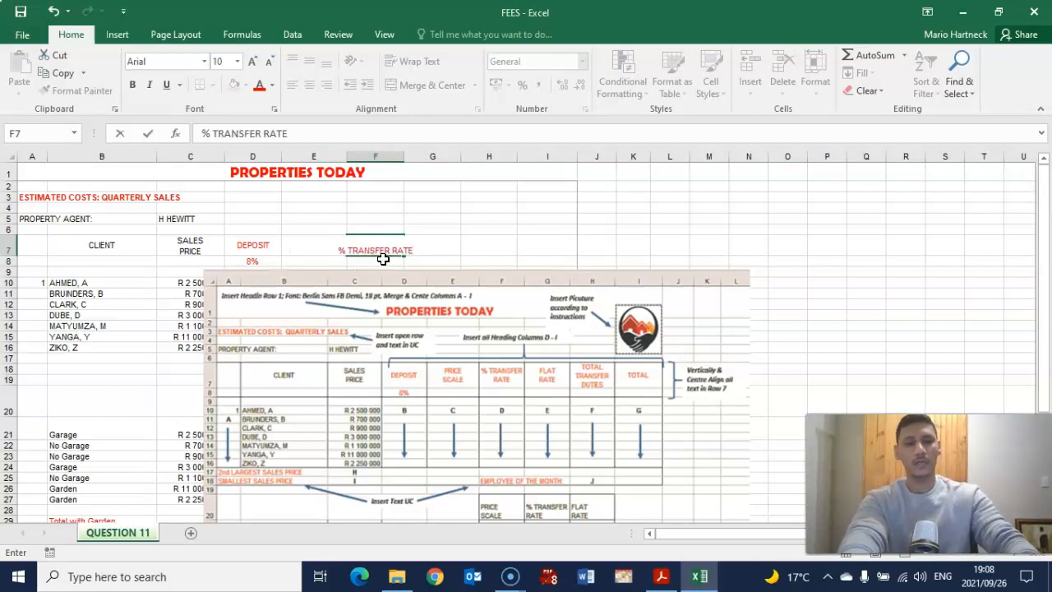
Enter FLAT RATE, TOTAL TRANSFER DUTIES and TOTAL in the remaining row 7 cells to I7.
{"action": "type", "text": "FLATE"}
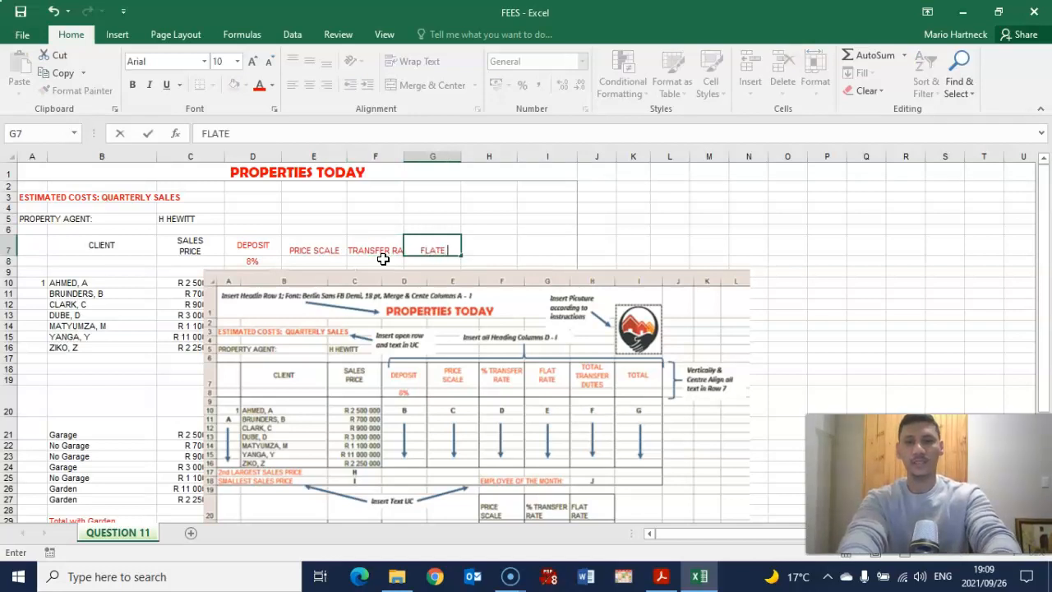
{"action": "key", "text": "Backspace"}
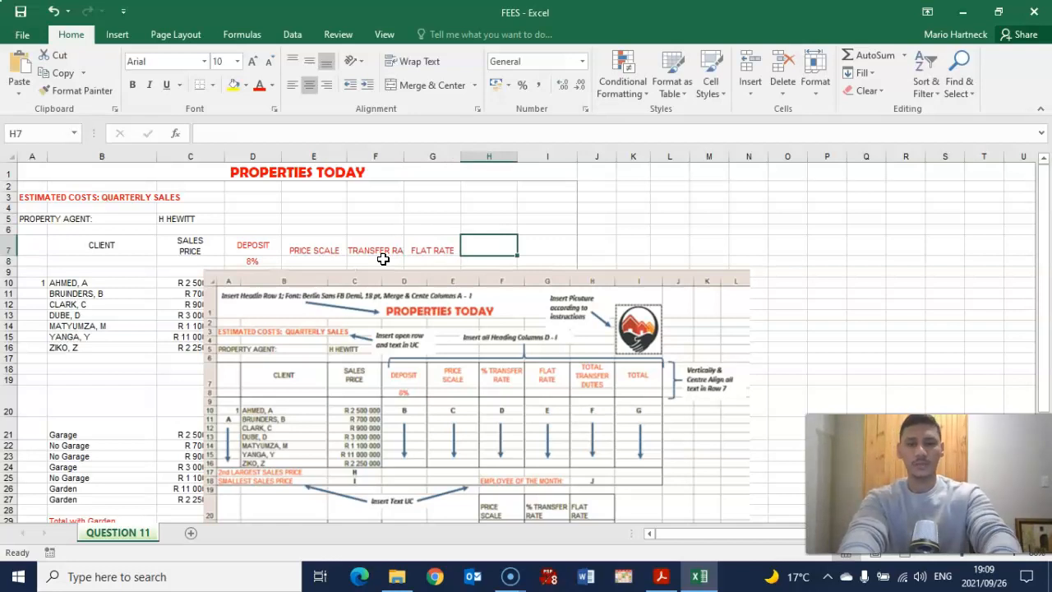
{"action": "type", "text": "TOTA"}
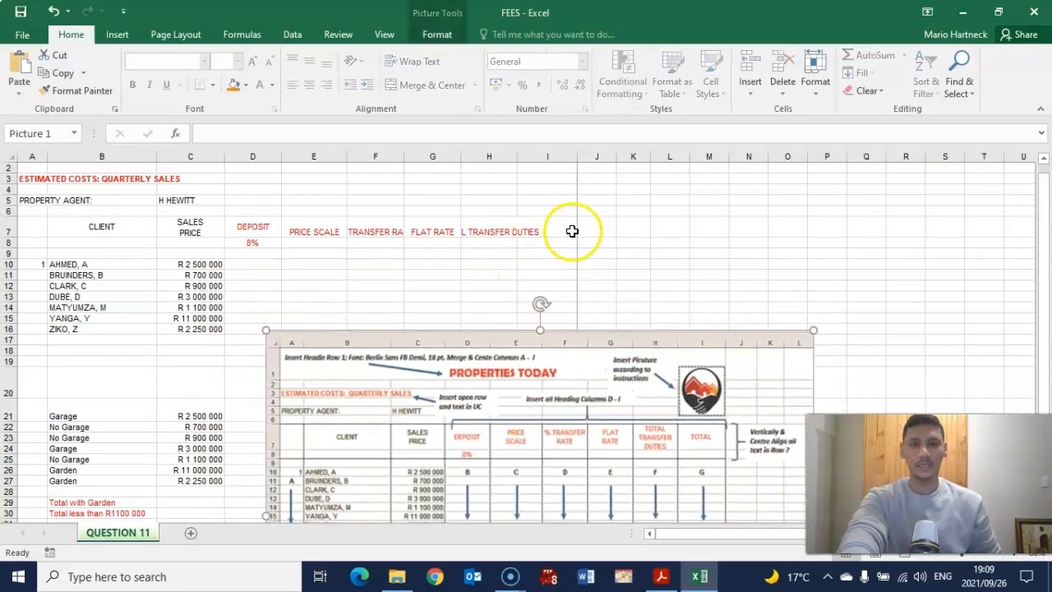
{"action": "left_click", "coordinate": [545, 231]}
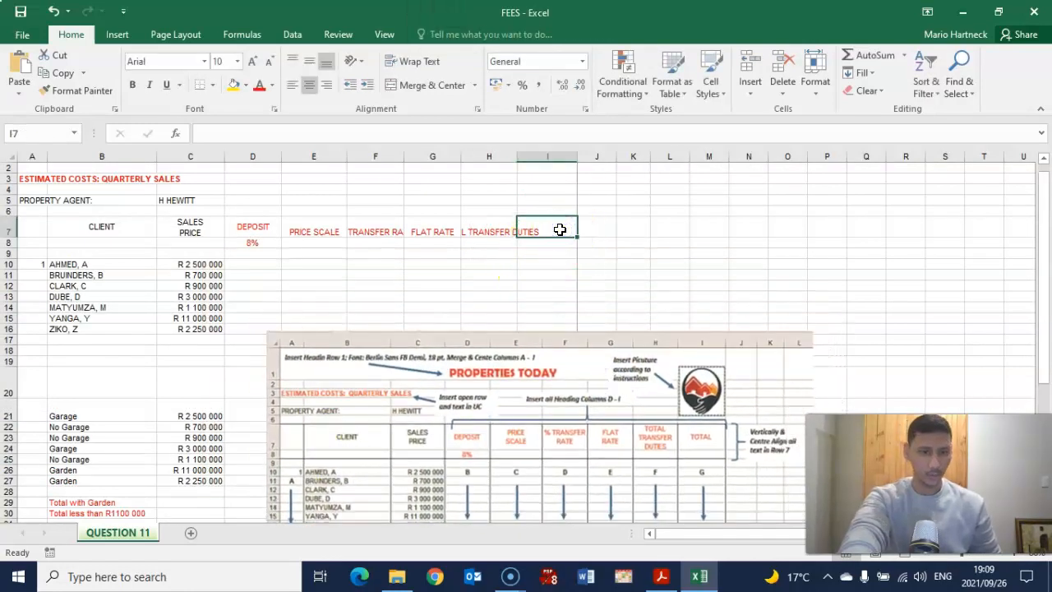
{"action": "type", "text": "TOTAL"}
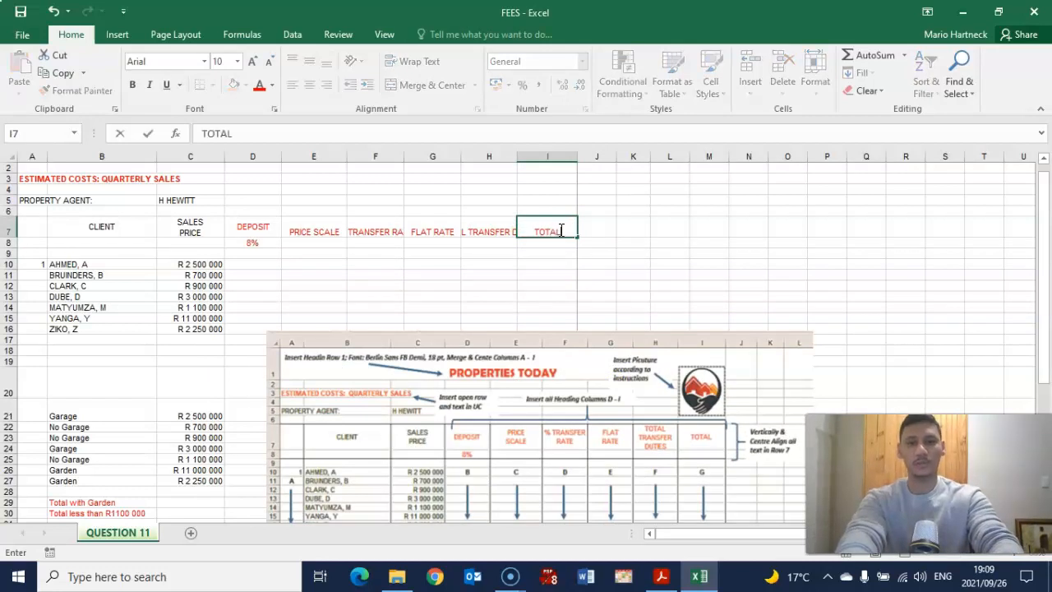
{"action": "left_click", "coordinate": [633, 253]}
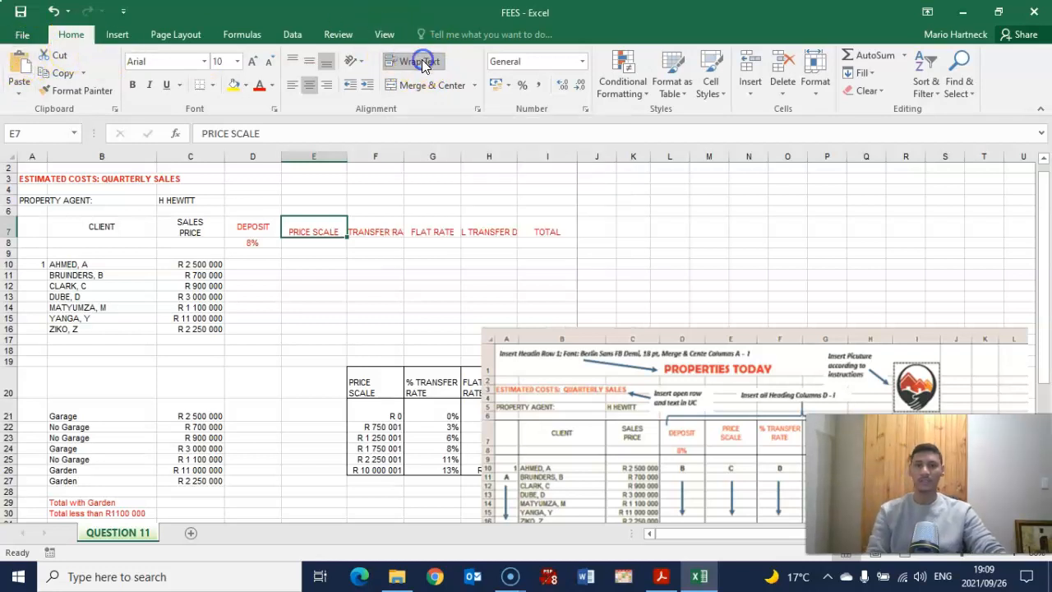
Narrow column E for its wrapped heading and select the FLAT RATE and neighbouring heading cells.
{"action": "left_click_drag", "start_coordinate": [345, 156], "coordinate": [342, 156]}
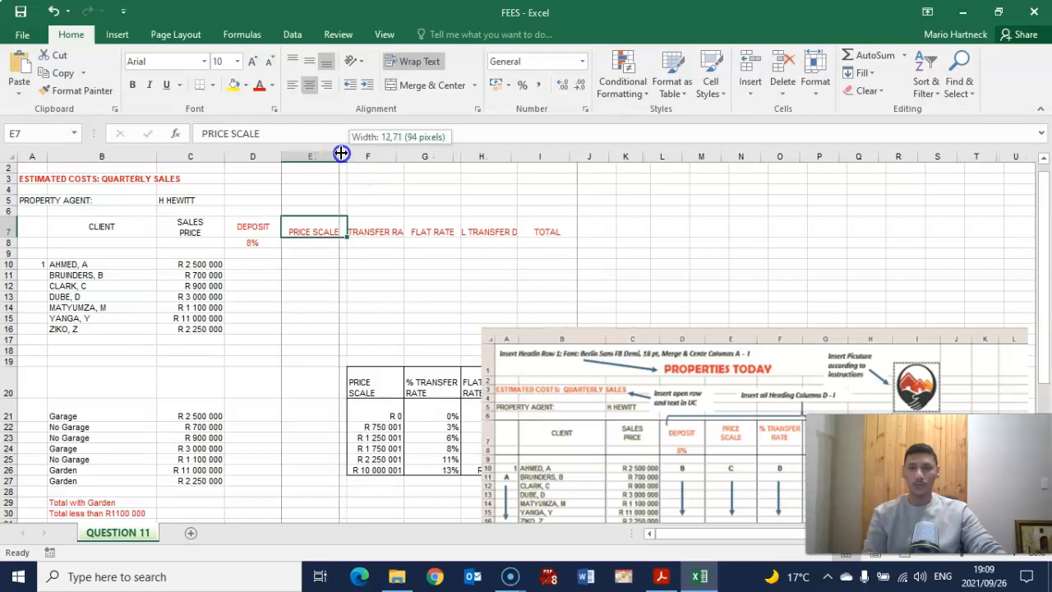
{"action": "left_click_drag", "start_coordinate": [346, 155], "coordinate": [336, 154]}
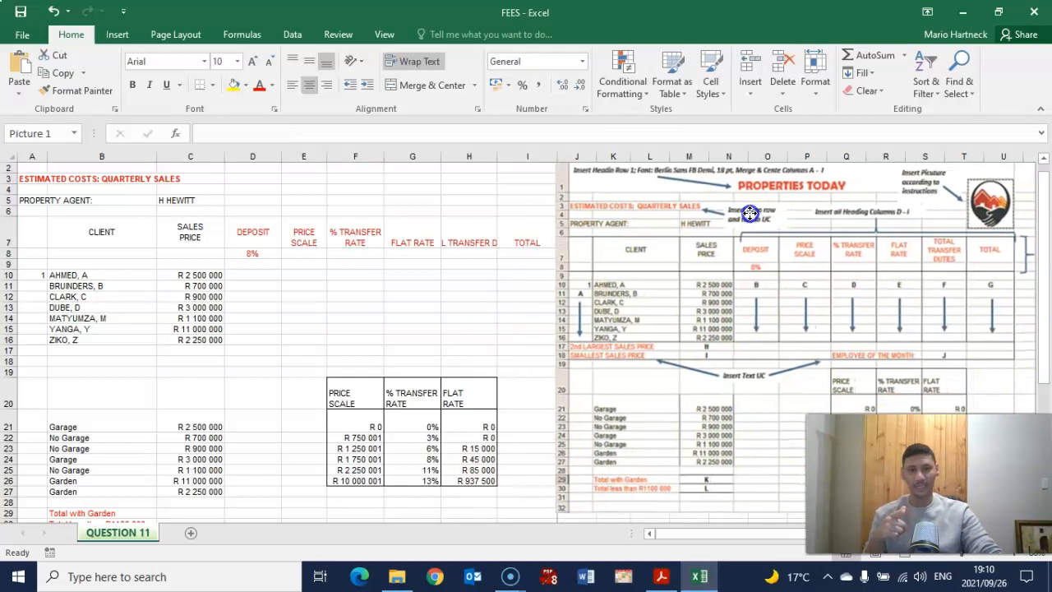
{"action": "left_click", "coordinate": [748, 214]}
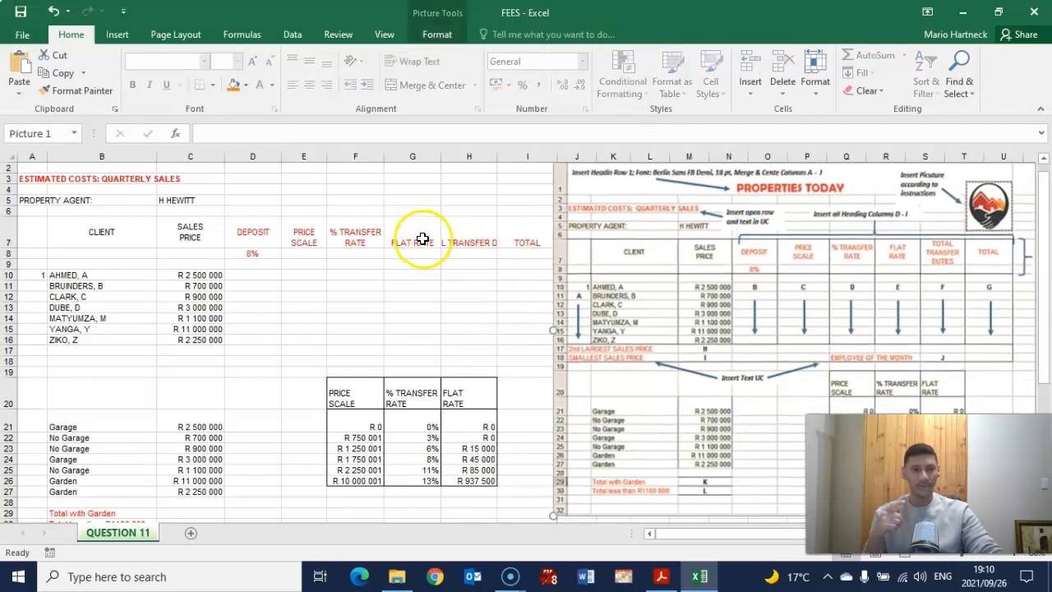
{"action": "left_click", "coordinate": [411, 230]}
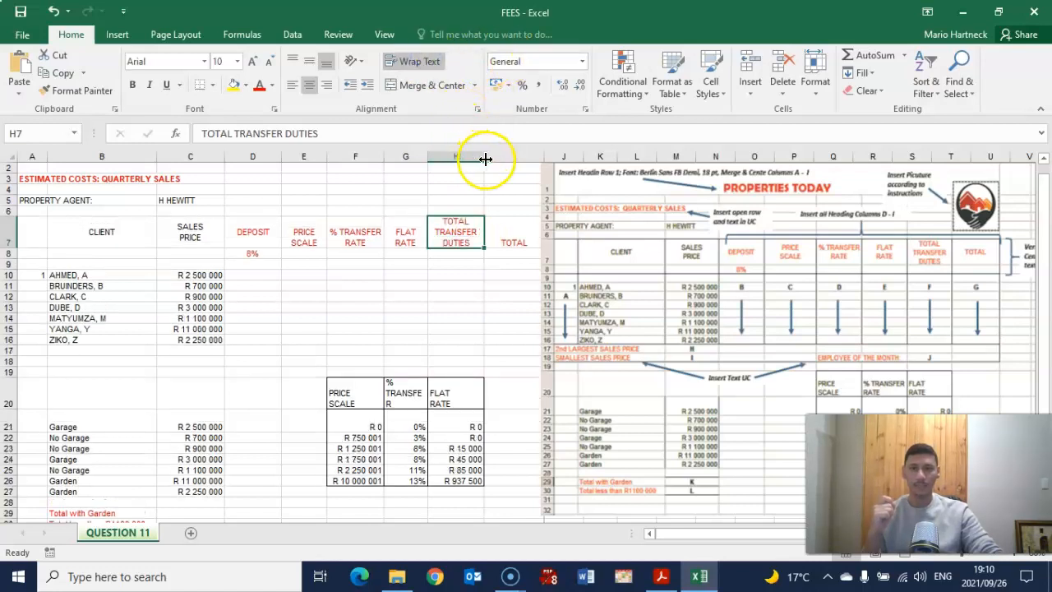
{"action": "left_click", "coordinate": [513, 231]}
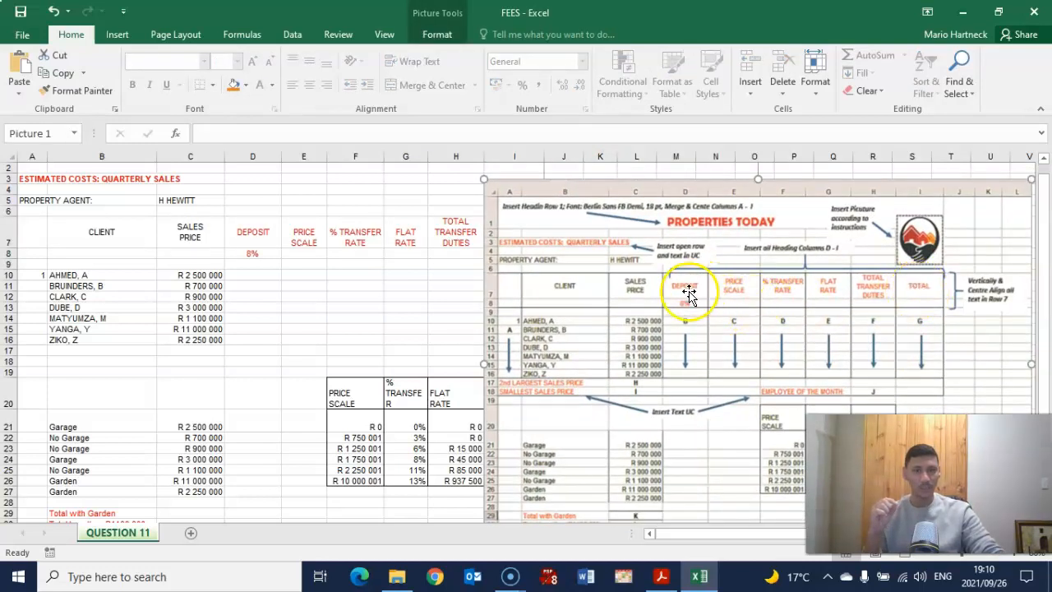
{"action": "mouse_move", "coordinate": [782, 223]}
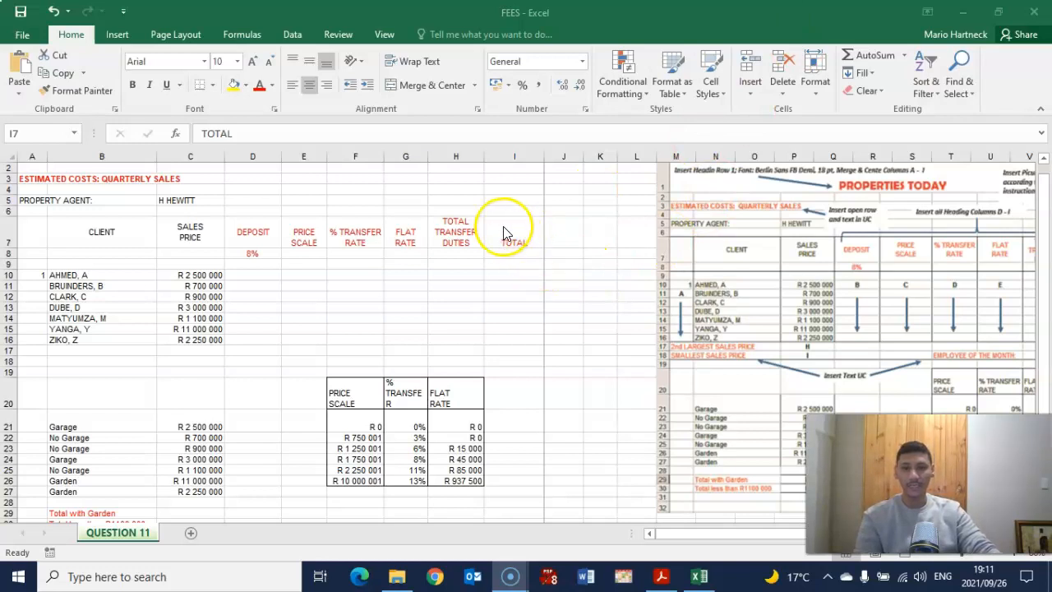
Middle-align the TOTAL heading in I7 so it sits vertically centred in its cell.
{"action": "left_click", "coordinate": [513, 232]}
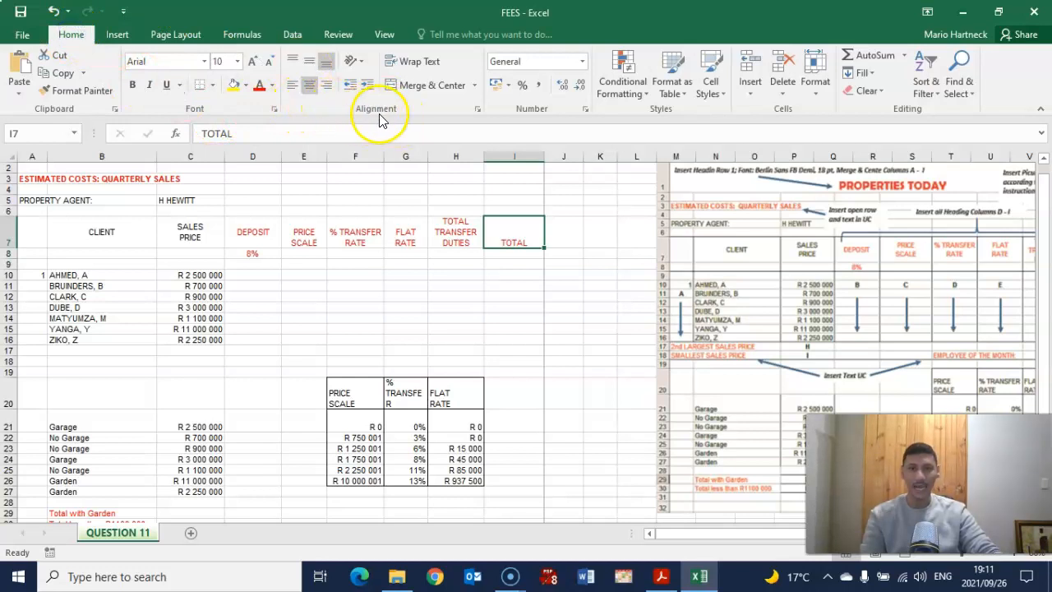
{"action": "left_click", "coordinate": [477, 109]}
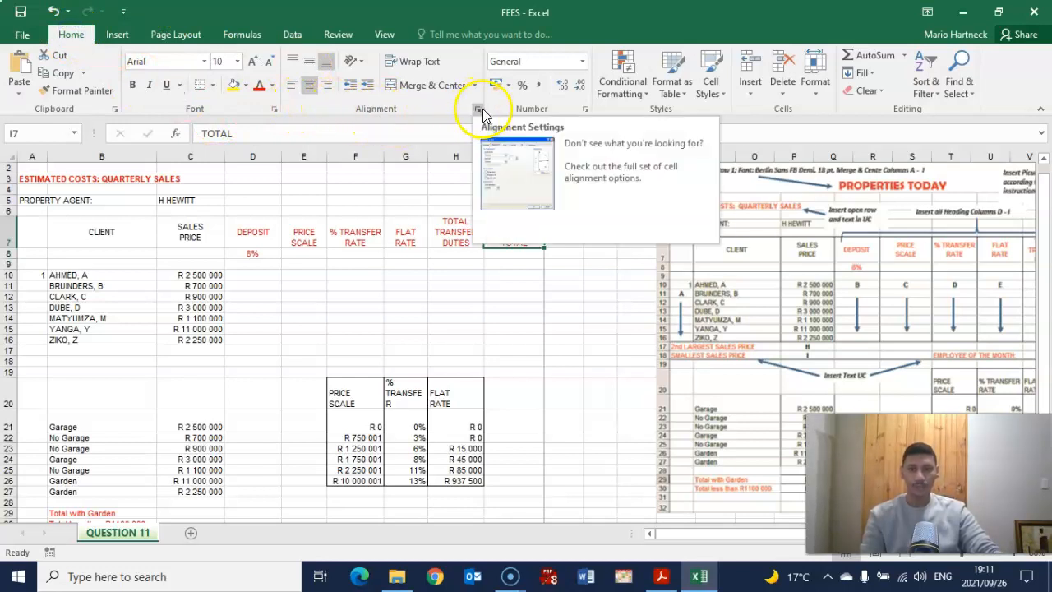
{"action": "left_click", "coordinate": [476, 108]}
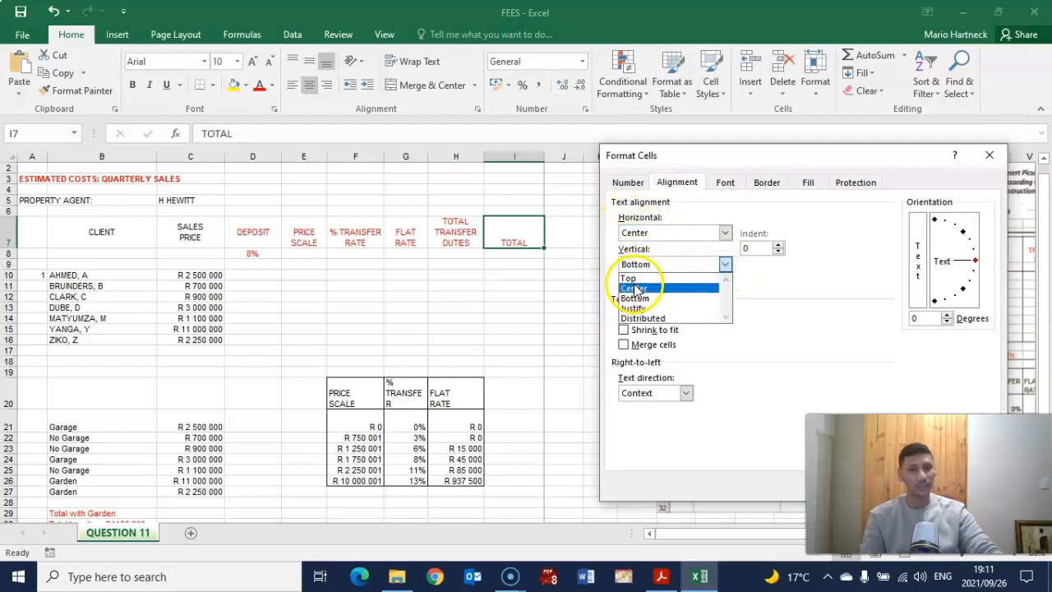
{"action": "left_click", "coordinate": [631, 290]}
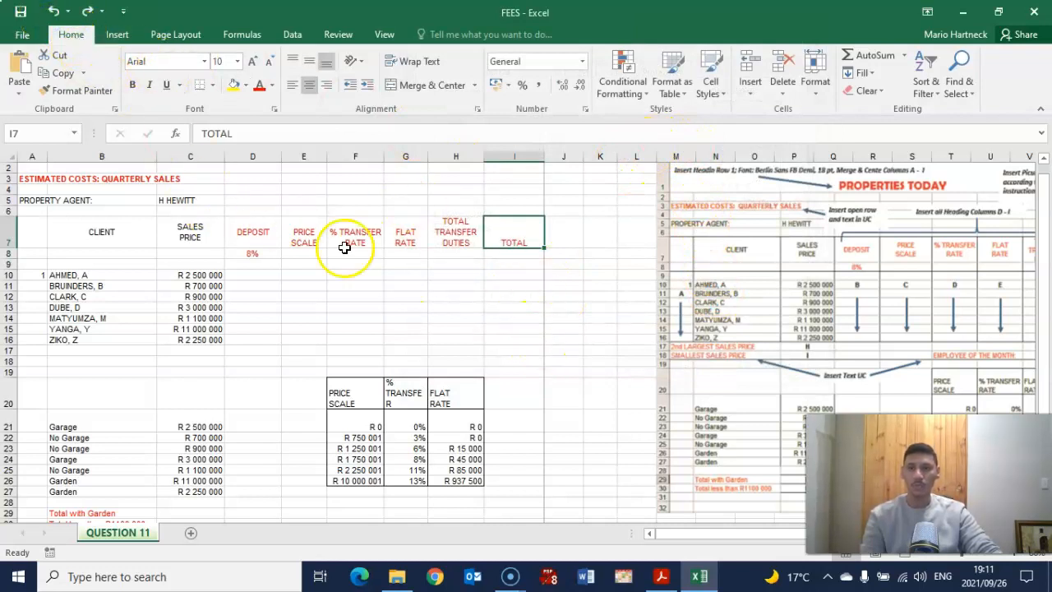
{"action": "mouse_move", "coordinate": [480, 115]}
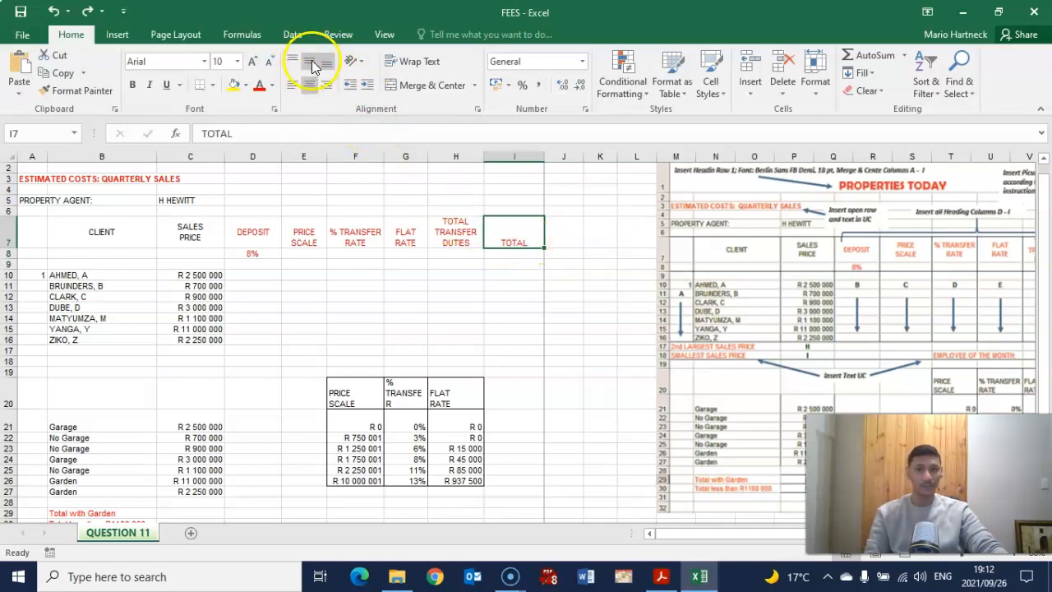
{"action": "left_click", "coordinate": [310, 61]}
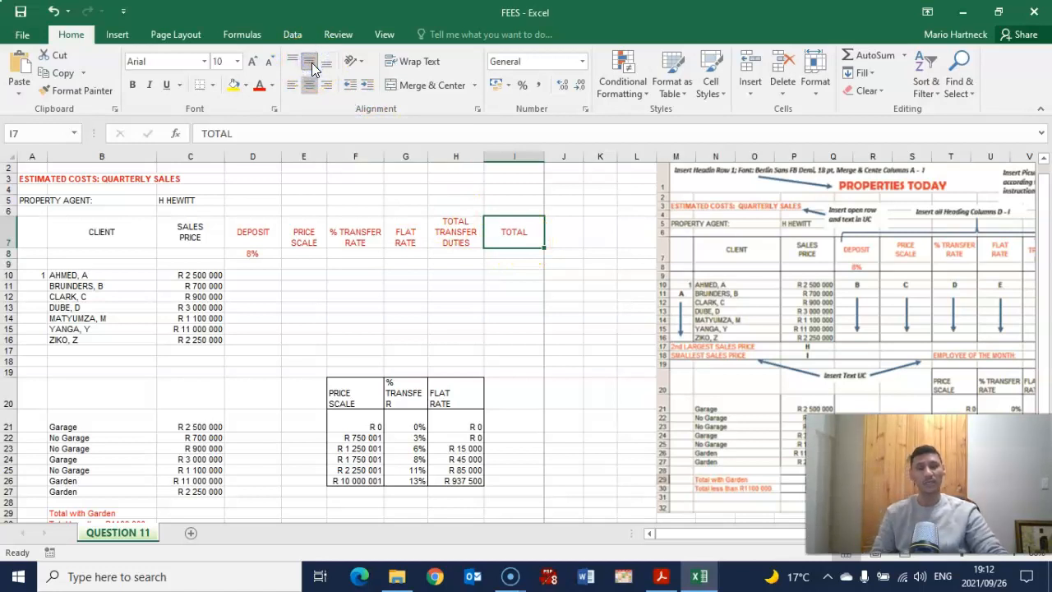
{"action": "mouse_move", "coordinate": [249, 121]}
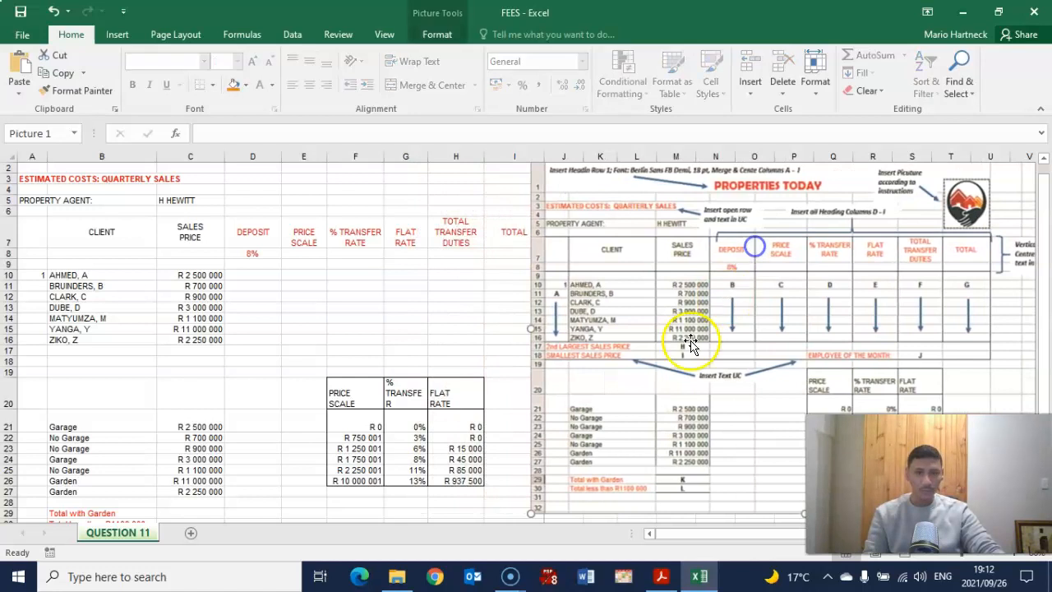
{"action": "mouse_move", "coordinate": [829, 372]}
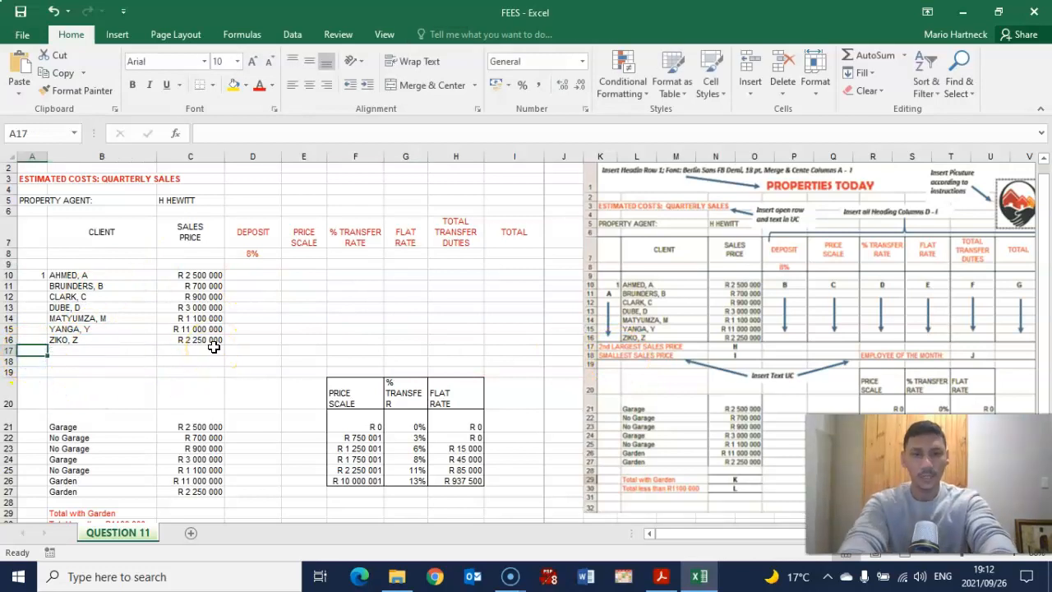
Enter 2nd LARGEST SALES PRICE in A17 and SMALLEST SALES PRICE in A18.
{"action": "type", "text": "2N"}
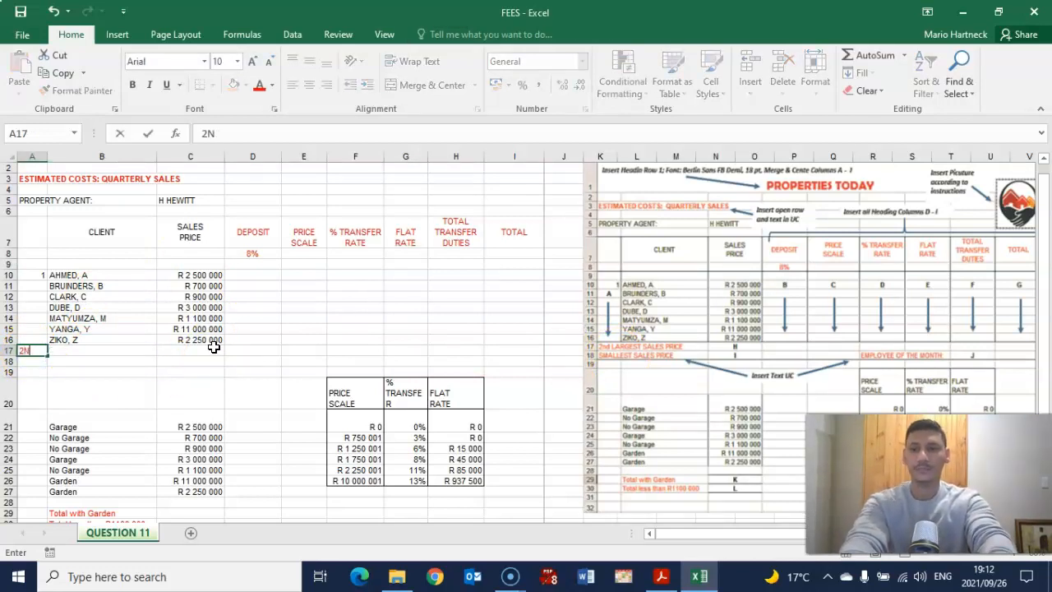
{"action": "type", "text": "nd S"}
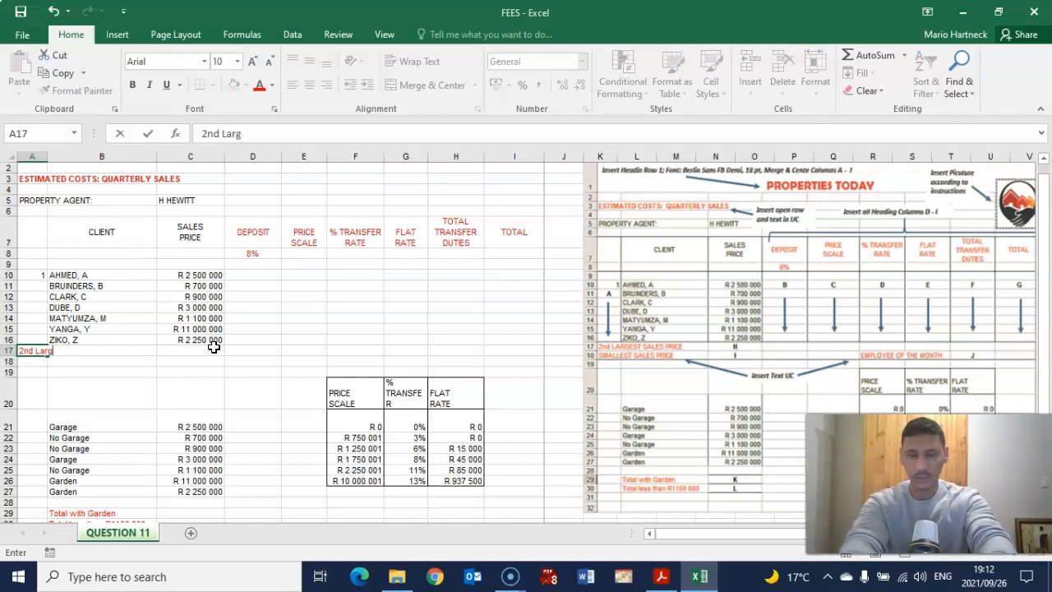
{"action": "key", "text": "Backspace"}
{"action": "type", "text": "ARGEST SALES"}
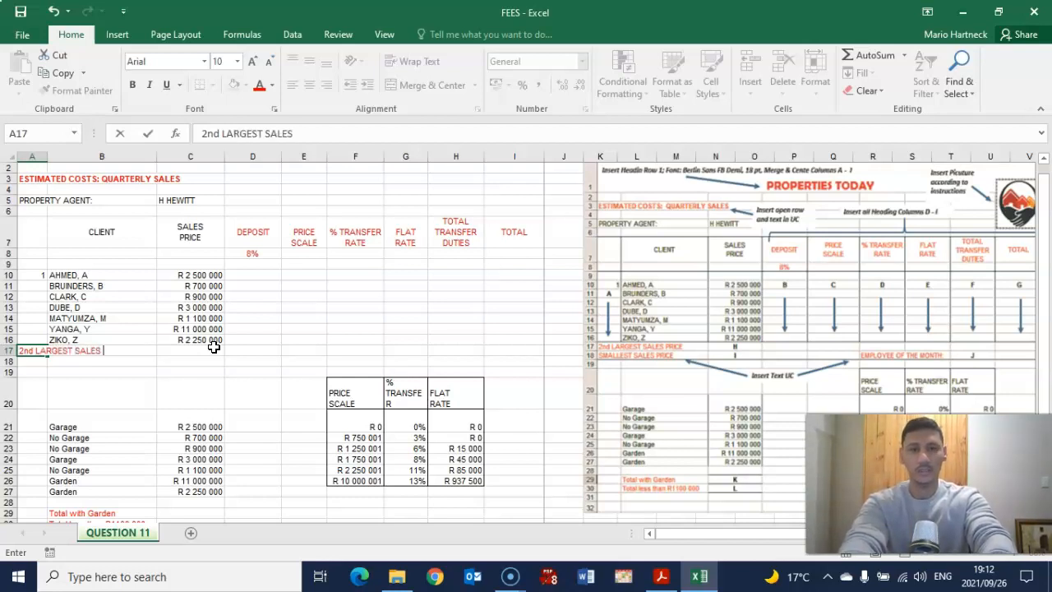
{"action": "type", "text": "PRICE"}
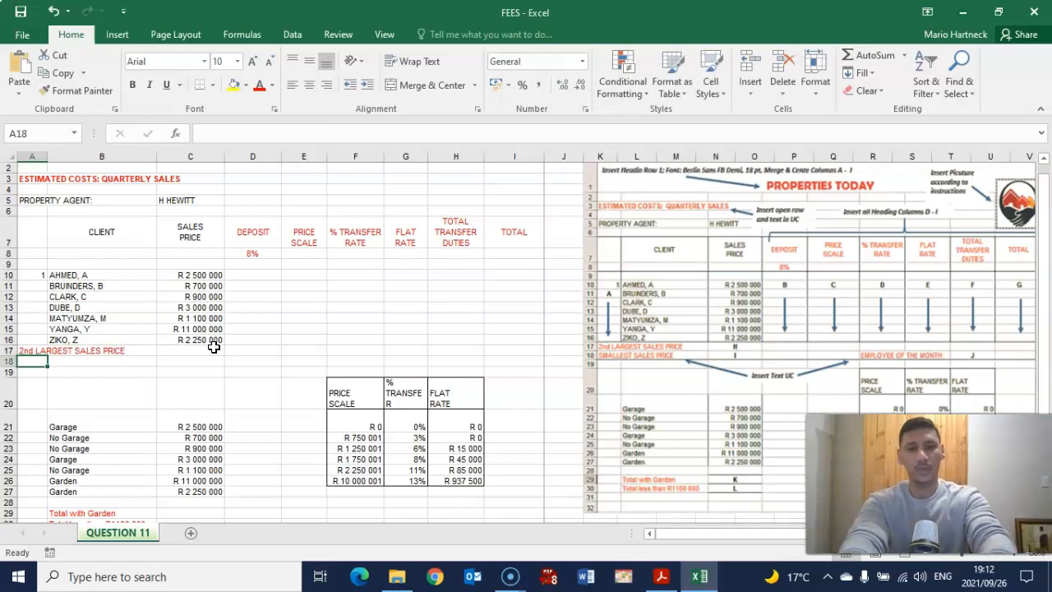
{"action": "type", "text": "SMALLEST SALES P"}
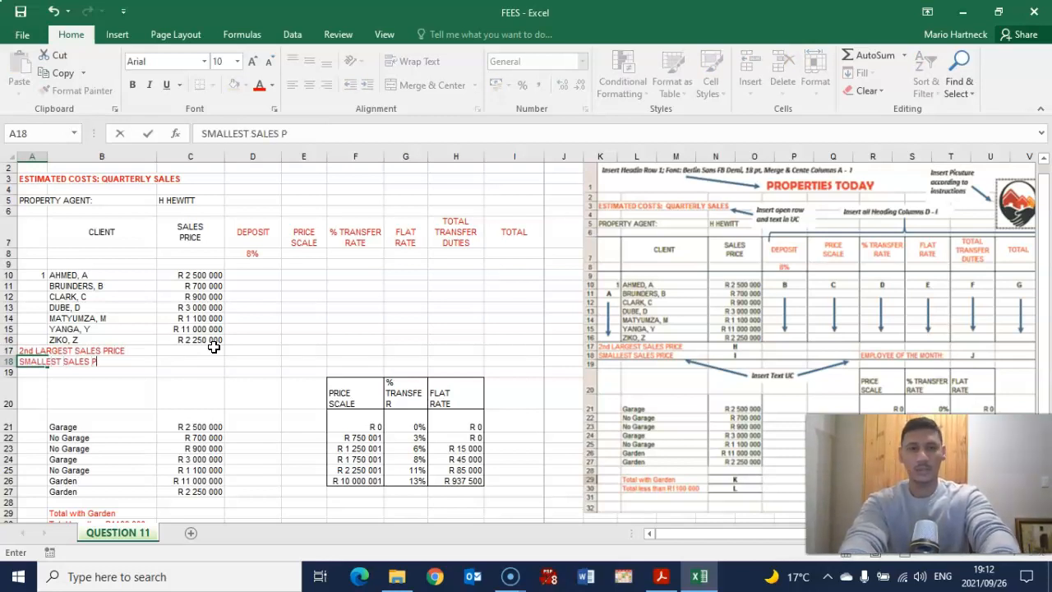
{"action": "type", "text": "RICE"}
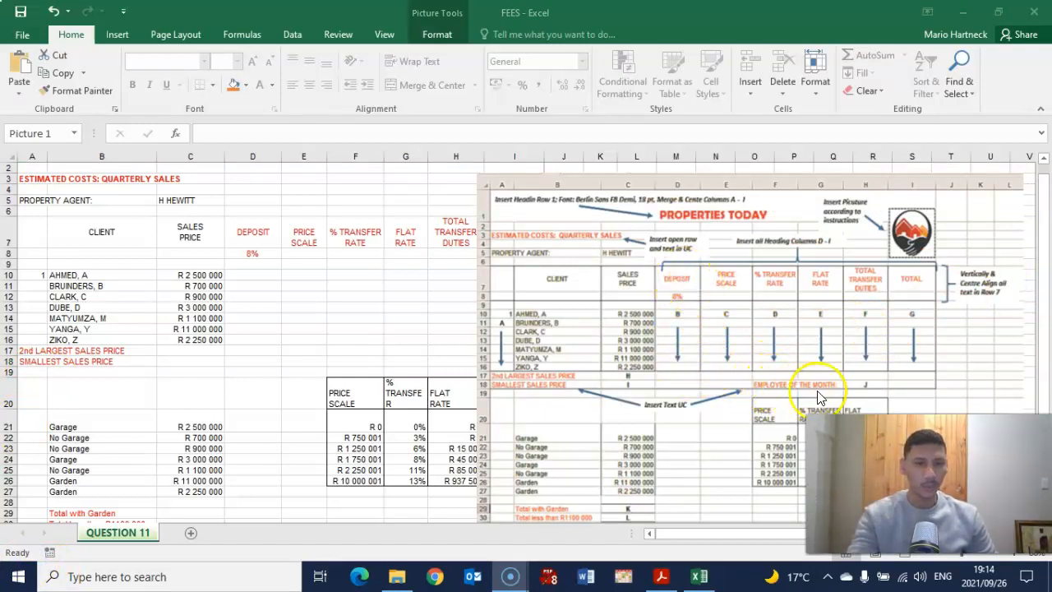
{"action": "mouse_move", "coordinate": [765, 245]}
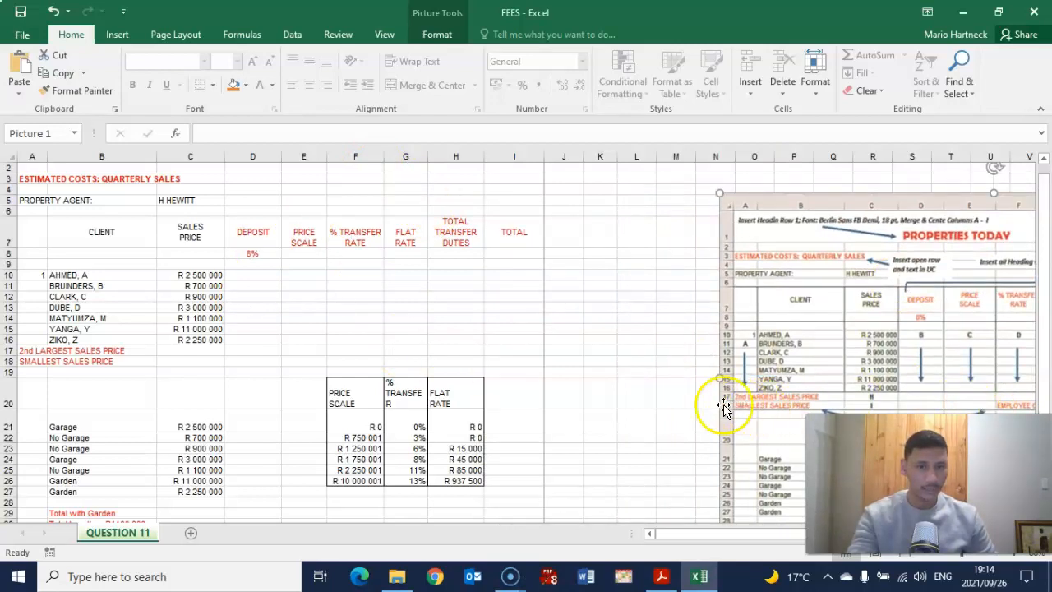
{"action": "mouse_move", "coordinate": [342, 375]}
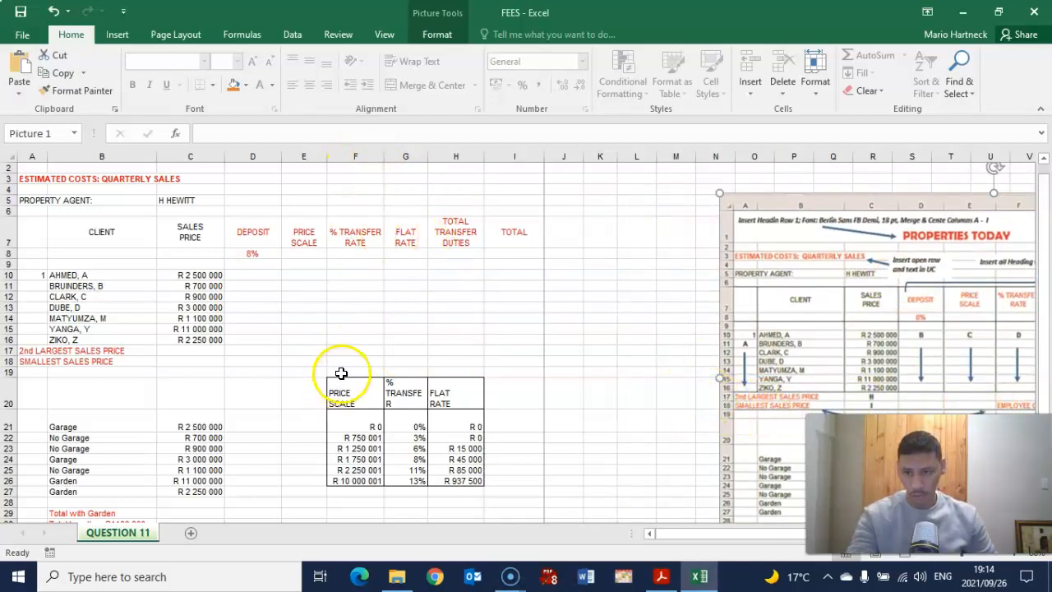
Enter EMPLOYEE OF THE MONTH in cell F18, then bring File Explorer forward.
{"action": "left_click", "coordinate": [355, 361]}
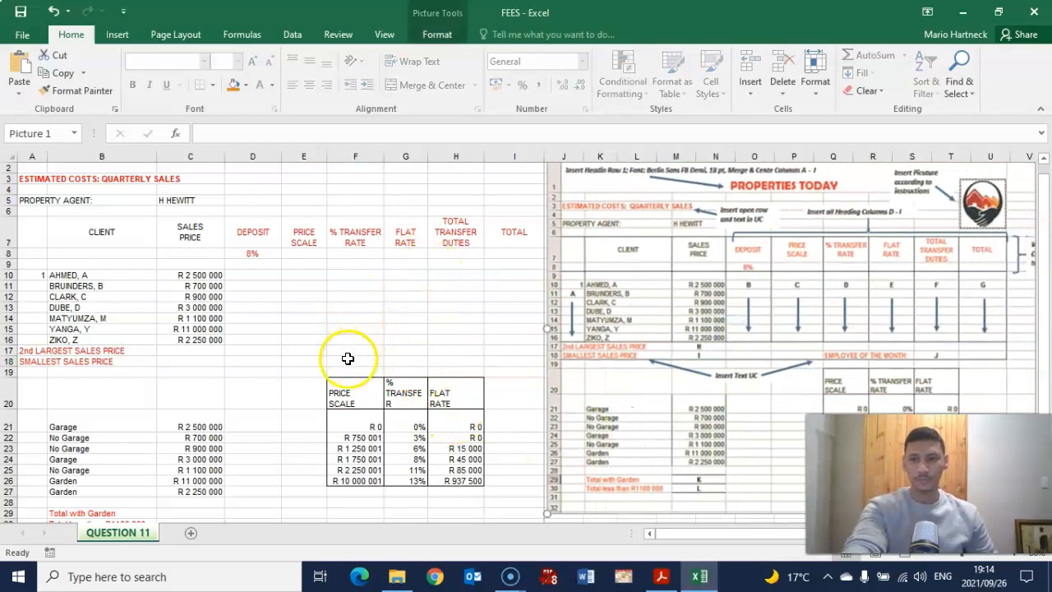
{"action": "left_click", "coordinate": [355, 362]}
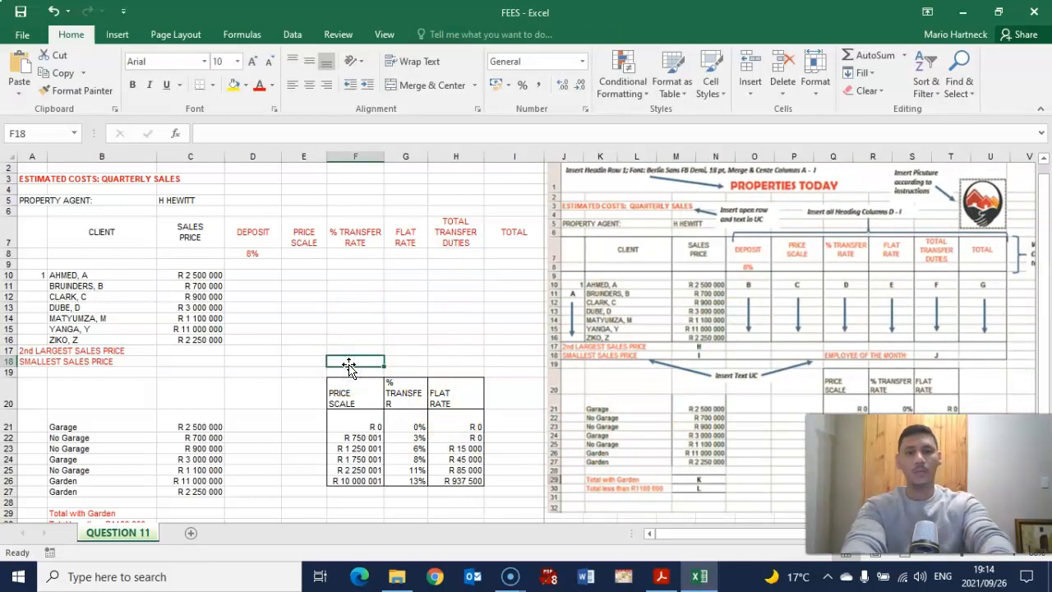
{"action": "type", "text": "EMPLOYEE"}
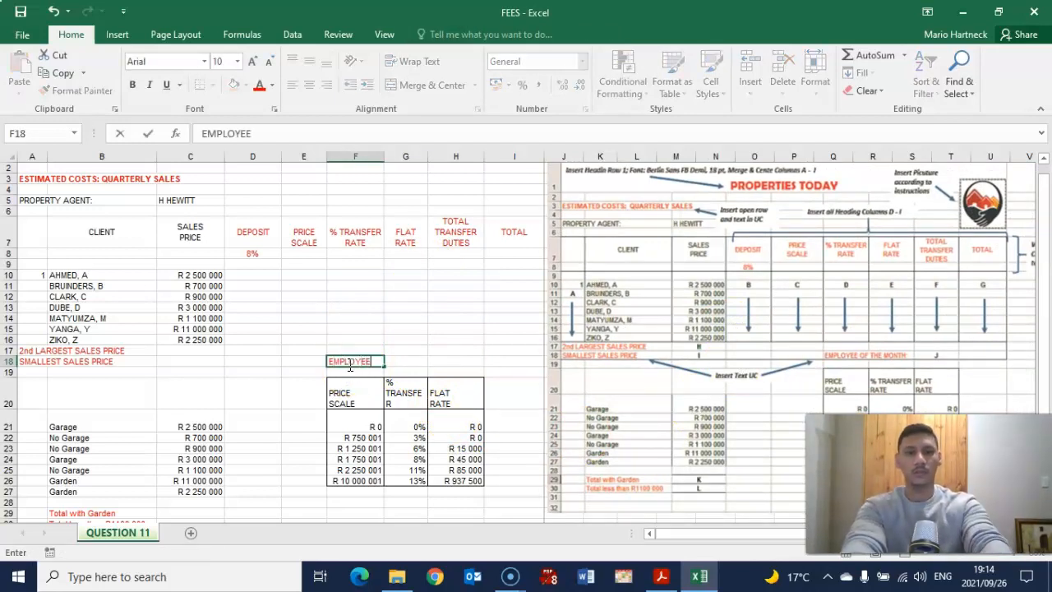
{"action": "type", "text": "OF THE MONTH"}
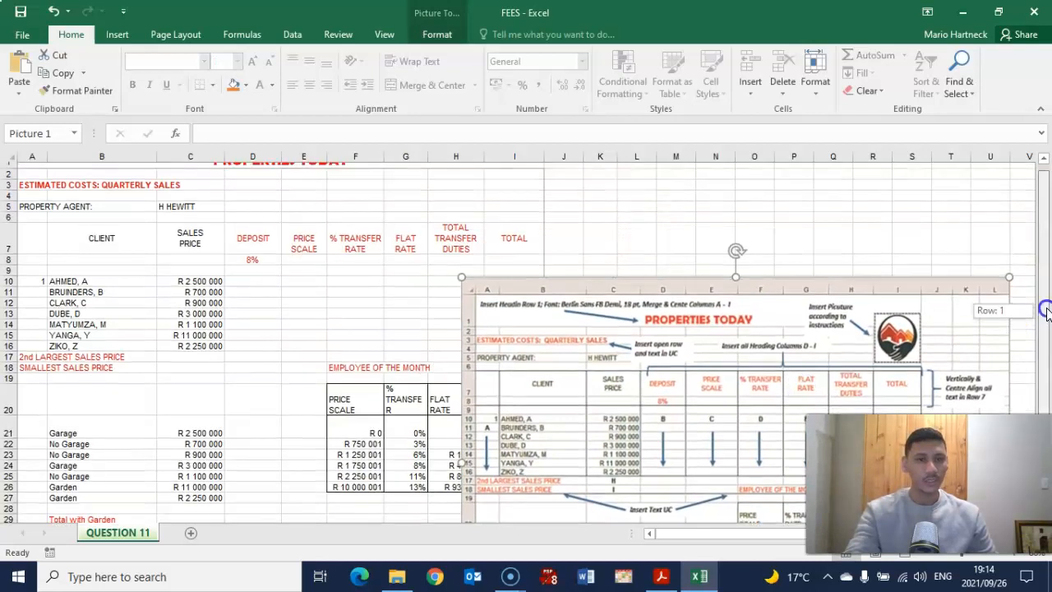
{"action": "left_click", "coordinate": [697, 576]}
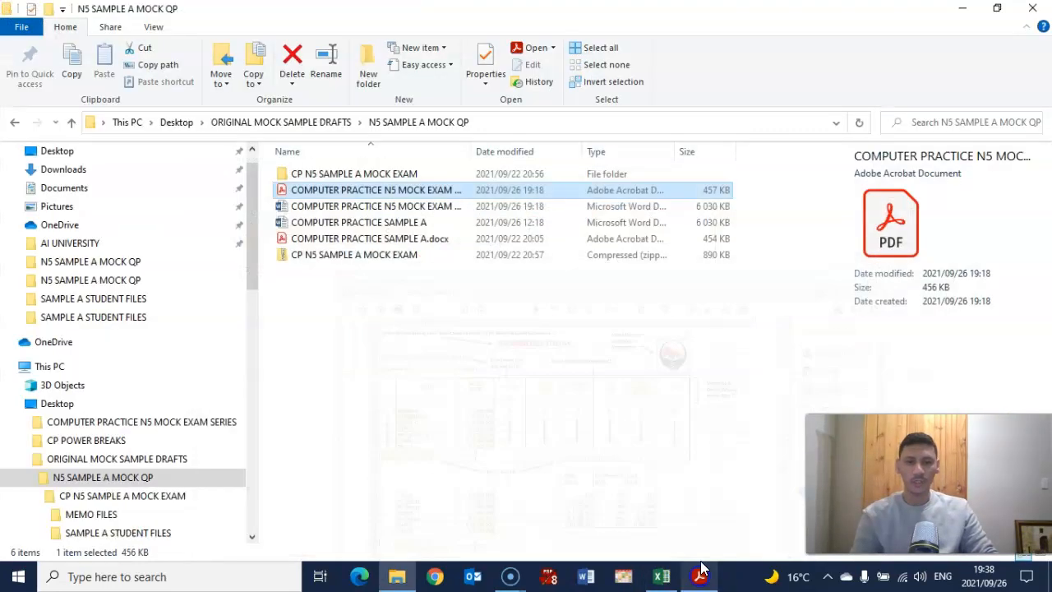
Open the mock exam question paper PDF and scroll to the PROPERTIES TODAY instructions page.
{"action": "left_click", "coordinate": [375, 191]}
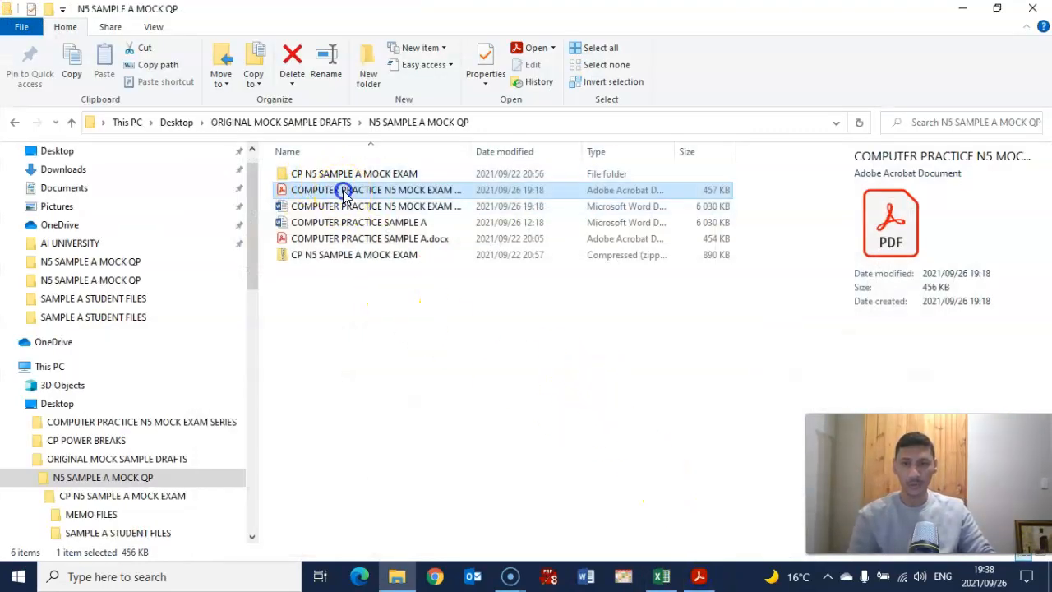
{"action": "double_click", "coordinate": [375, 191]}
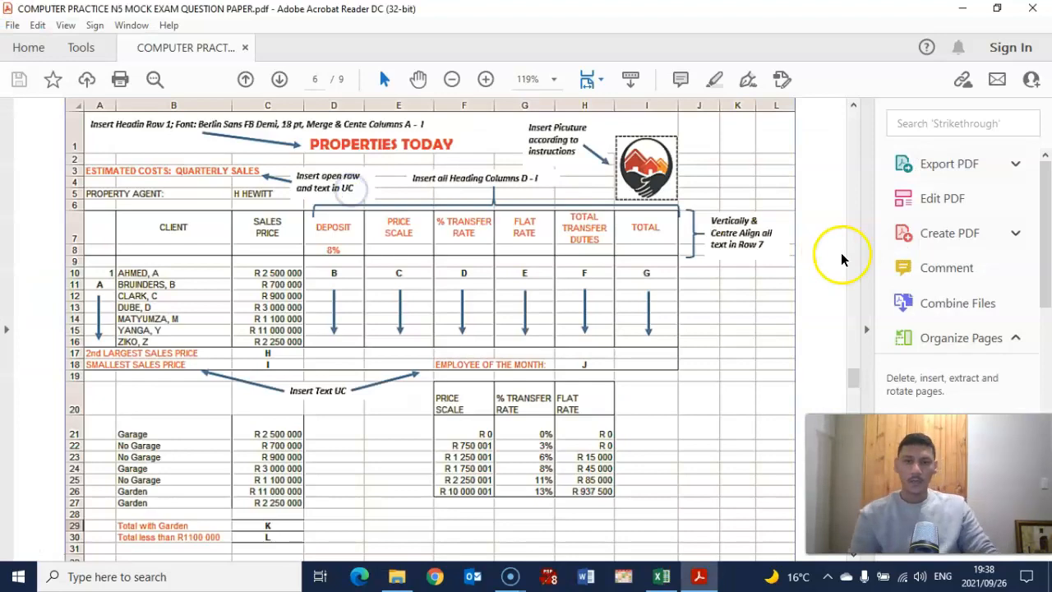
{"action": "scroll", "scroll_direction": "down", "scroll_amount": 3}
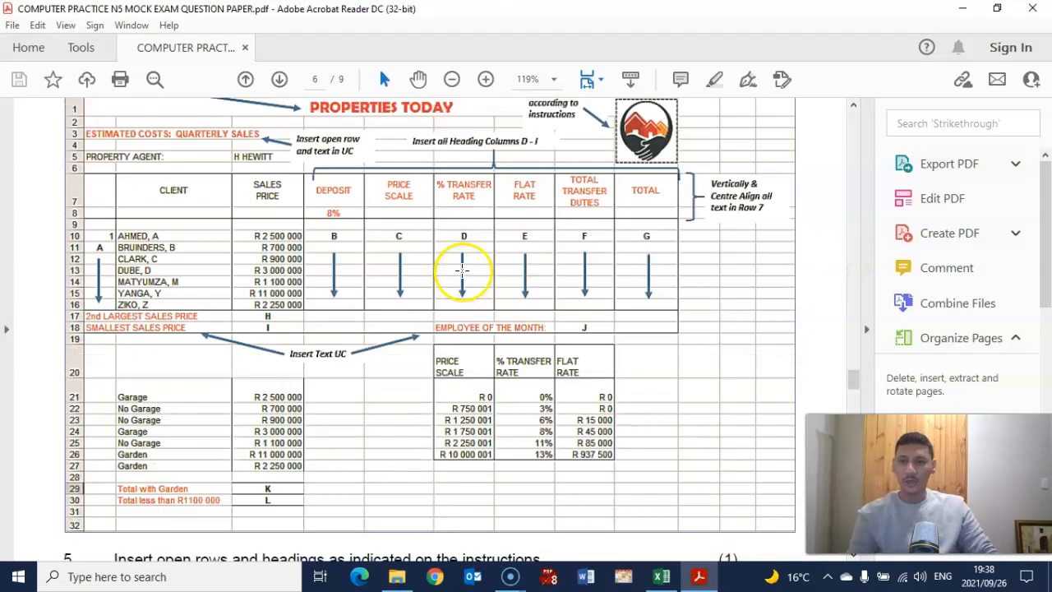
{"action": "scroll", "scroll_direction": "down", "scroll_amount": 3}
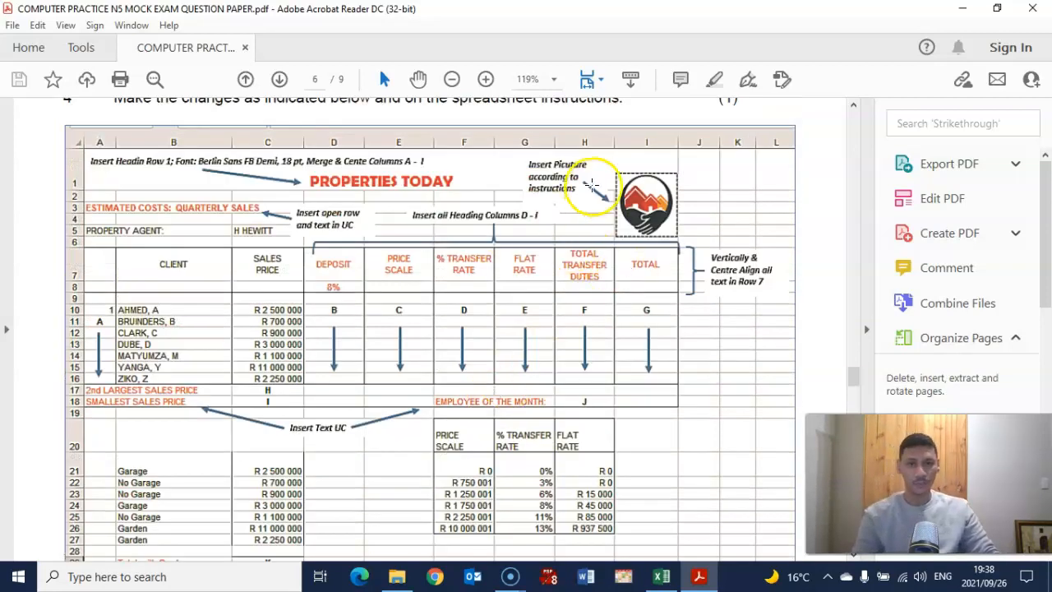
{"action": "scroll", "scroll_direction": "down", "scroll_amount": 3}
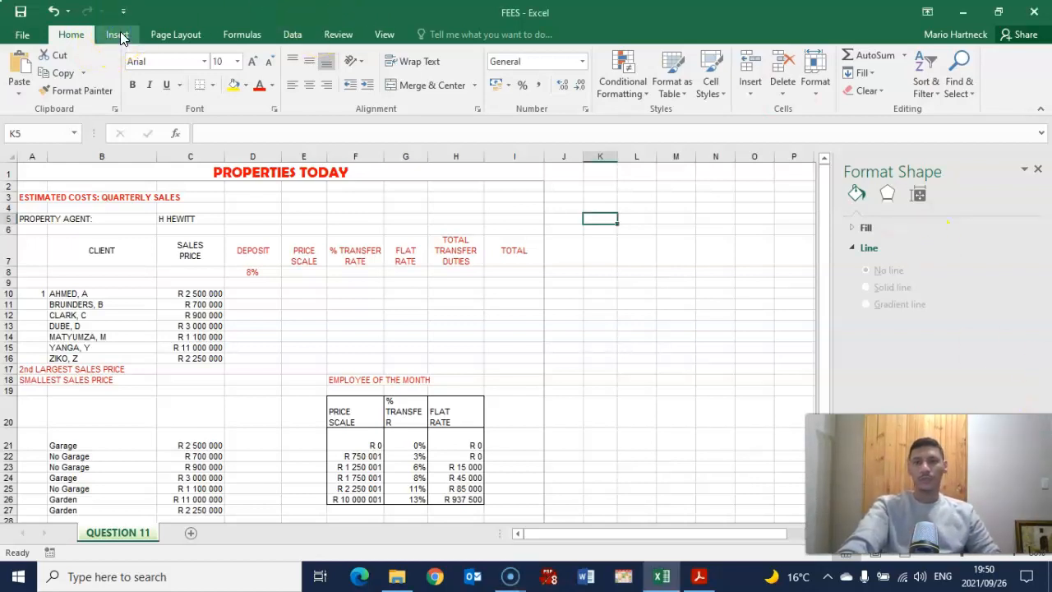
Insert the ESTATE logo picture from the SAMPLE A STUDENT FILES folder into the sheet.
{"action": "left_click", "coordinate": [117, 33]}
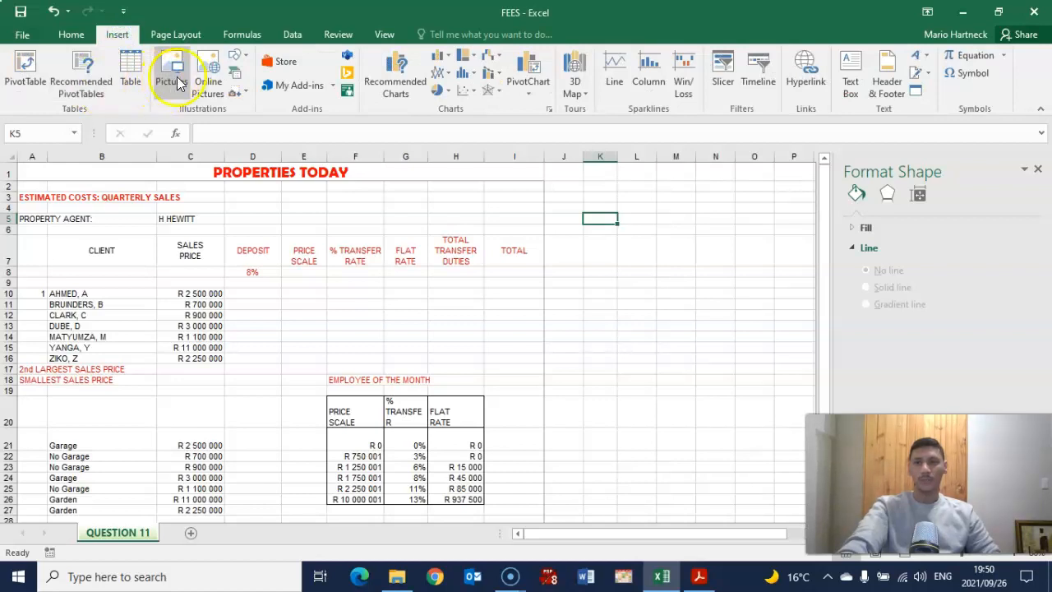
{"action": "left_click", "coordinate": [171, 69]}
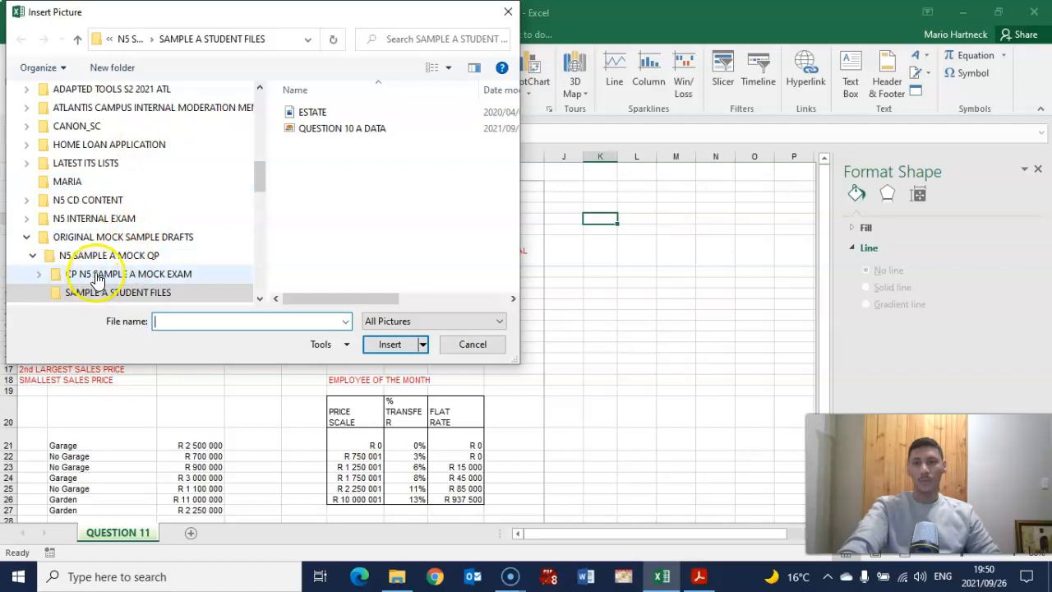
{"action": "double_click", "coordinate": [128, 272]}
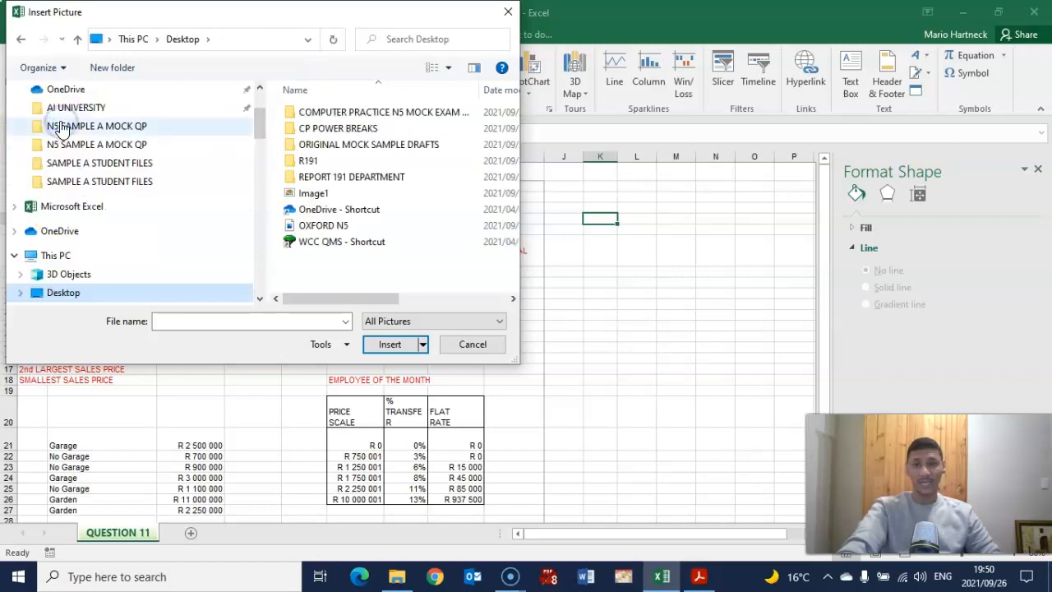
{"action": "double_click", "coordinate": [368, 144]}
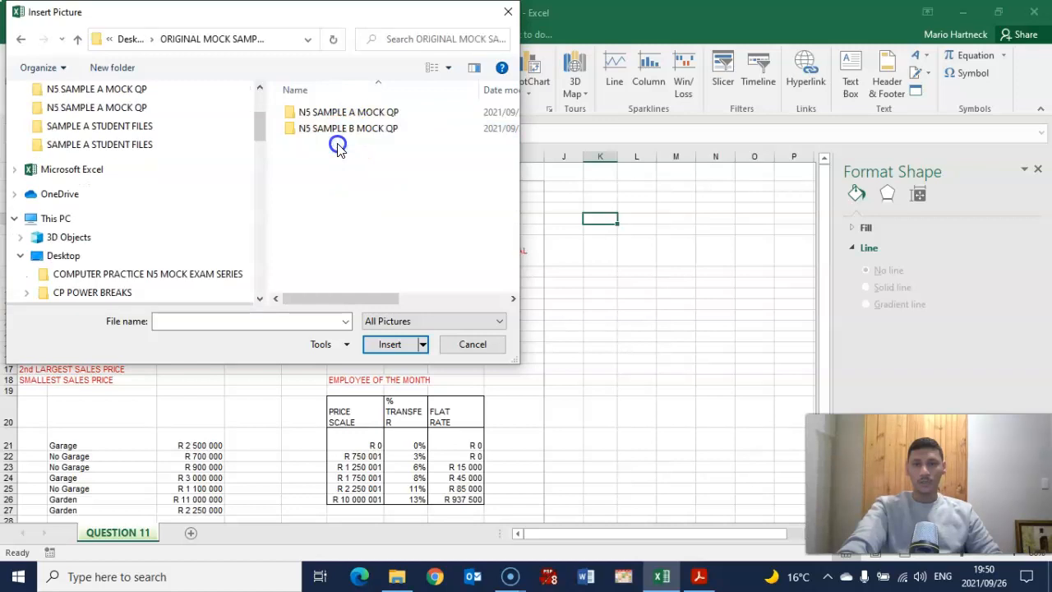
{"action": "double_click", "coordinate": [349, 112]}
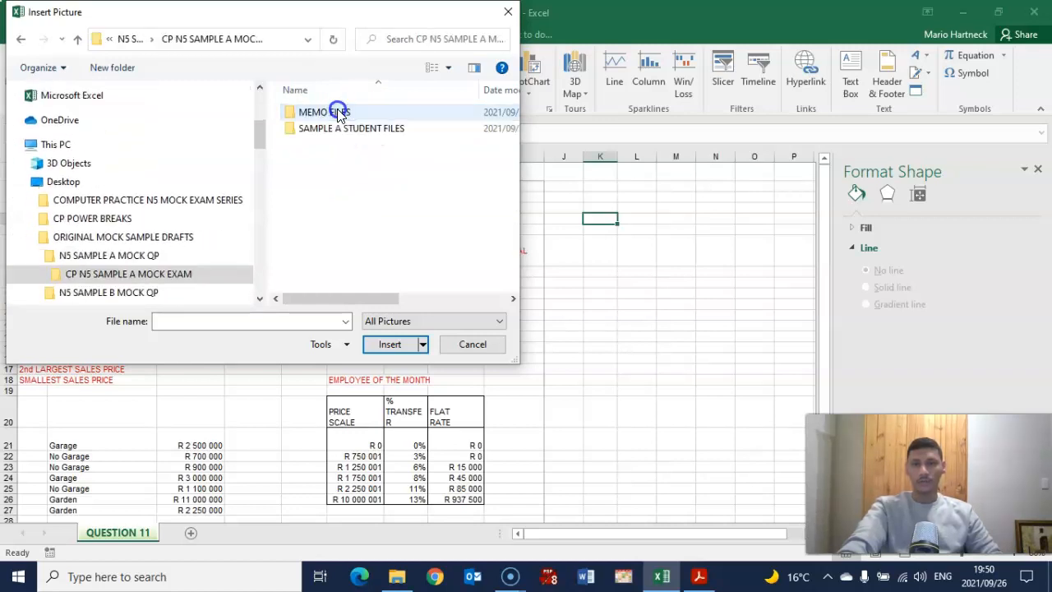
{"action": "double_click", "coordinate": [352, 128]}
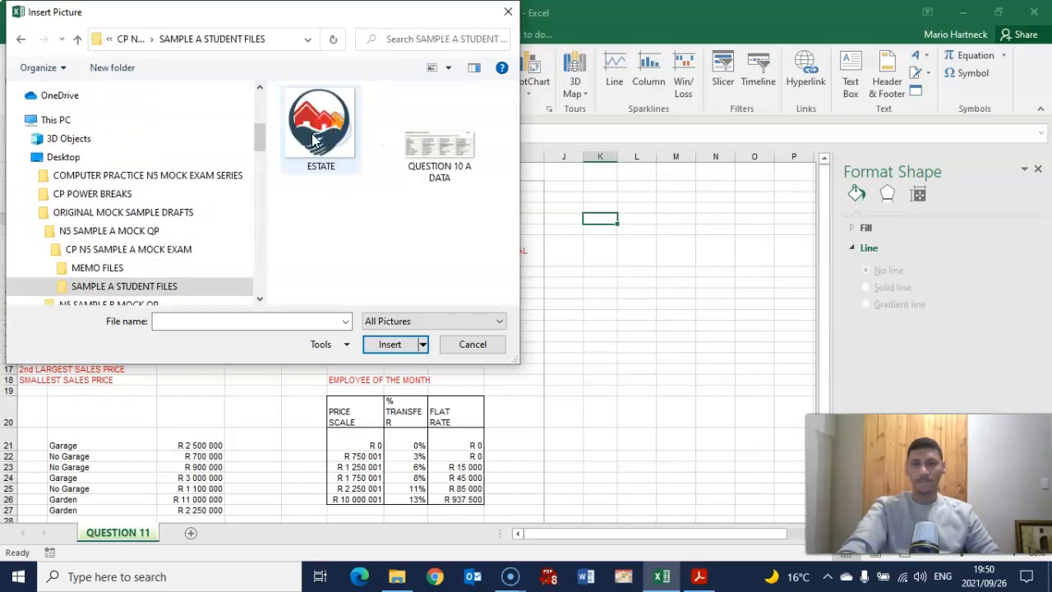
{"action": "left_click", "coordinate": [319, 123]}
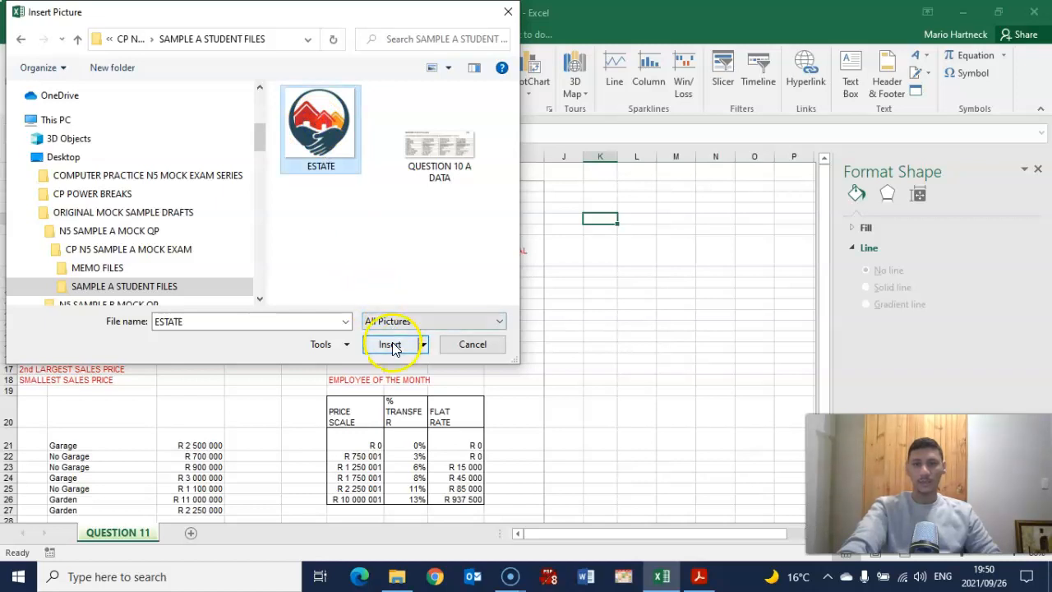
{"action": "left_click", "coordinate": [391, 343]}
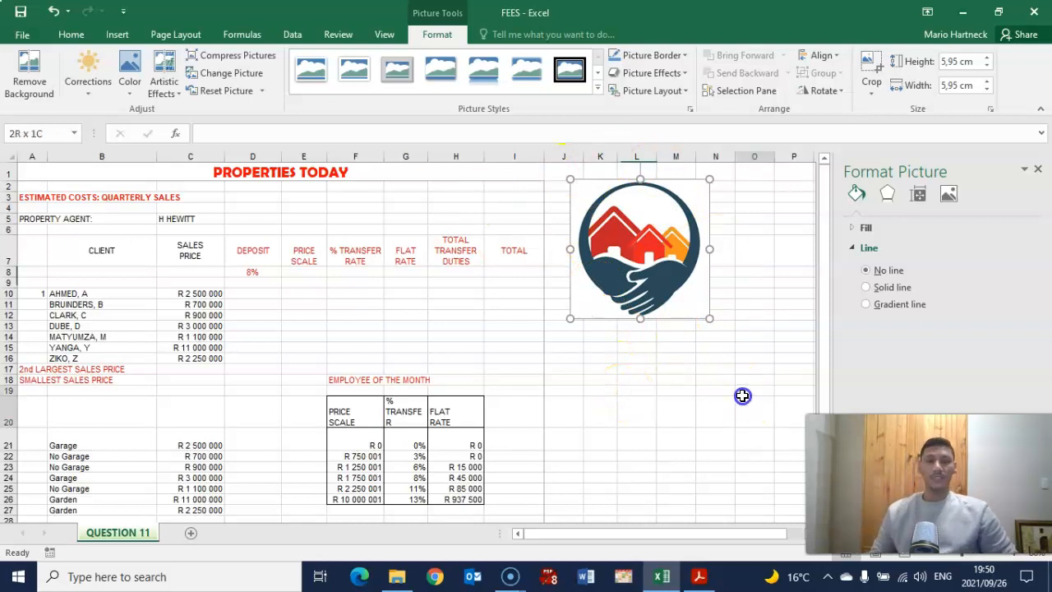
Select the logo and unlock its aspect ratio and relative-size scaling in the size settings.
{"action": "left_click", "coordinate": [753, 406]}
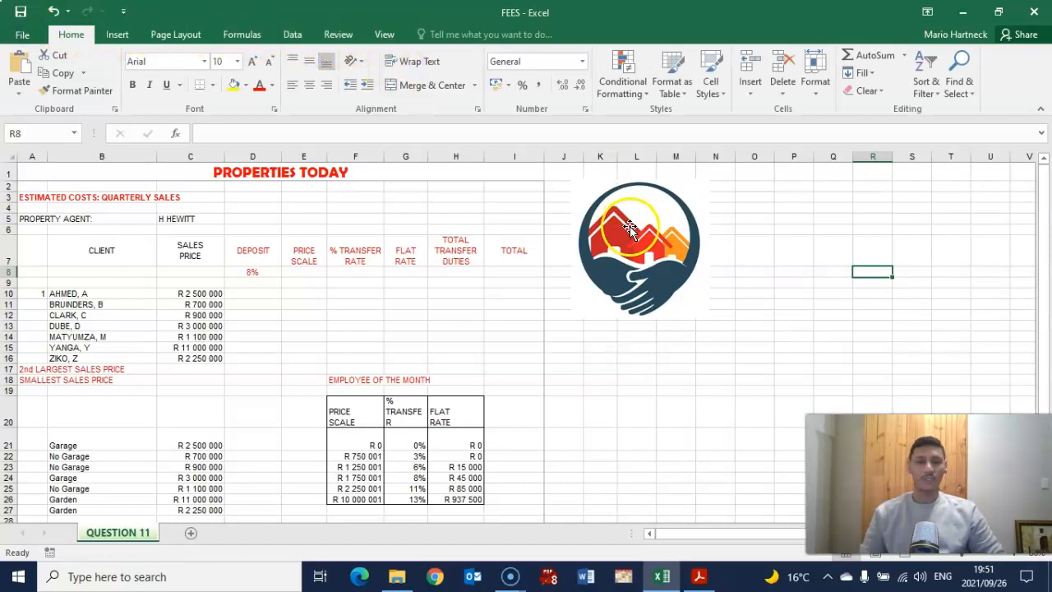
{"action": "left_click", "coordinate": [640, 246]}
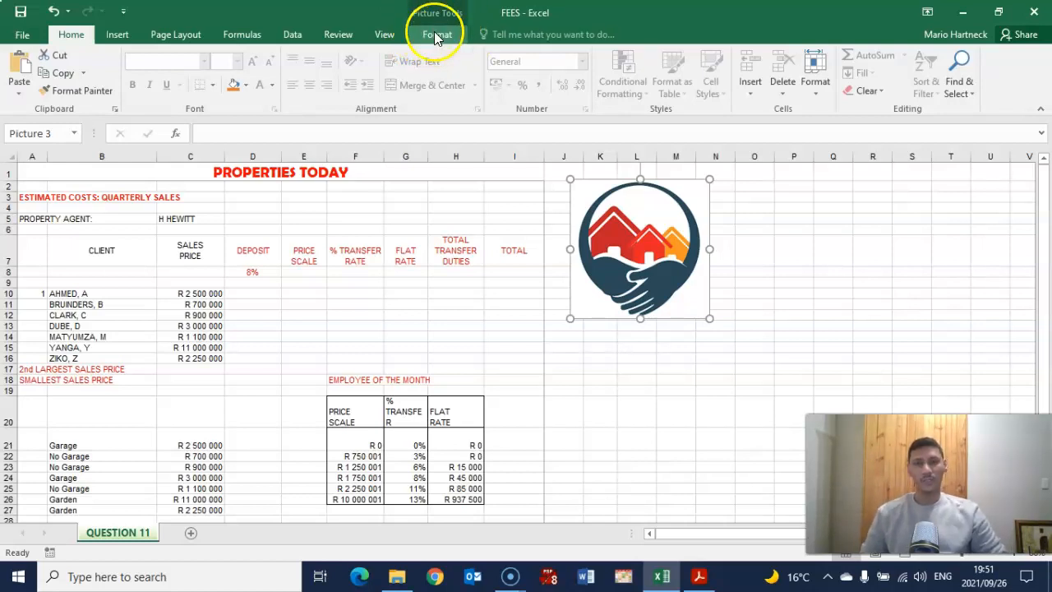
{"action": "left_click", "coordinate": [437, 34]}
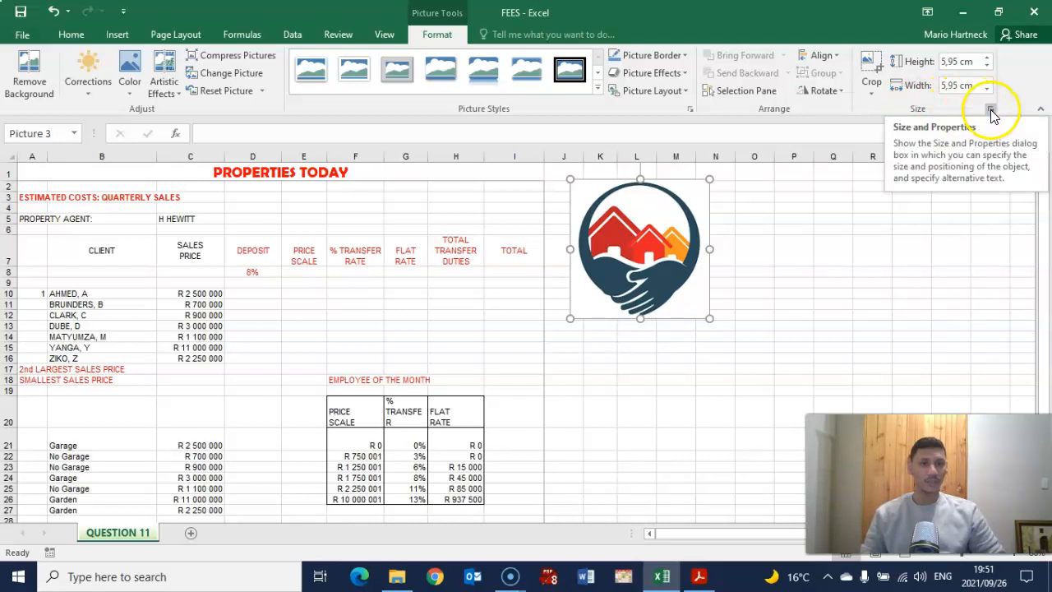
{"action": "left_click", "coordinate": [983, 109]}
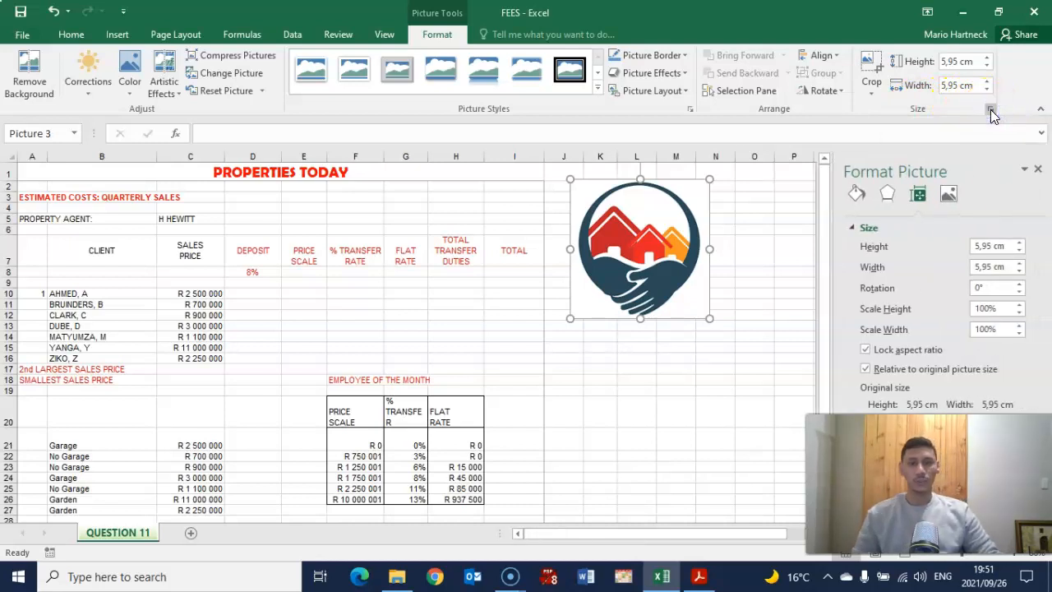
{"action": "left_click", "coordinate": [990, 287]}
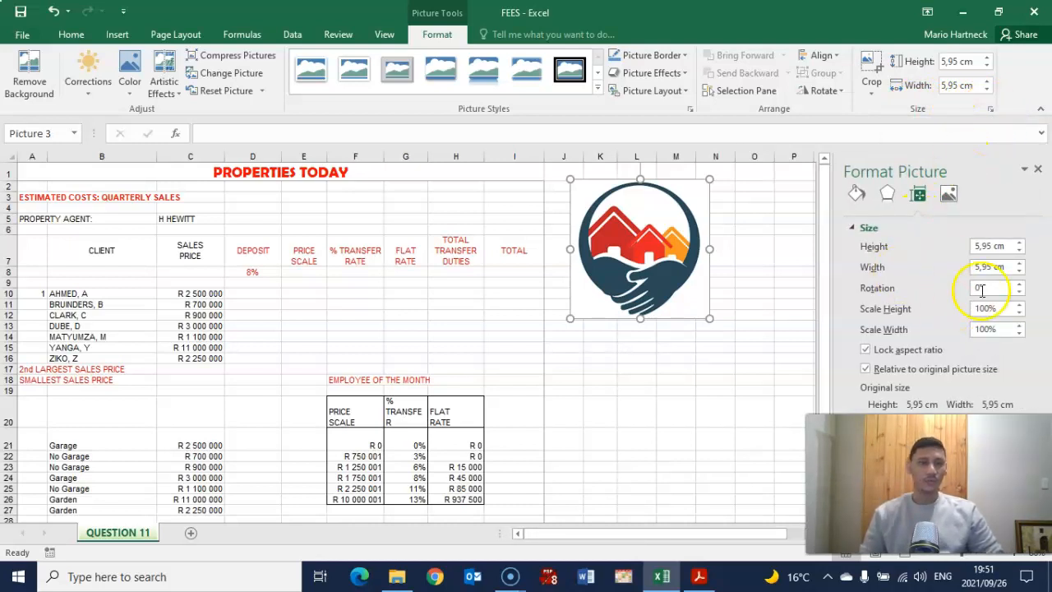
{"action": "left_click", "coordinate": [865, 349]}
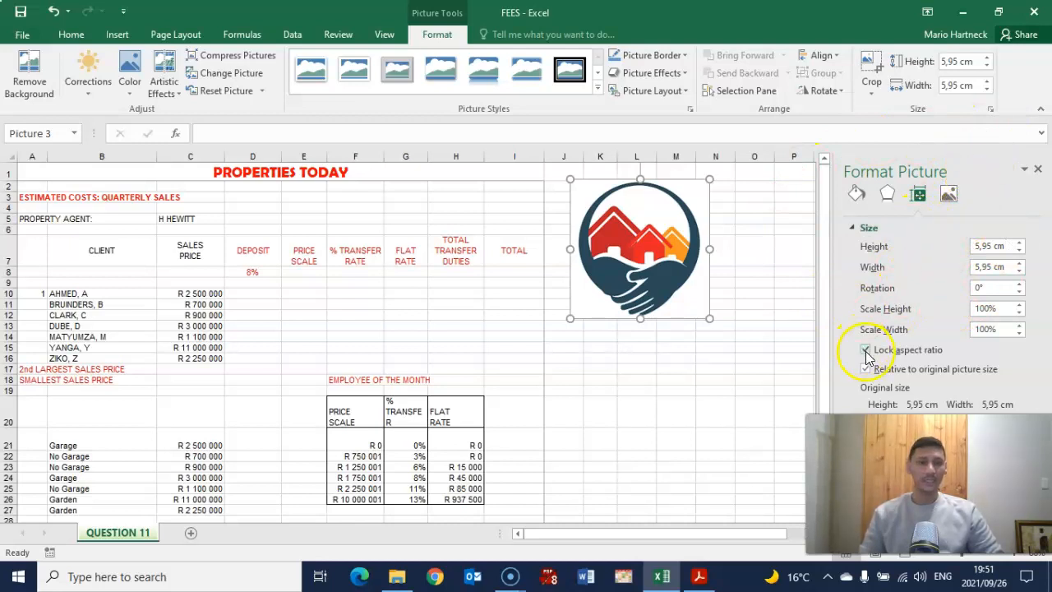
{"action": "left_click", "coordinate": [865, 348]}
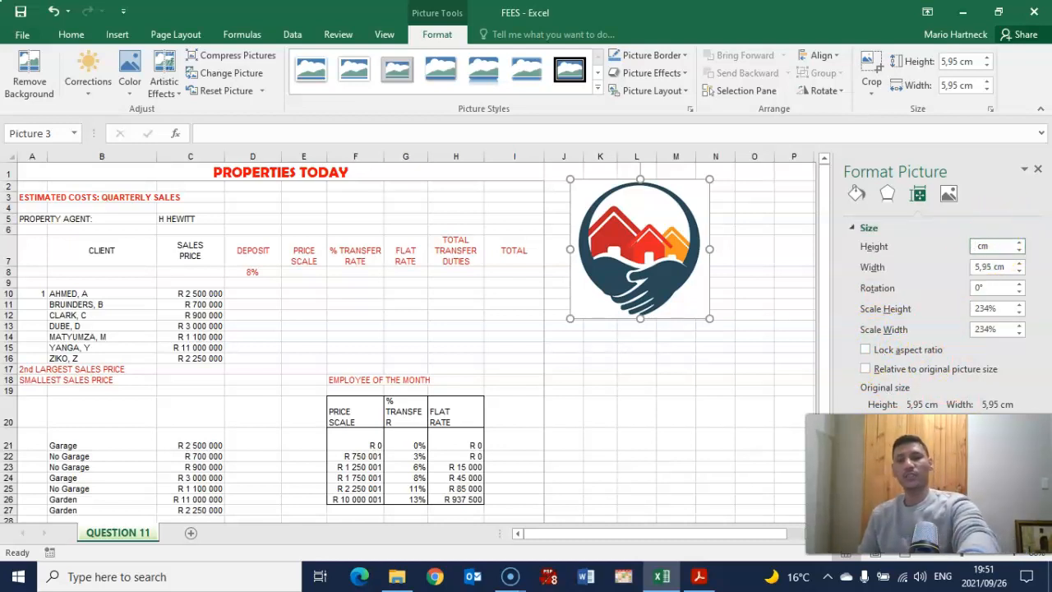
Set the logo's height and width to 2,54 cm each.
{"action": "type", "text": "2,54 cm"}
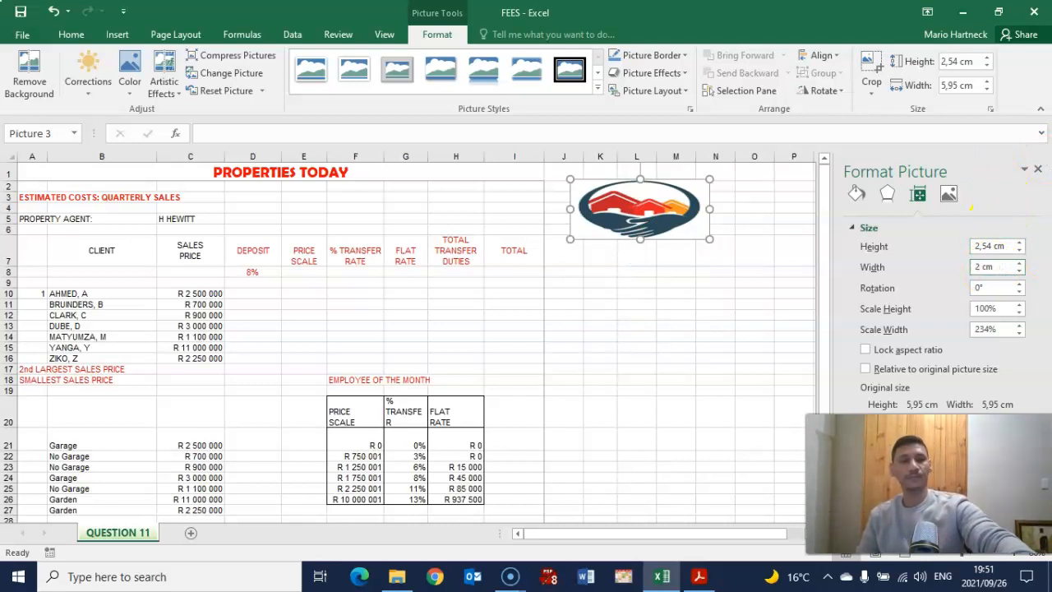
{"action": "type", "text": "2,54 cm"}
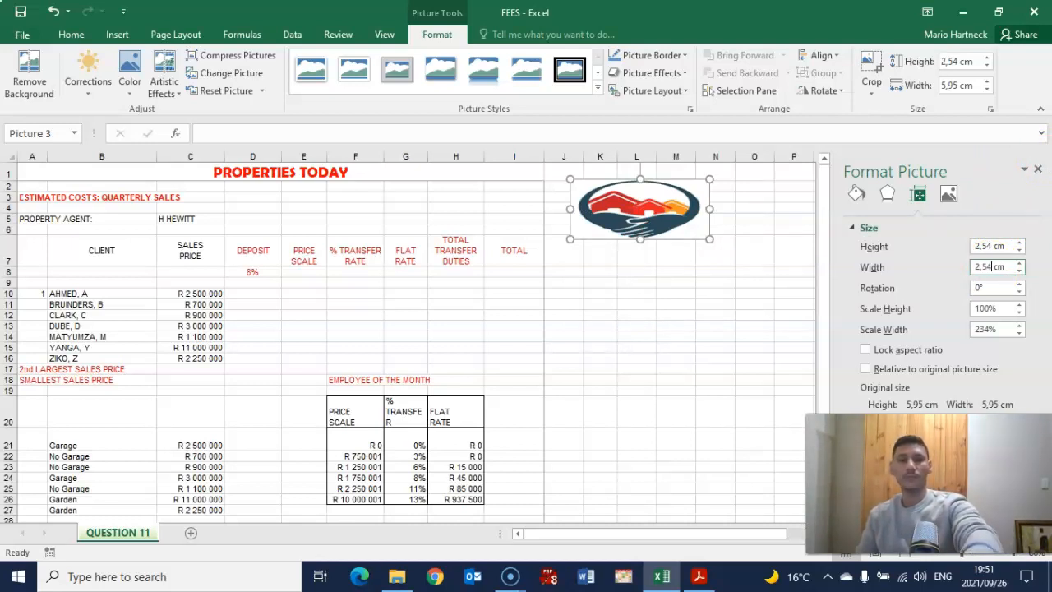
{"action": "left_click", "coordinate": [600, 315]}
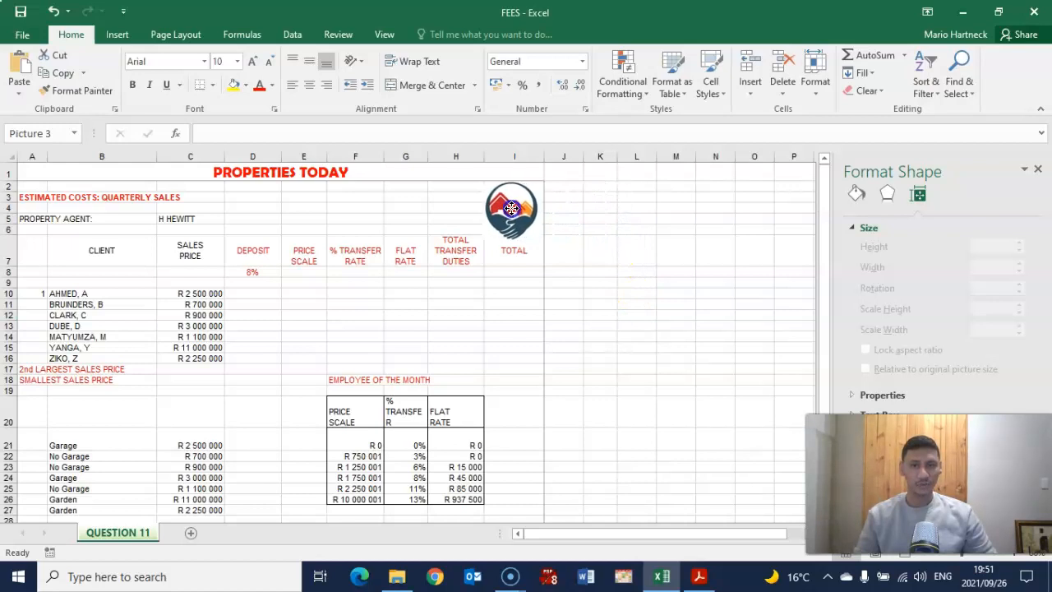
Dismiss the Format Shape pane and reselect the logo picture above the TOTAL heading.
{"action": "left_click", "coordinate": [511, 207]}
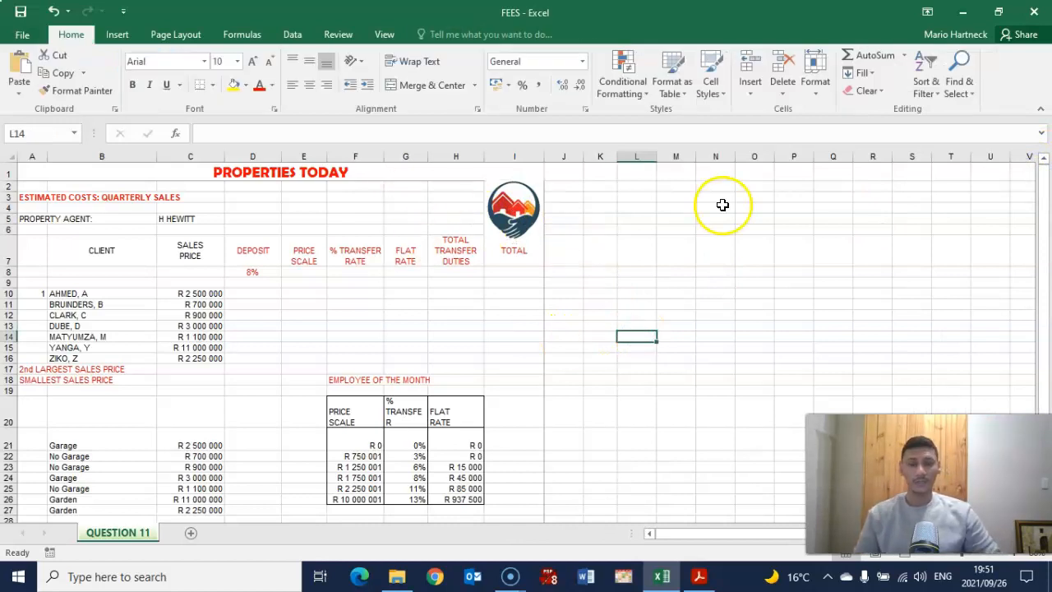
{"action": "left_click", "coordinate": [513, 211]}
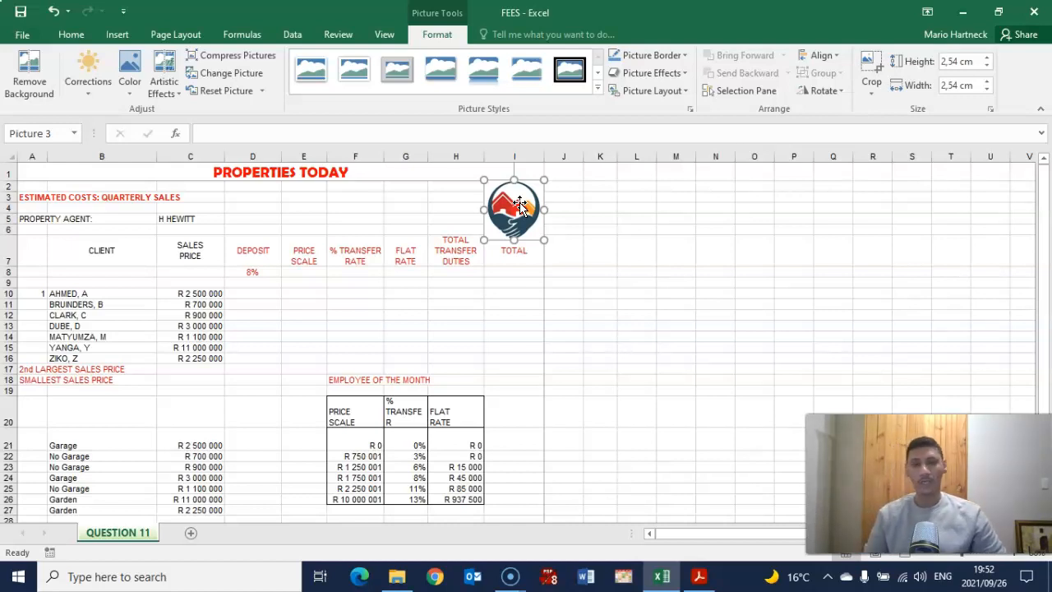
{"action": "left_click", "coordinate": [661, 240]}
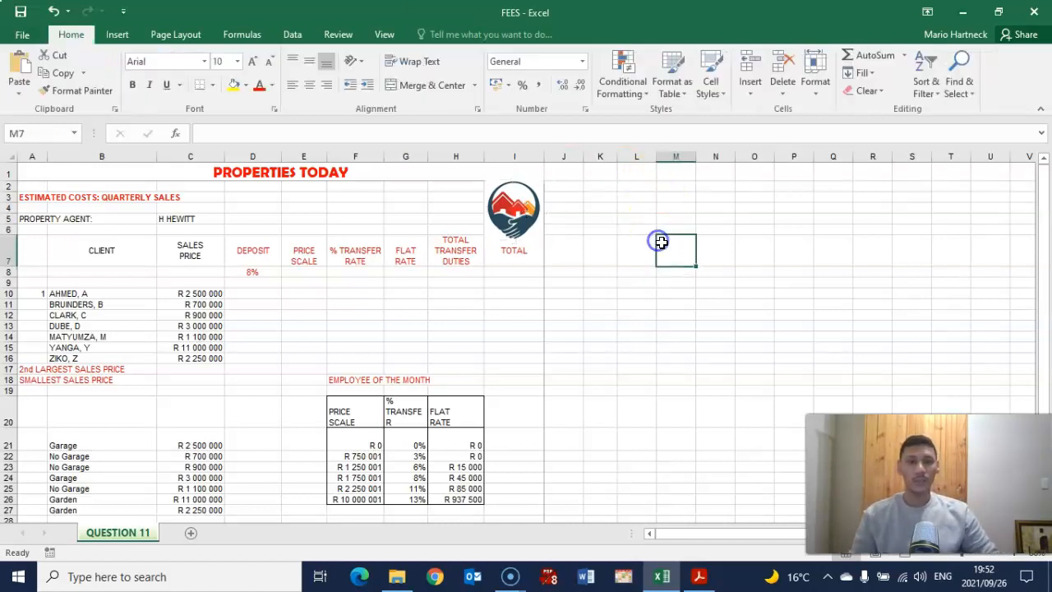
{"action": "left_click", "coordinate": [513, 211]}
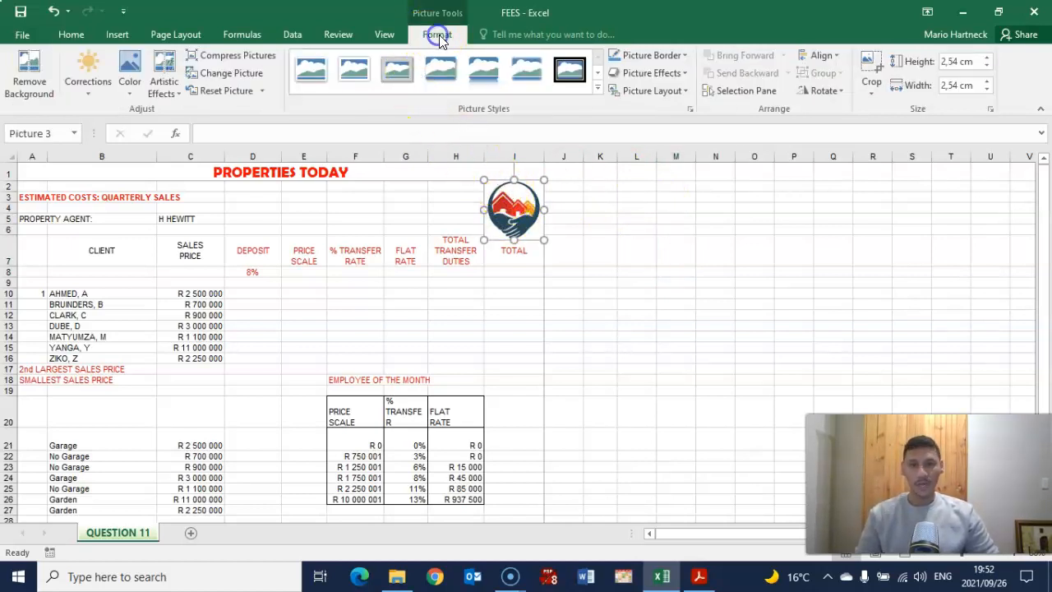
{"action": "mouse_move", "coordinate": [465, 108]}
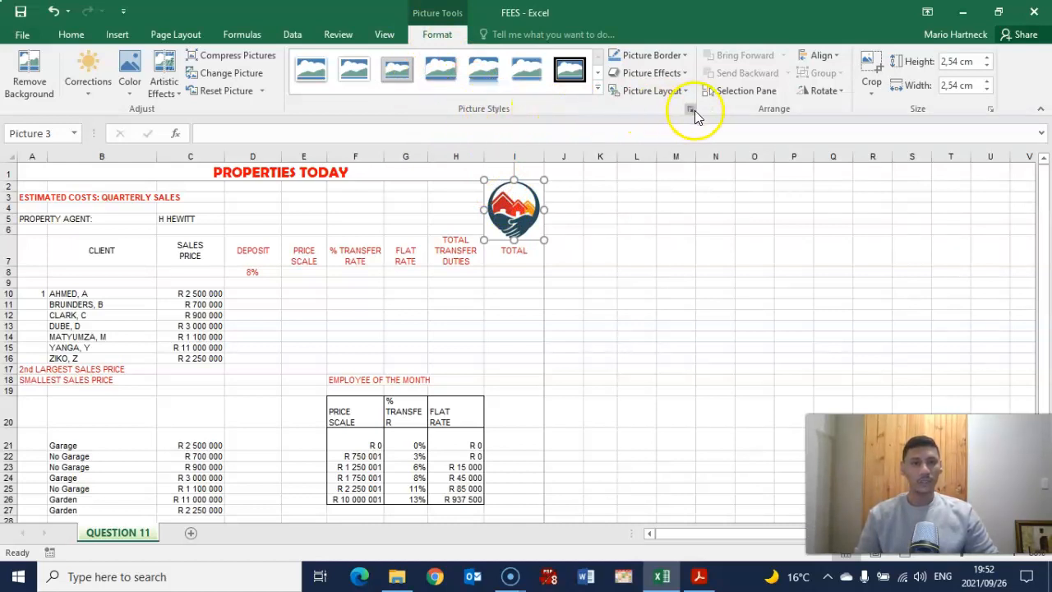
Give the logo a solid line border in the Fill & Line settings.
{"action": "left_click", "coordinate": [690, 108]}
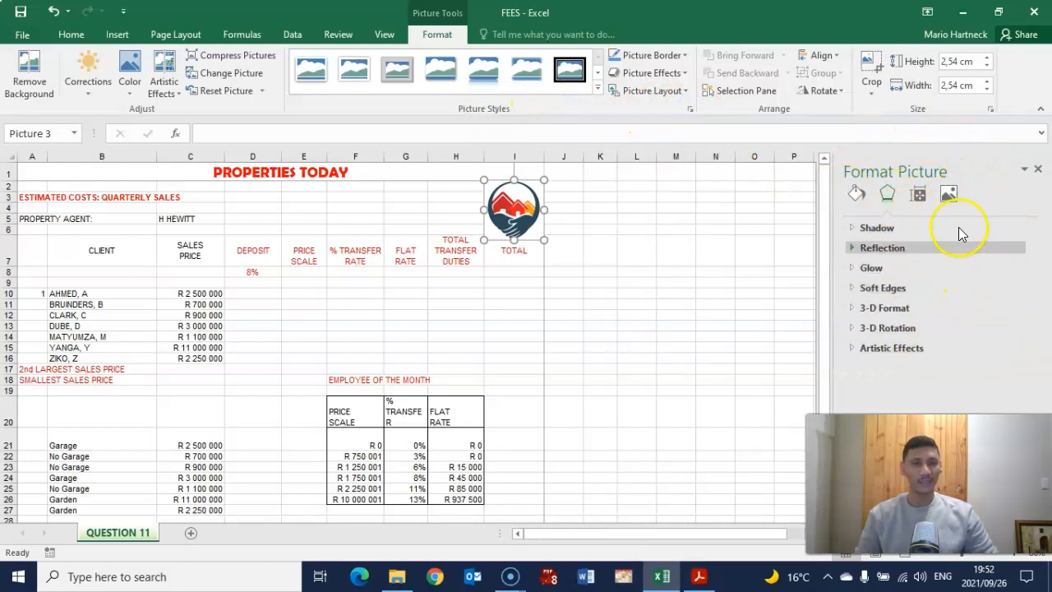
{"action": "left_click", "coordinate": [856, 194]}
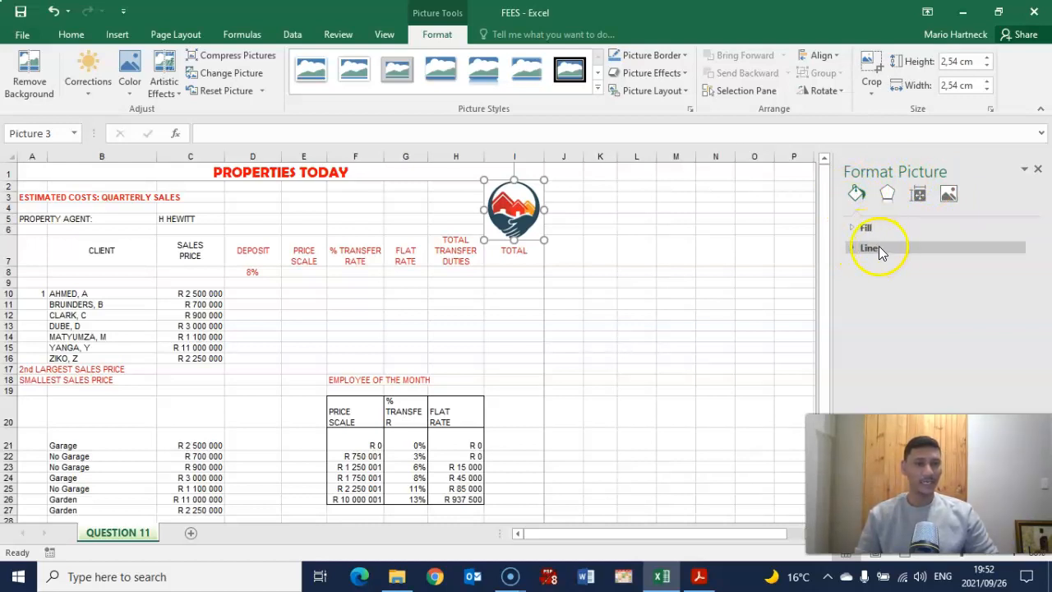
{"action": "left_click", "coordinate": [870, 247]}
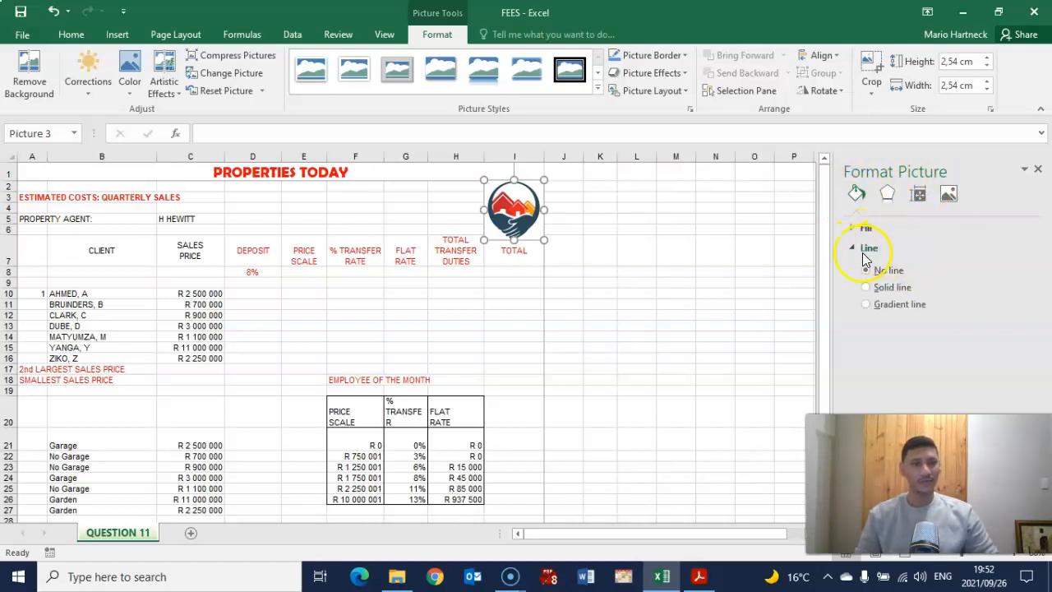
{"action": "left_click", "coordinate": [865, 269]}
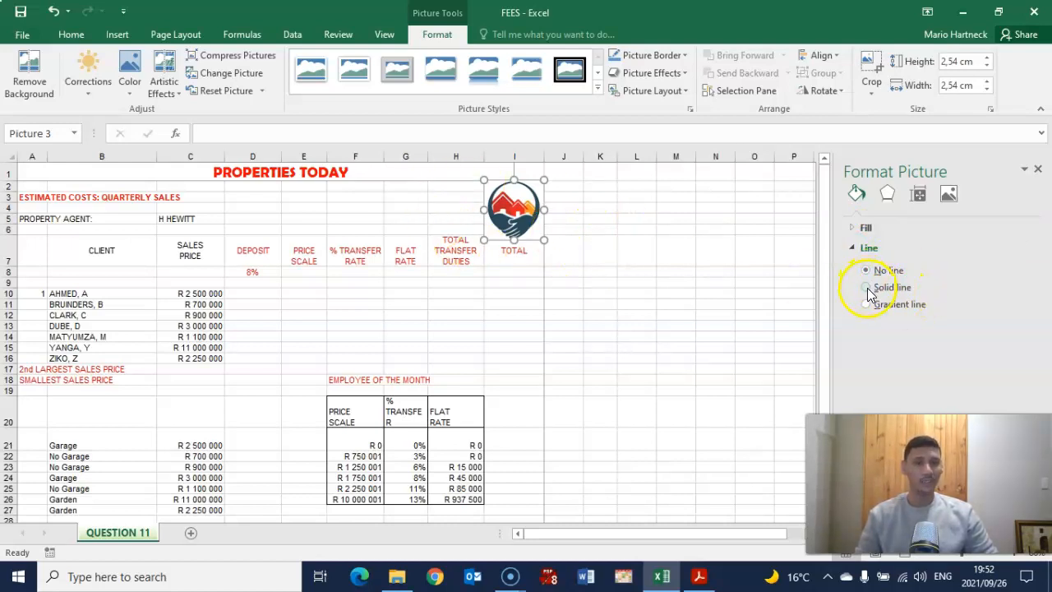
{"action": "left_click", "coordinate": [865, 286]}
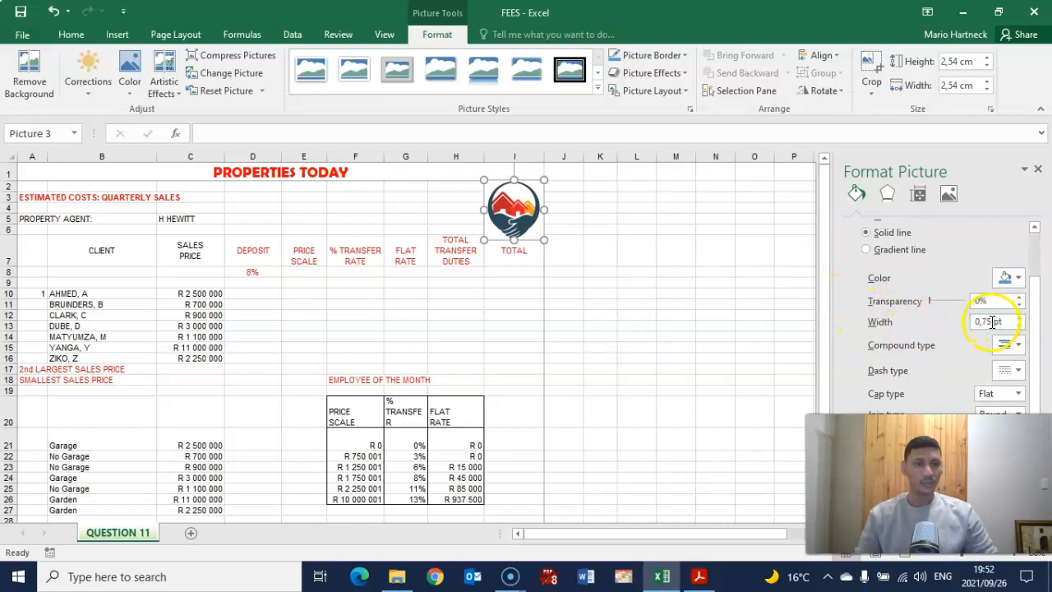
Set the border width to 2,25 pt and choose a dashed dash type.
{"action": "type", "text": "1pt"}
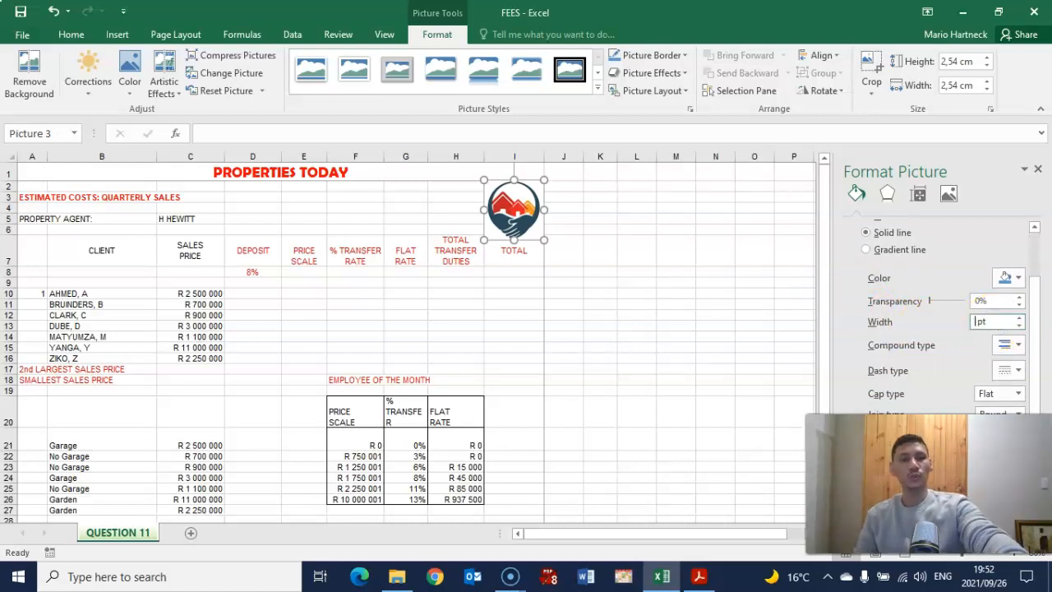
{"action": "type", "text": "2 pt"}
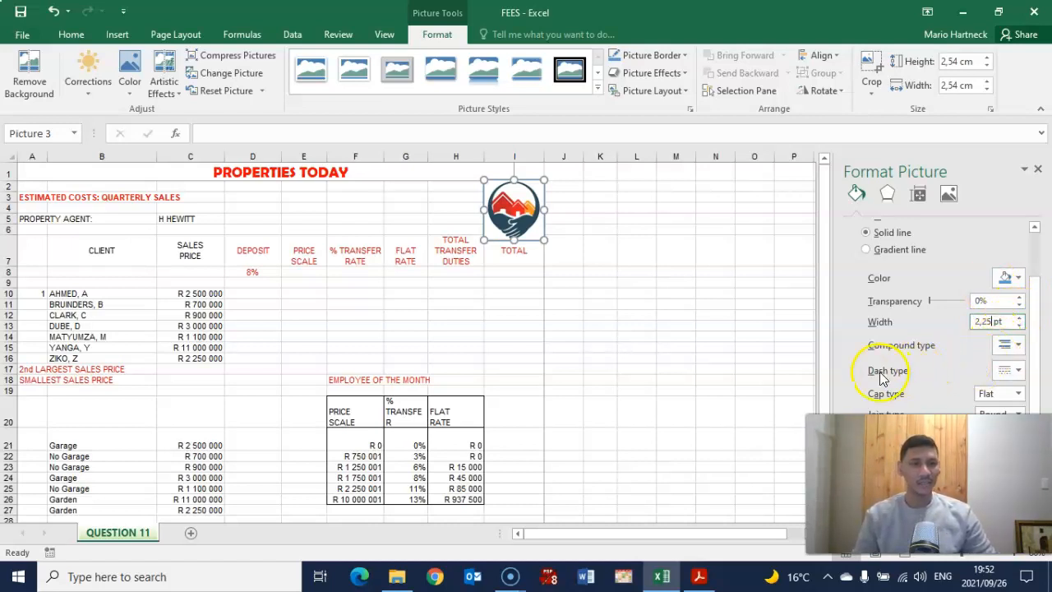
{"action": "left_click", "coordinate": [1020, 370]}
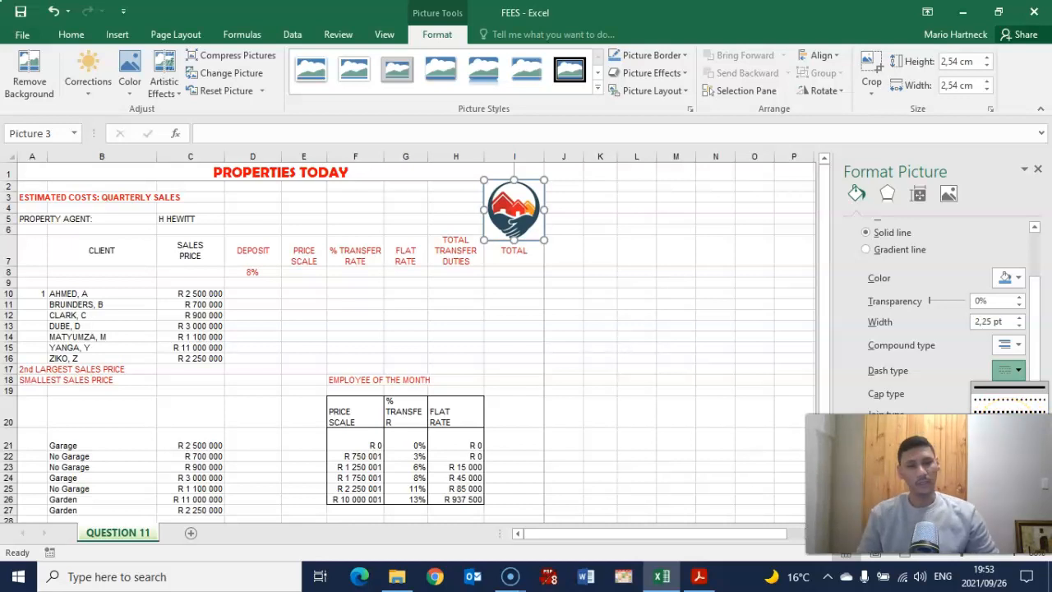
{"action": "left_click", "coordinate": [730, 273]}
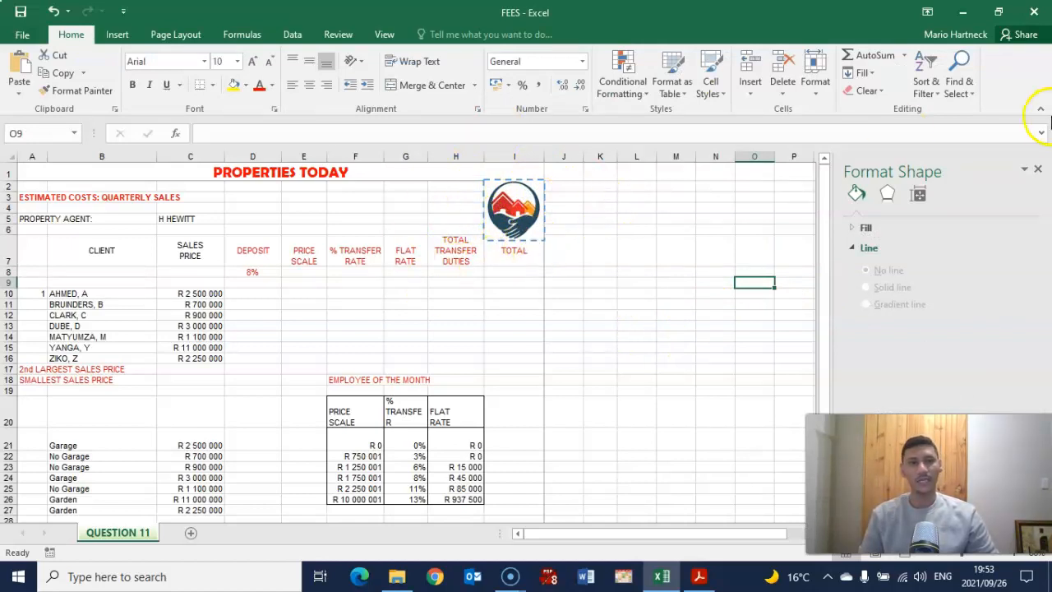
Close the Format Shape pane and switch to the exam question PDF in Acrobat Reader.
{"action": "left_click", "coordinate": [1039, 167]}
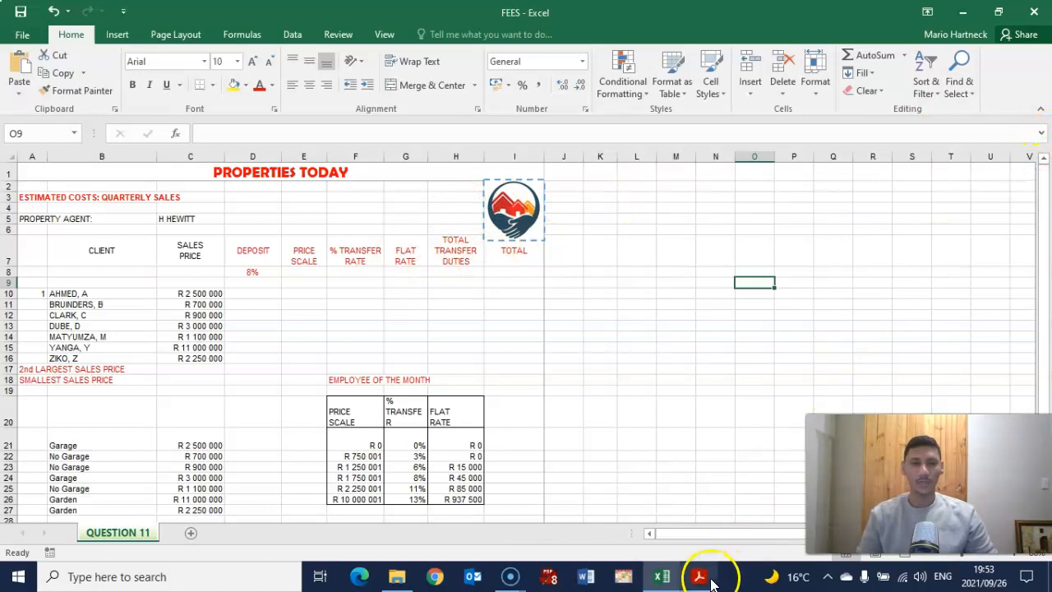
{"action": "left_click", "coordinate": [700, 575]}
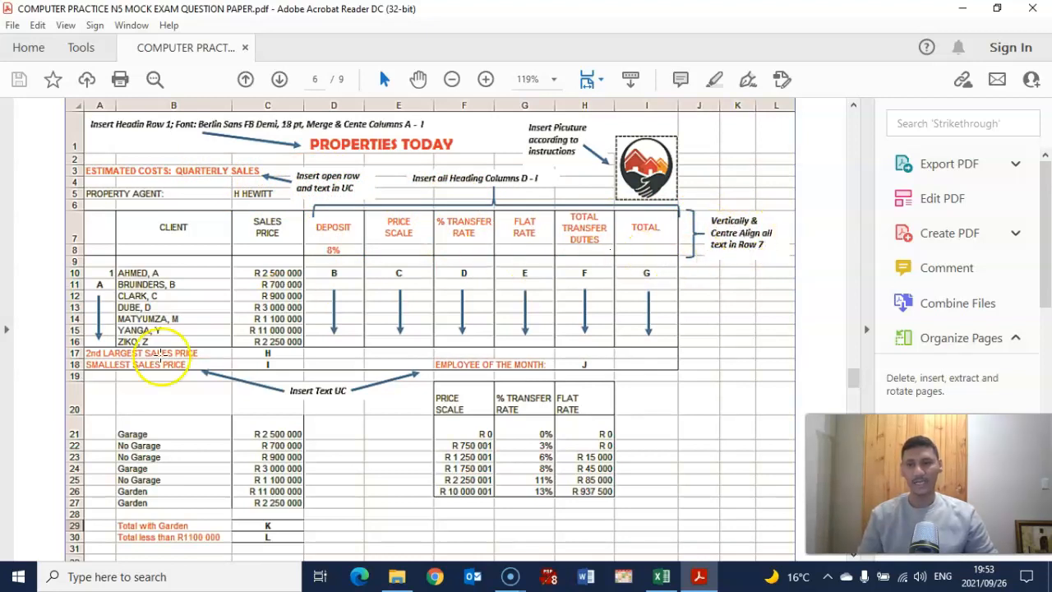
{"action": "scroll", "scroll_direction": "down", "scroll_amount": 3}
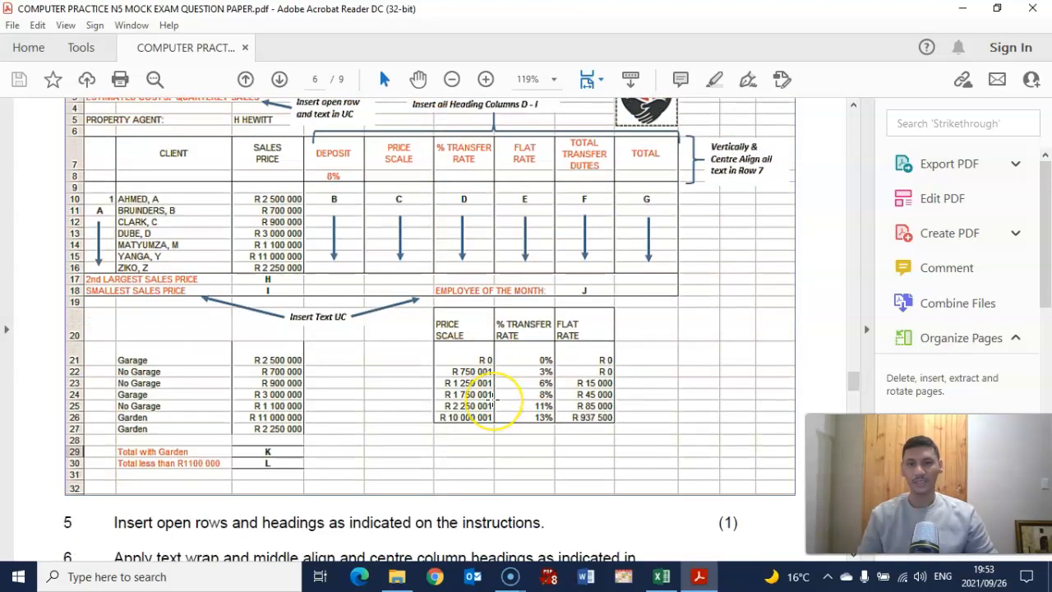